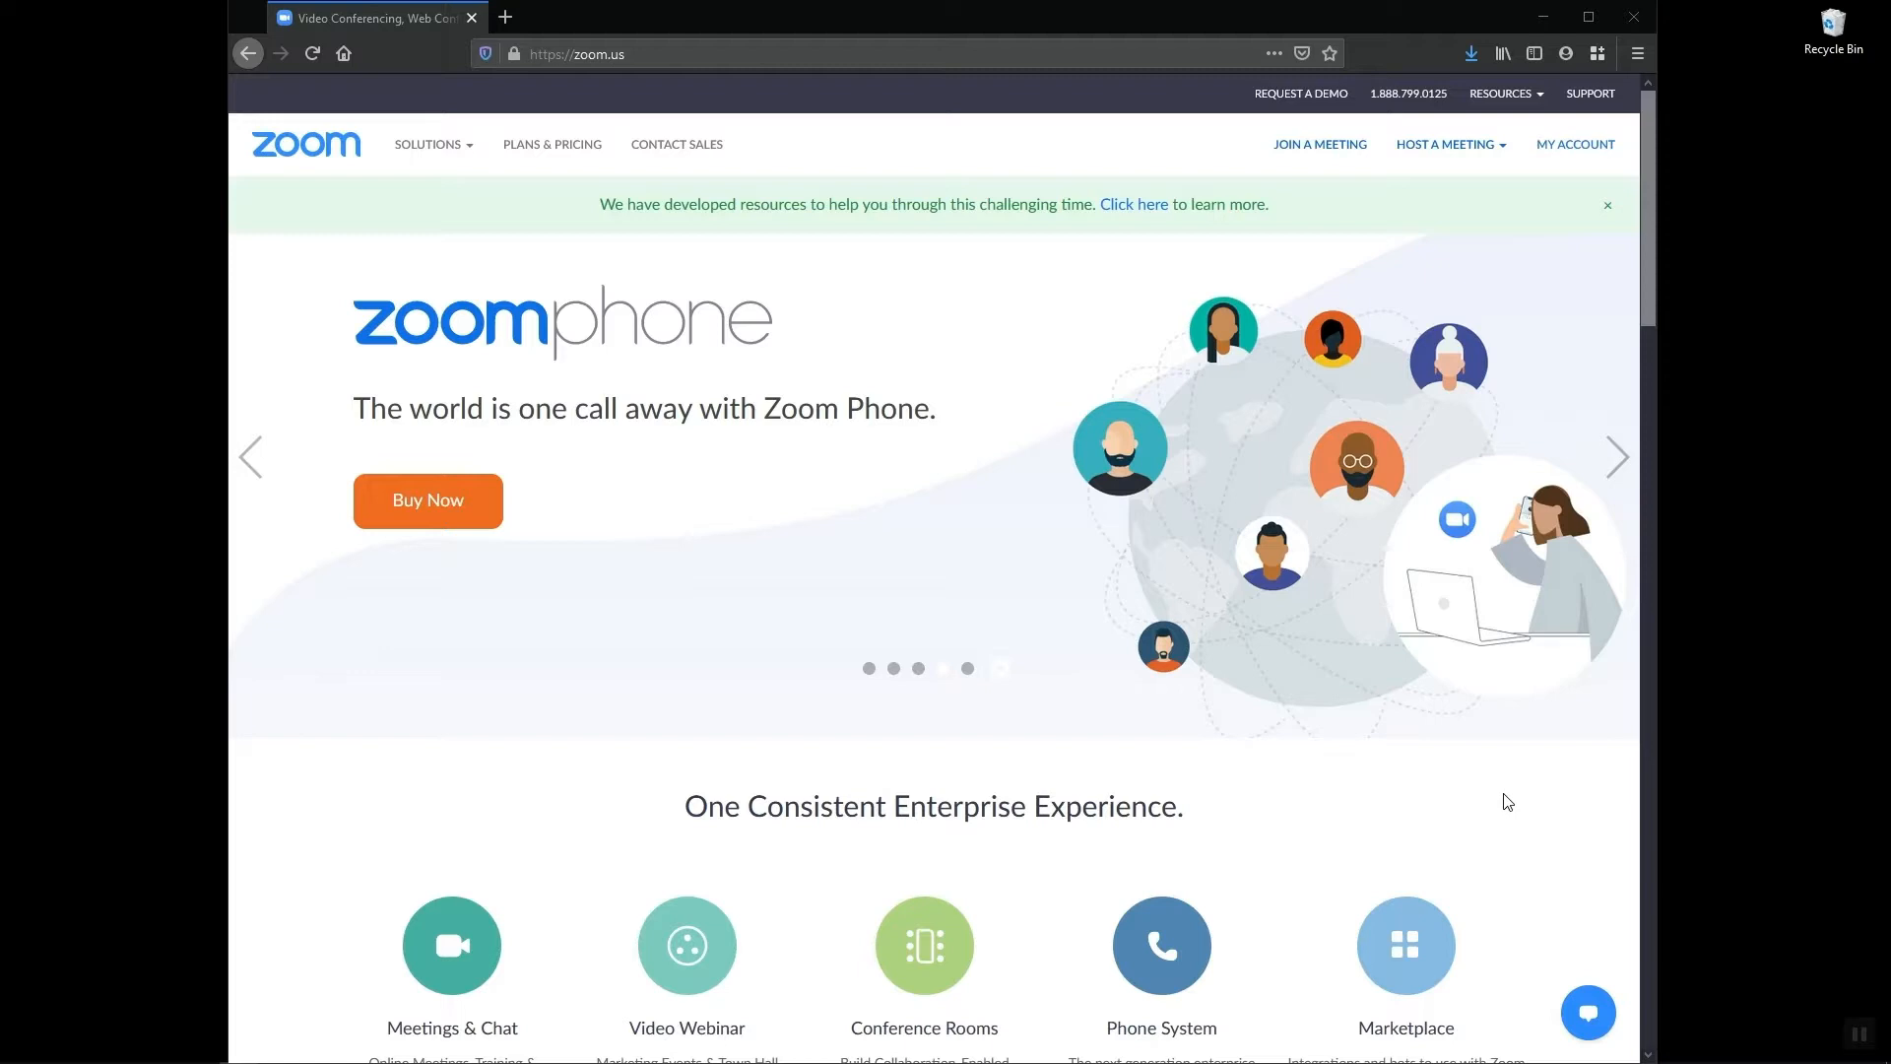
mouse_move(1076, 442)
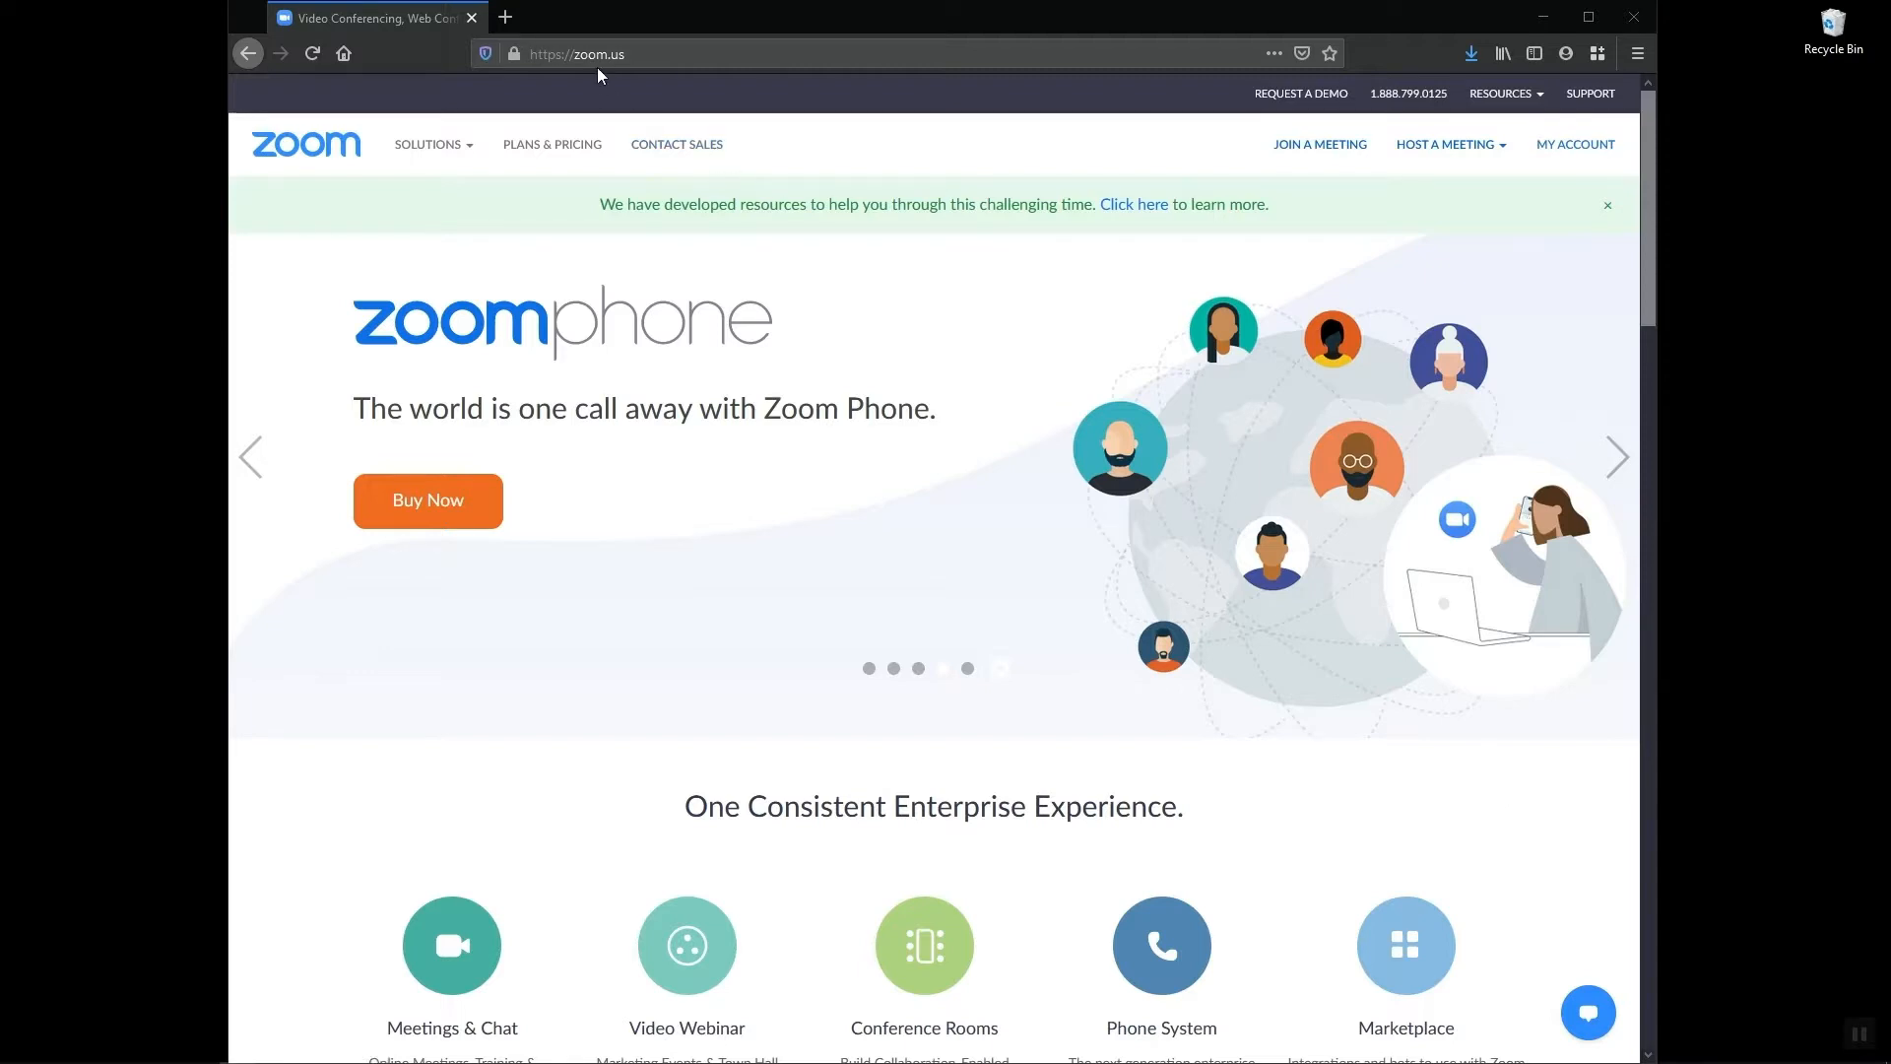
mouse_move(1550, 170)
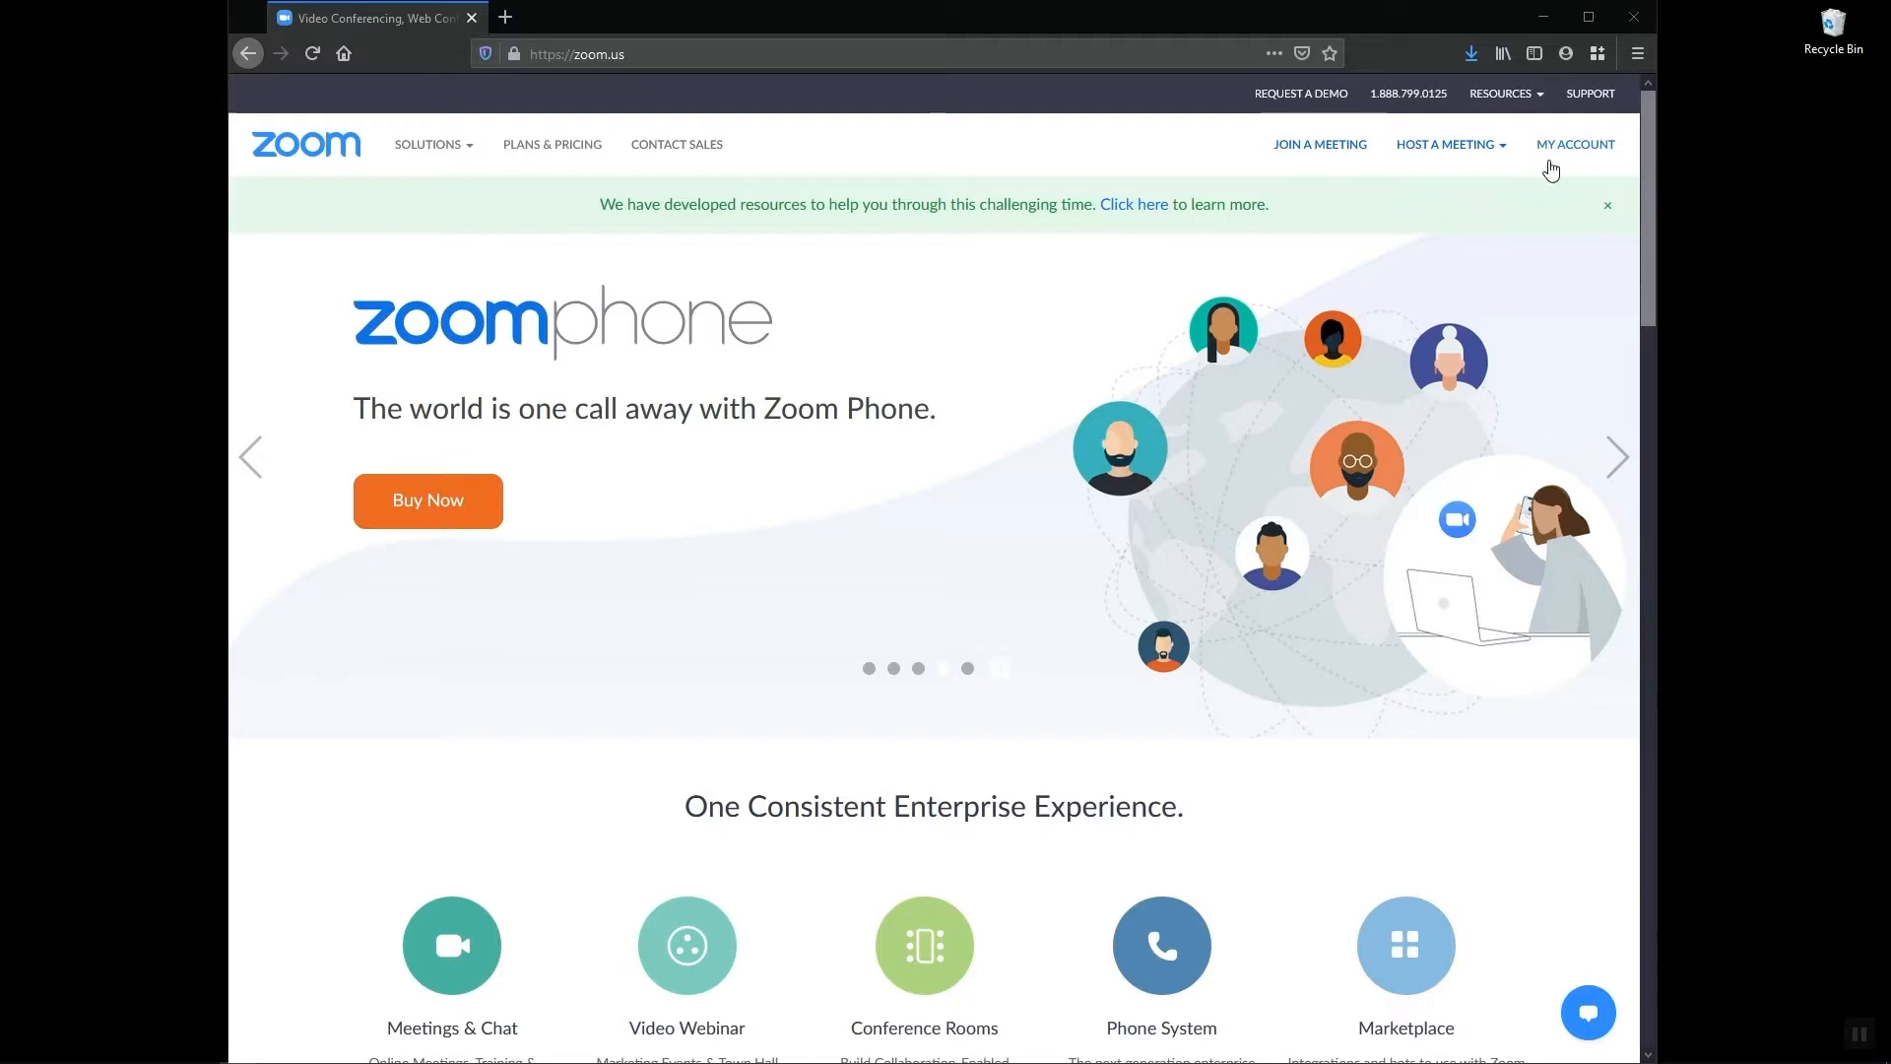
mouse_move(1576, 143)
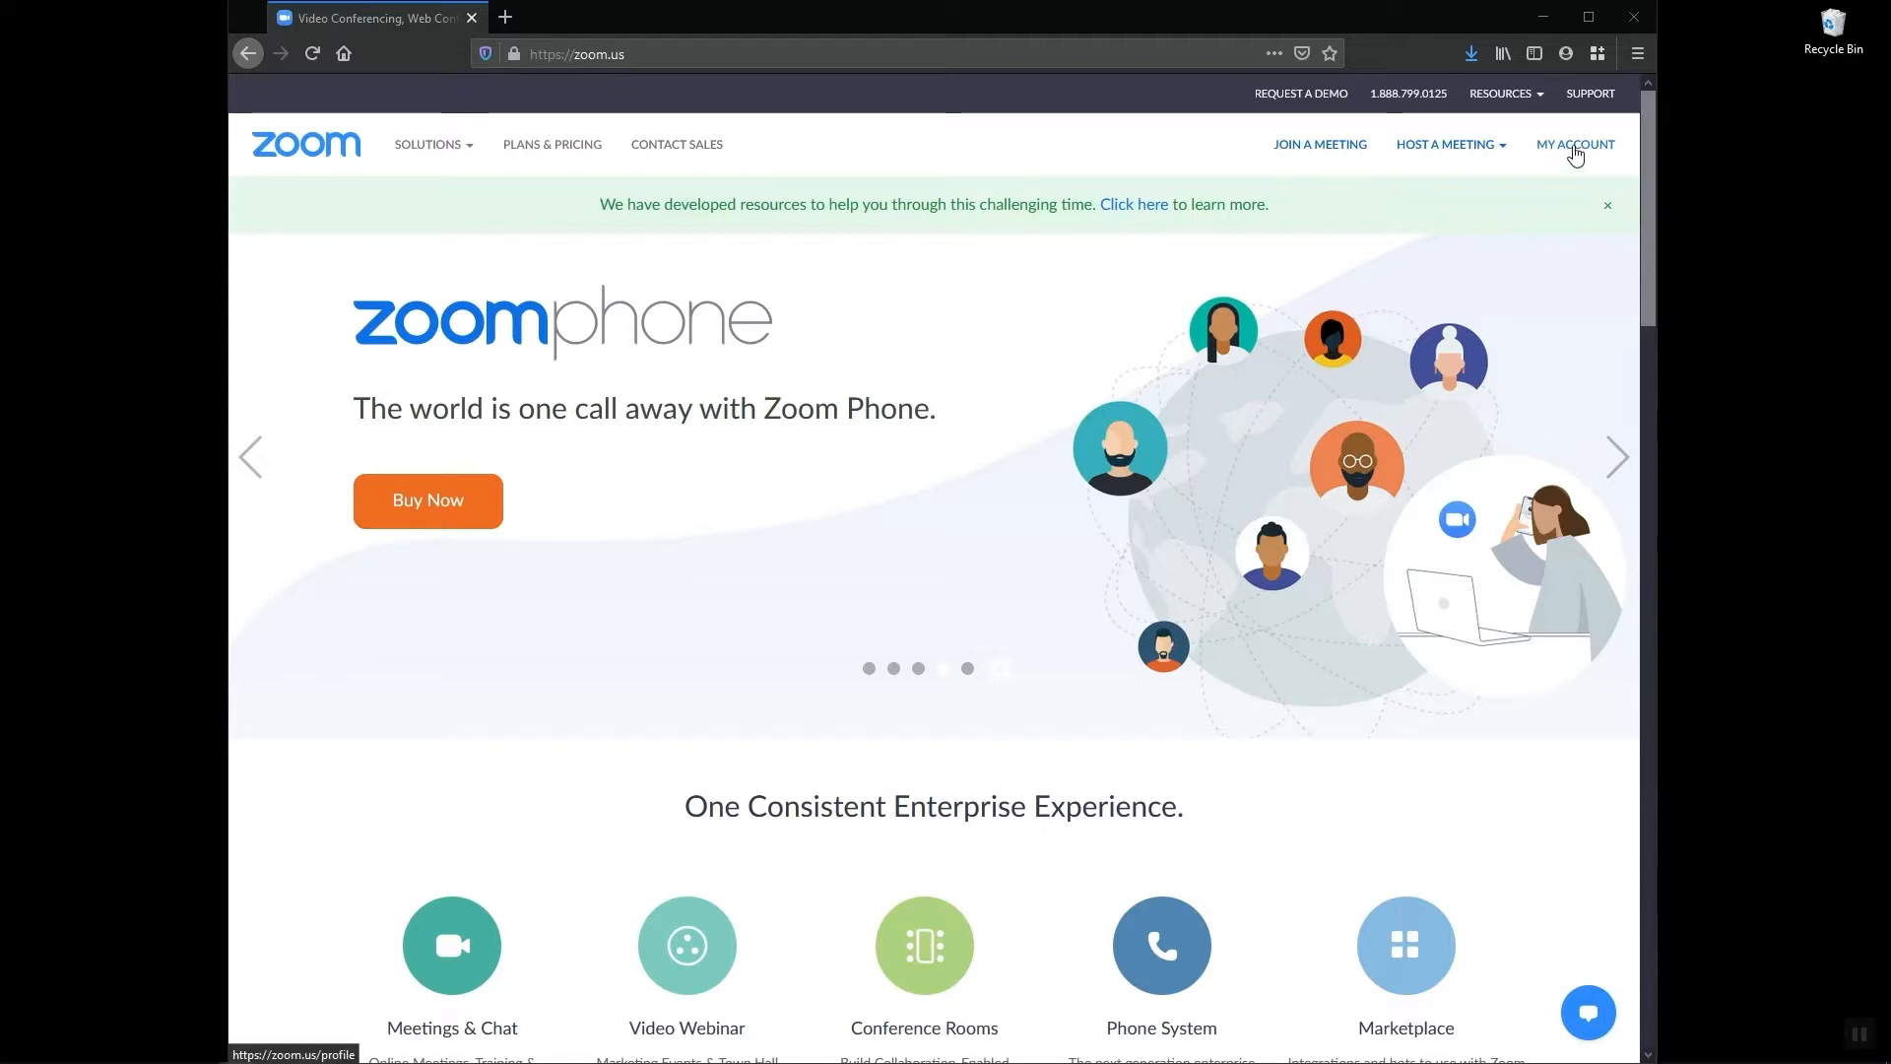
Go to the signed-in account's Profile page via MY ACCOUNT on zoom.us
left_click(1576, 144)
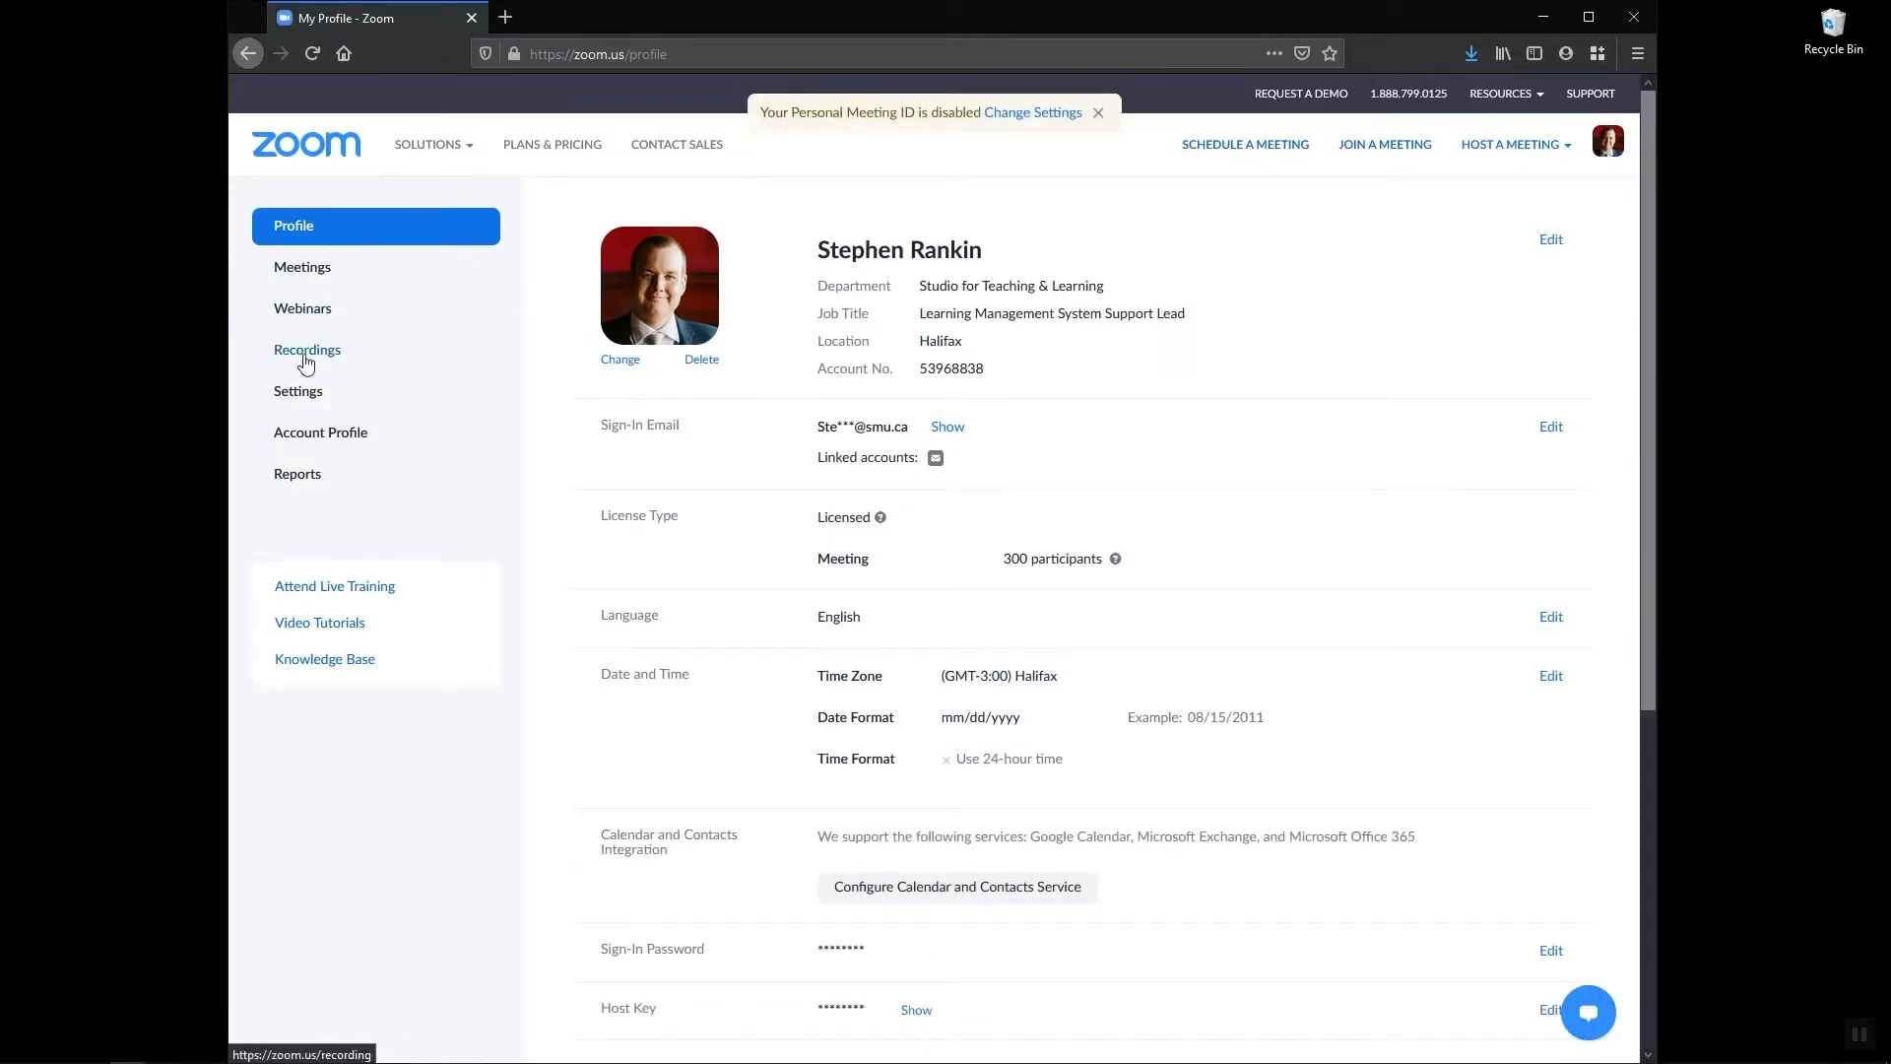
Show the Cloud Recordings list from the left sidebar
left_click(308, 349)
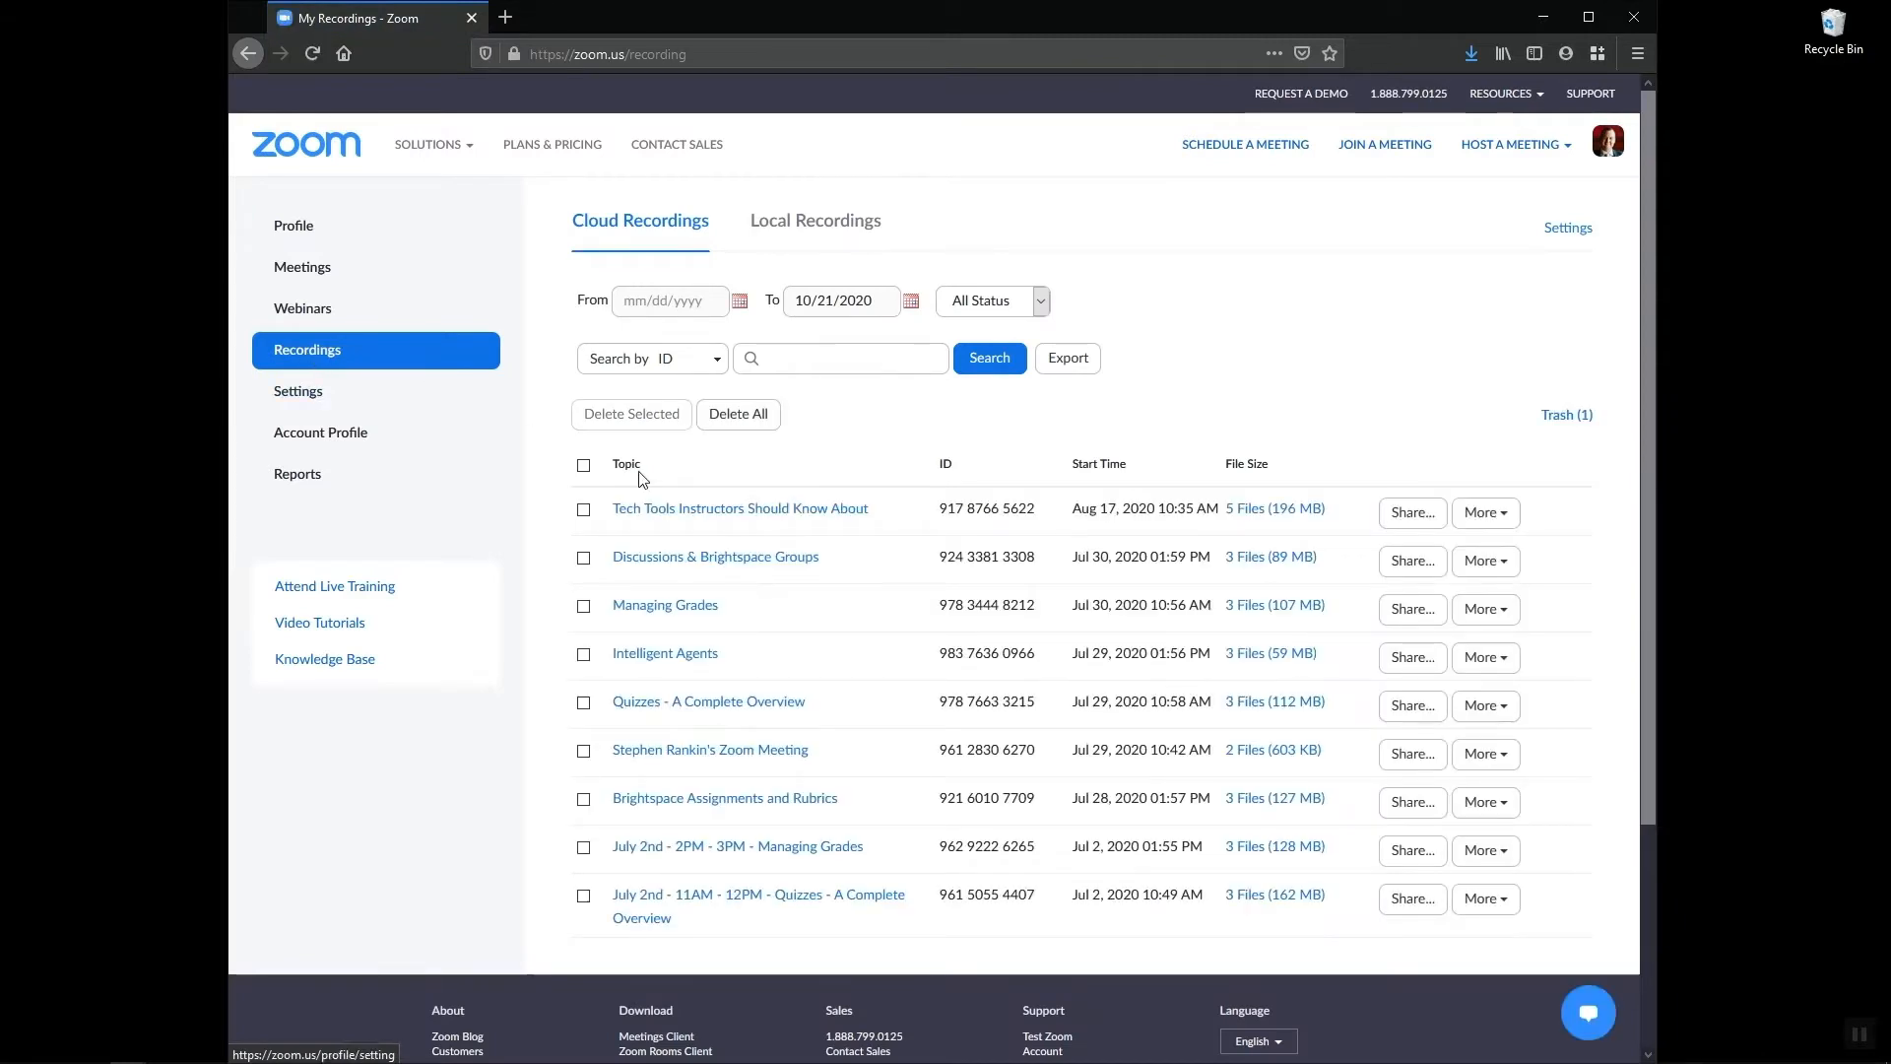
mouse_move(894, 518)
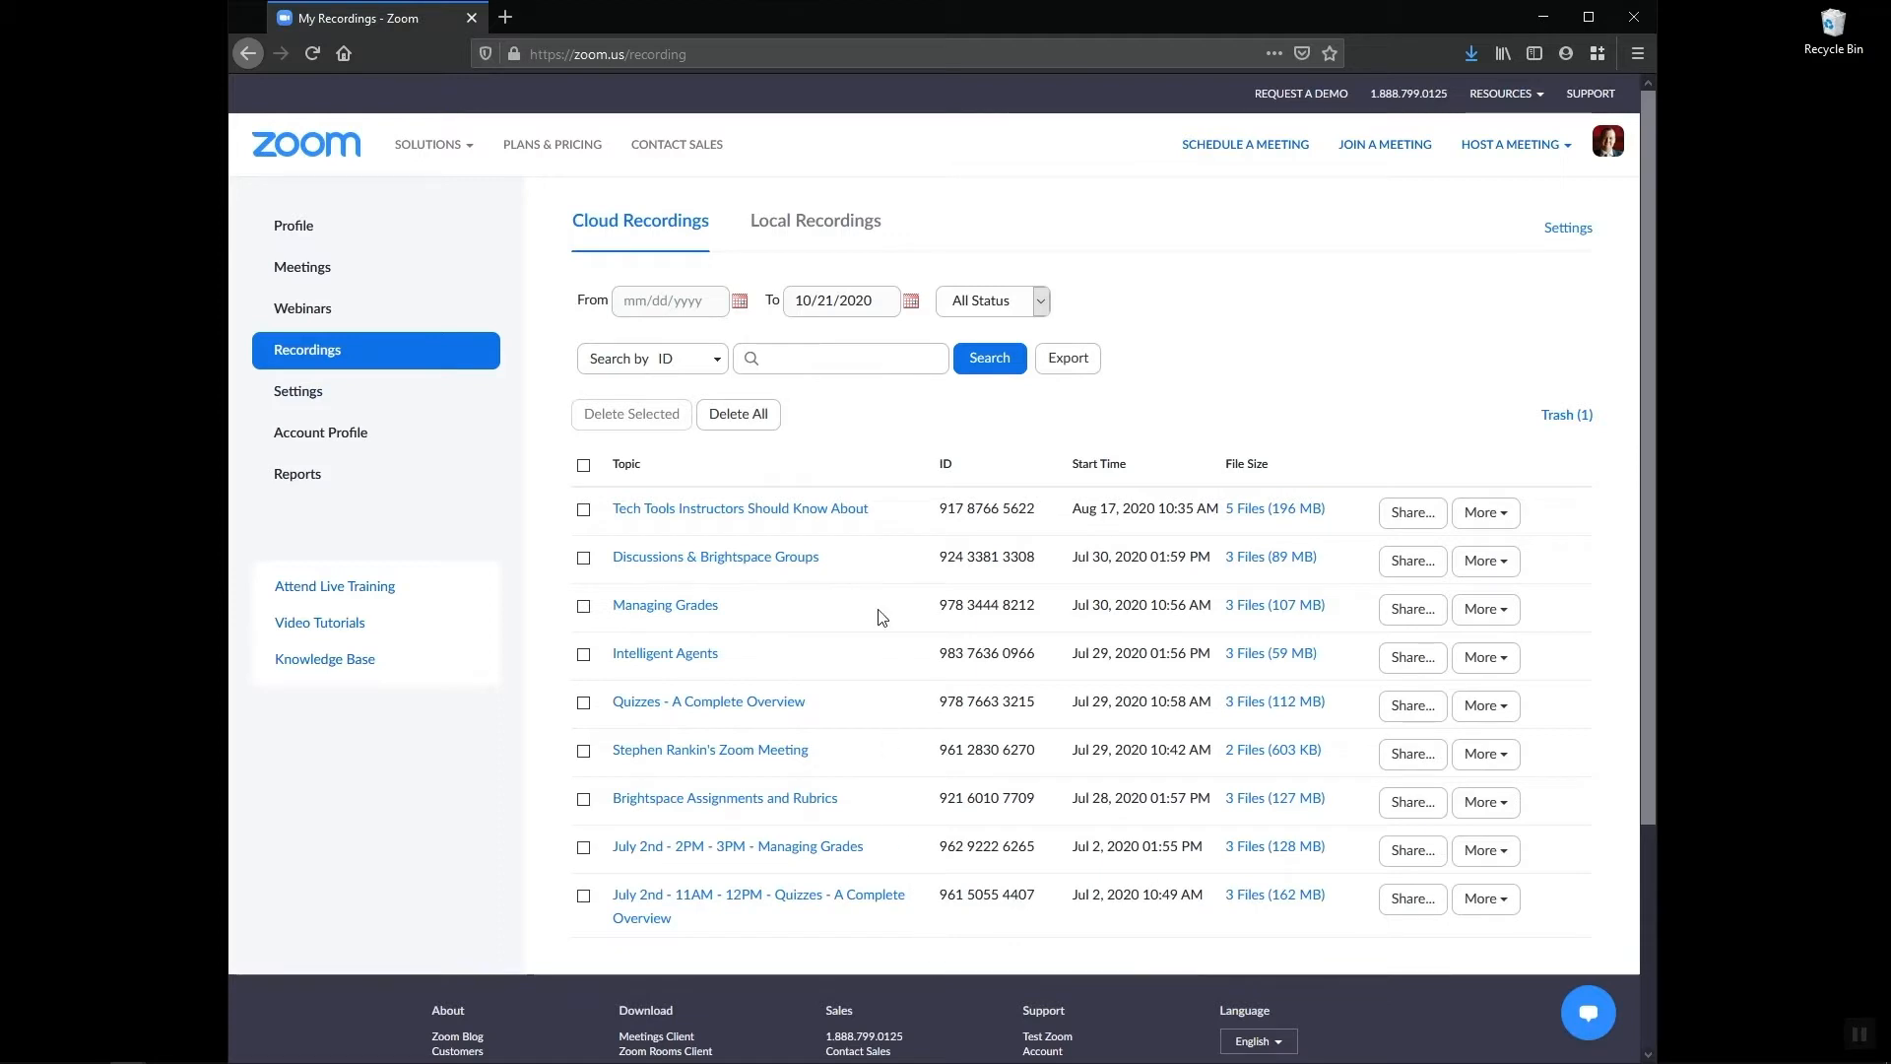
mouse_move(894, 830)
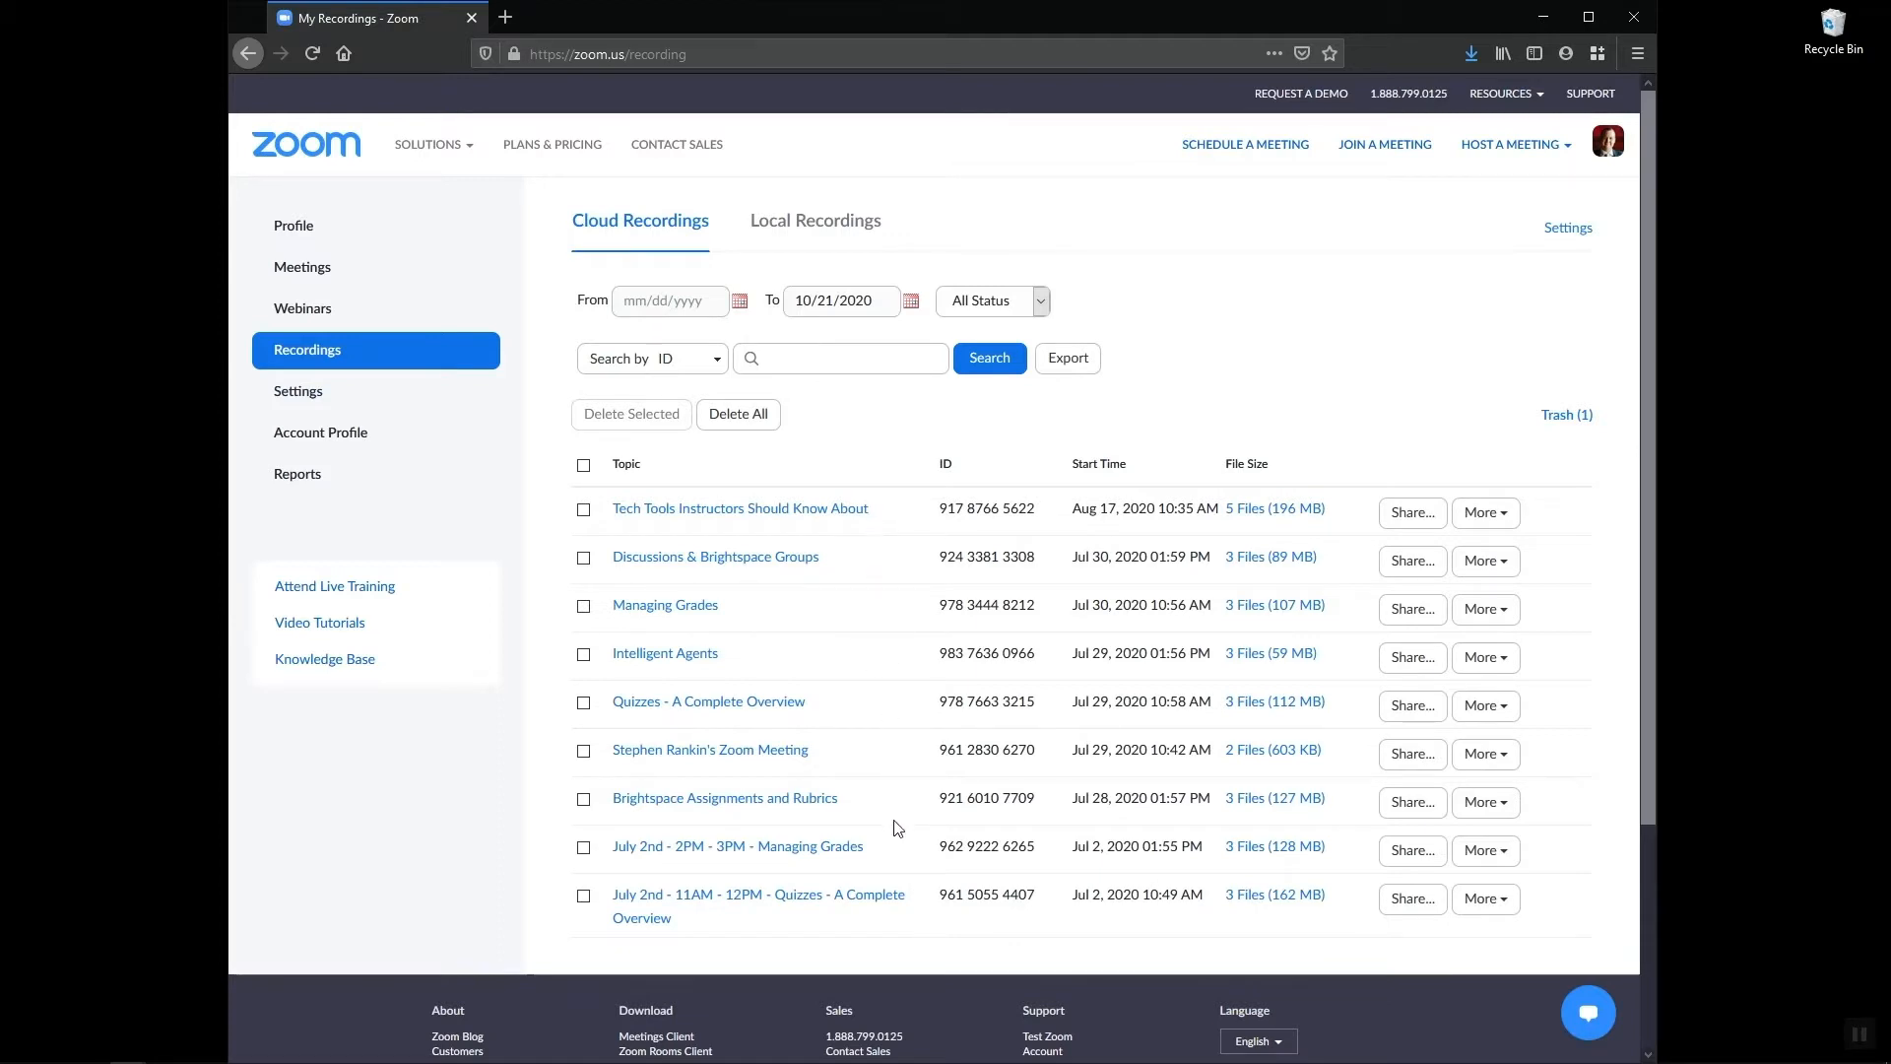
mouse_move(1532, 432)
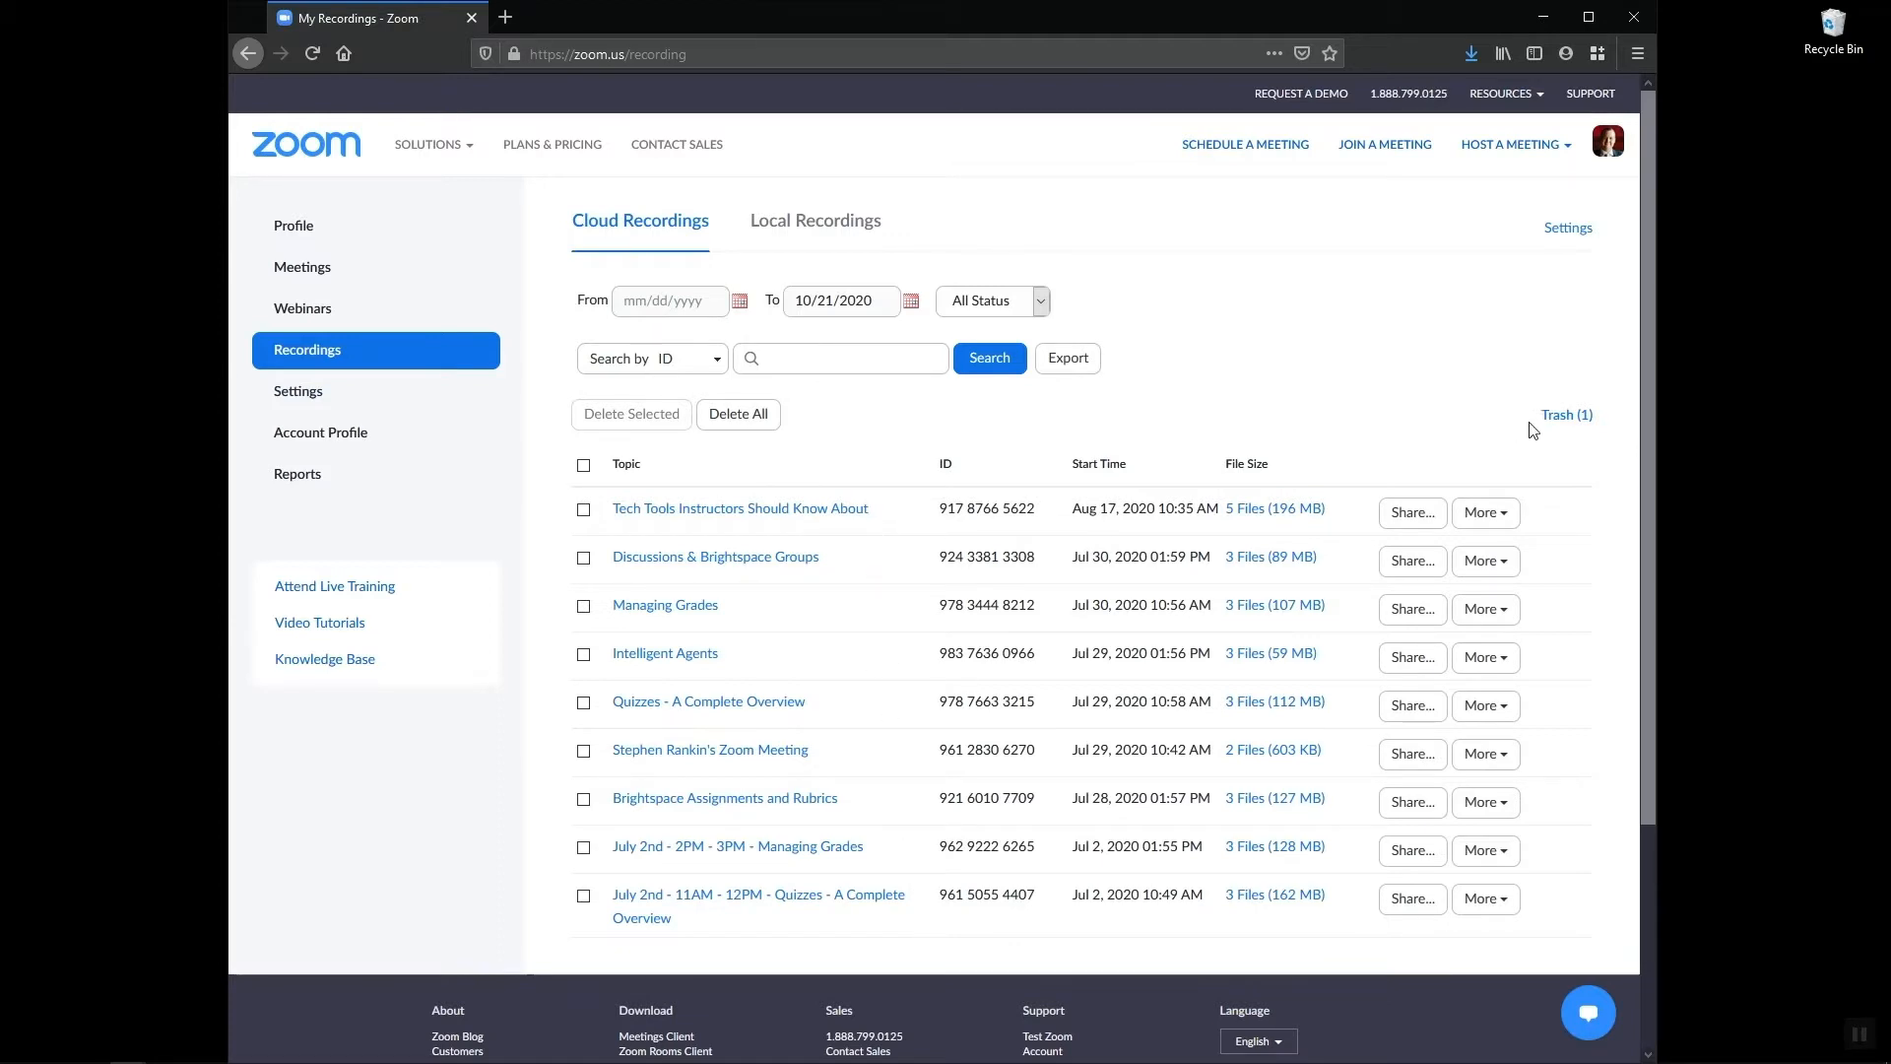
mouse_move(1566, 415)
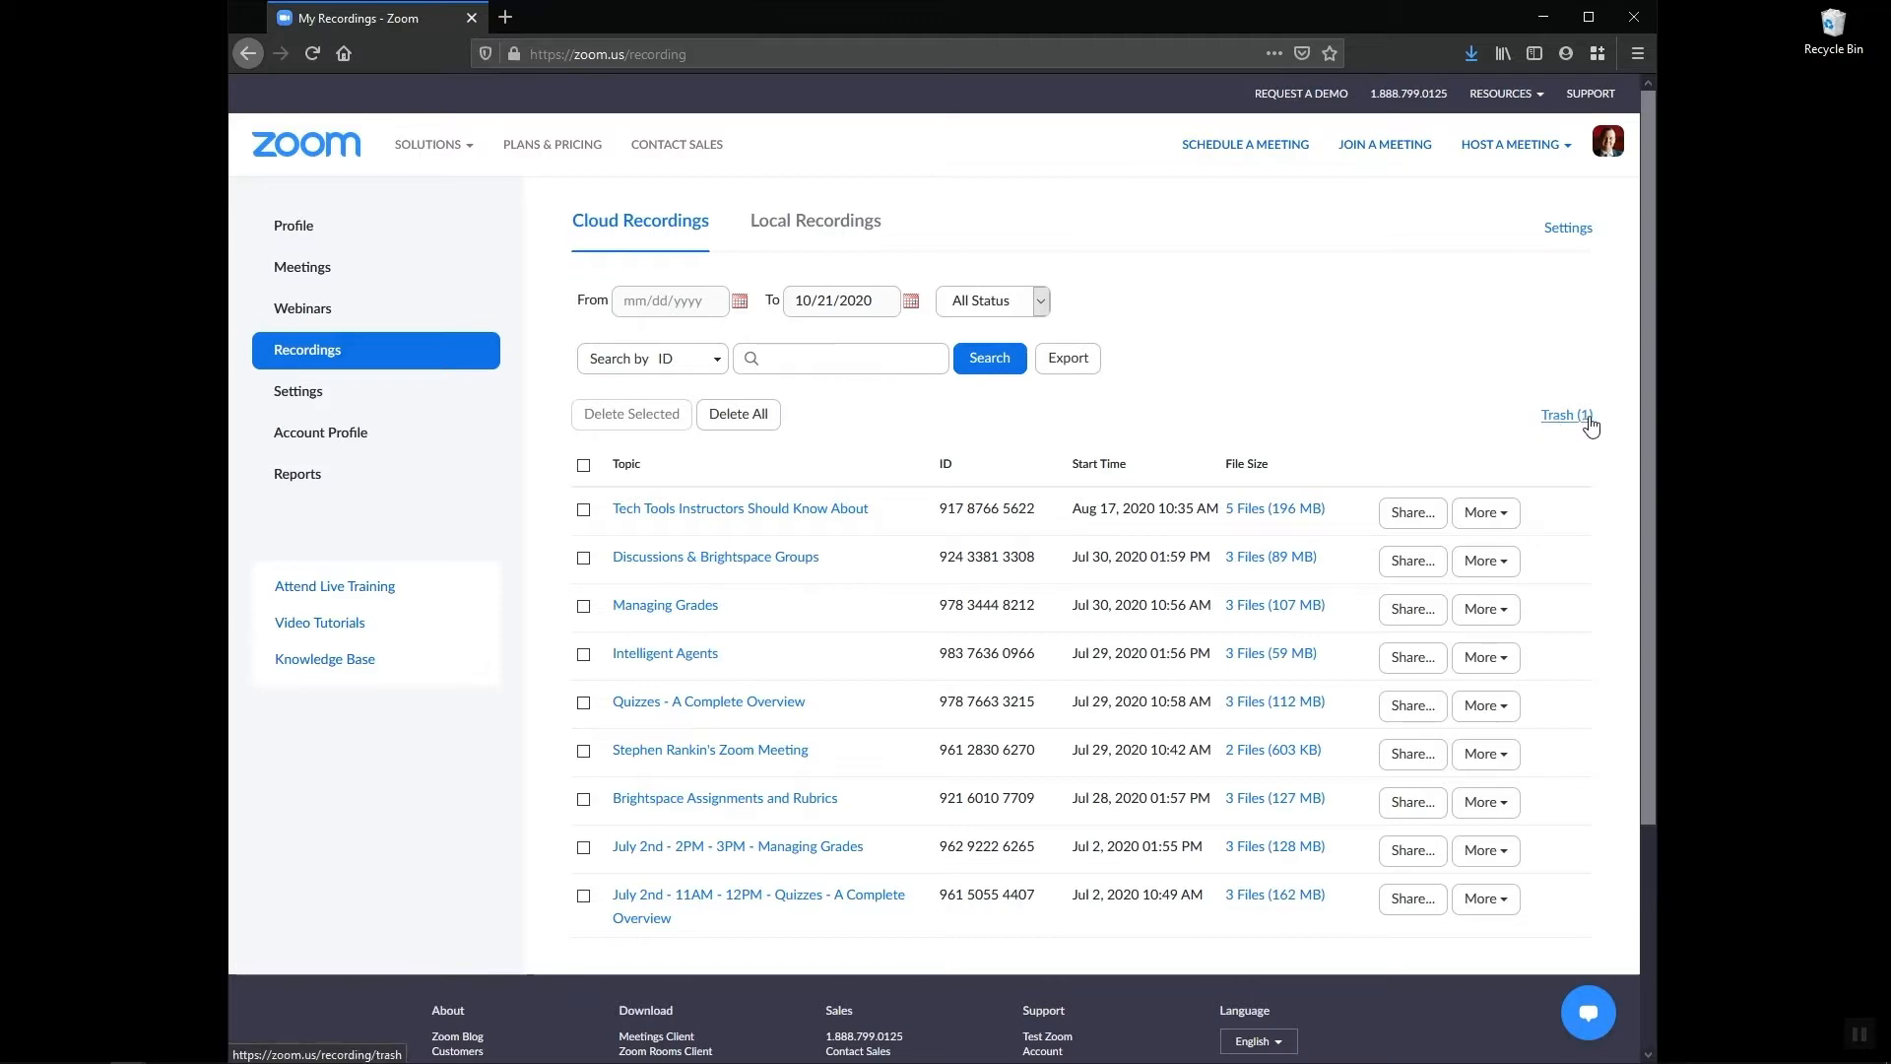
Recover 'Virtual Classroom and Video Assignments' from the Trash and return to the recordings list
left_click(1563, 416)
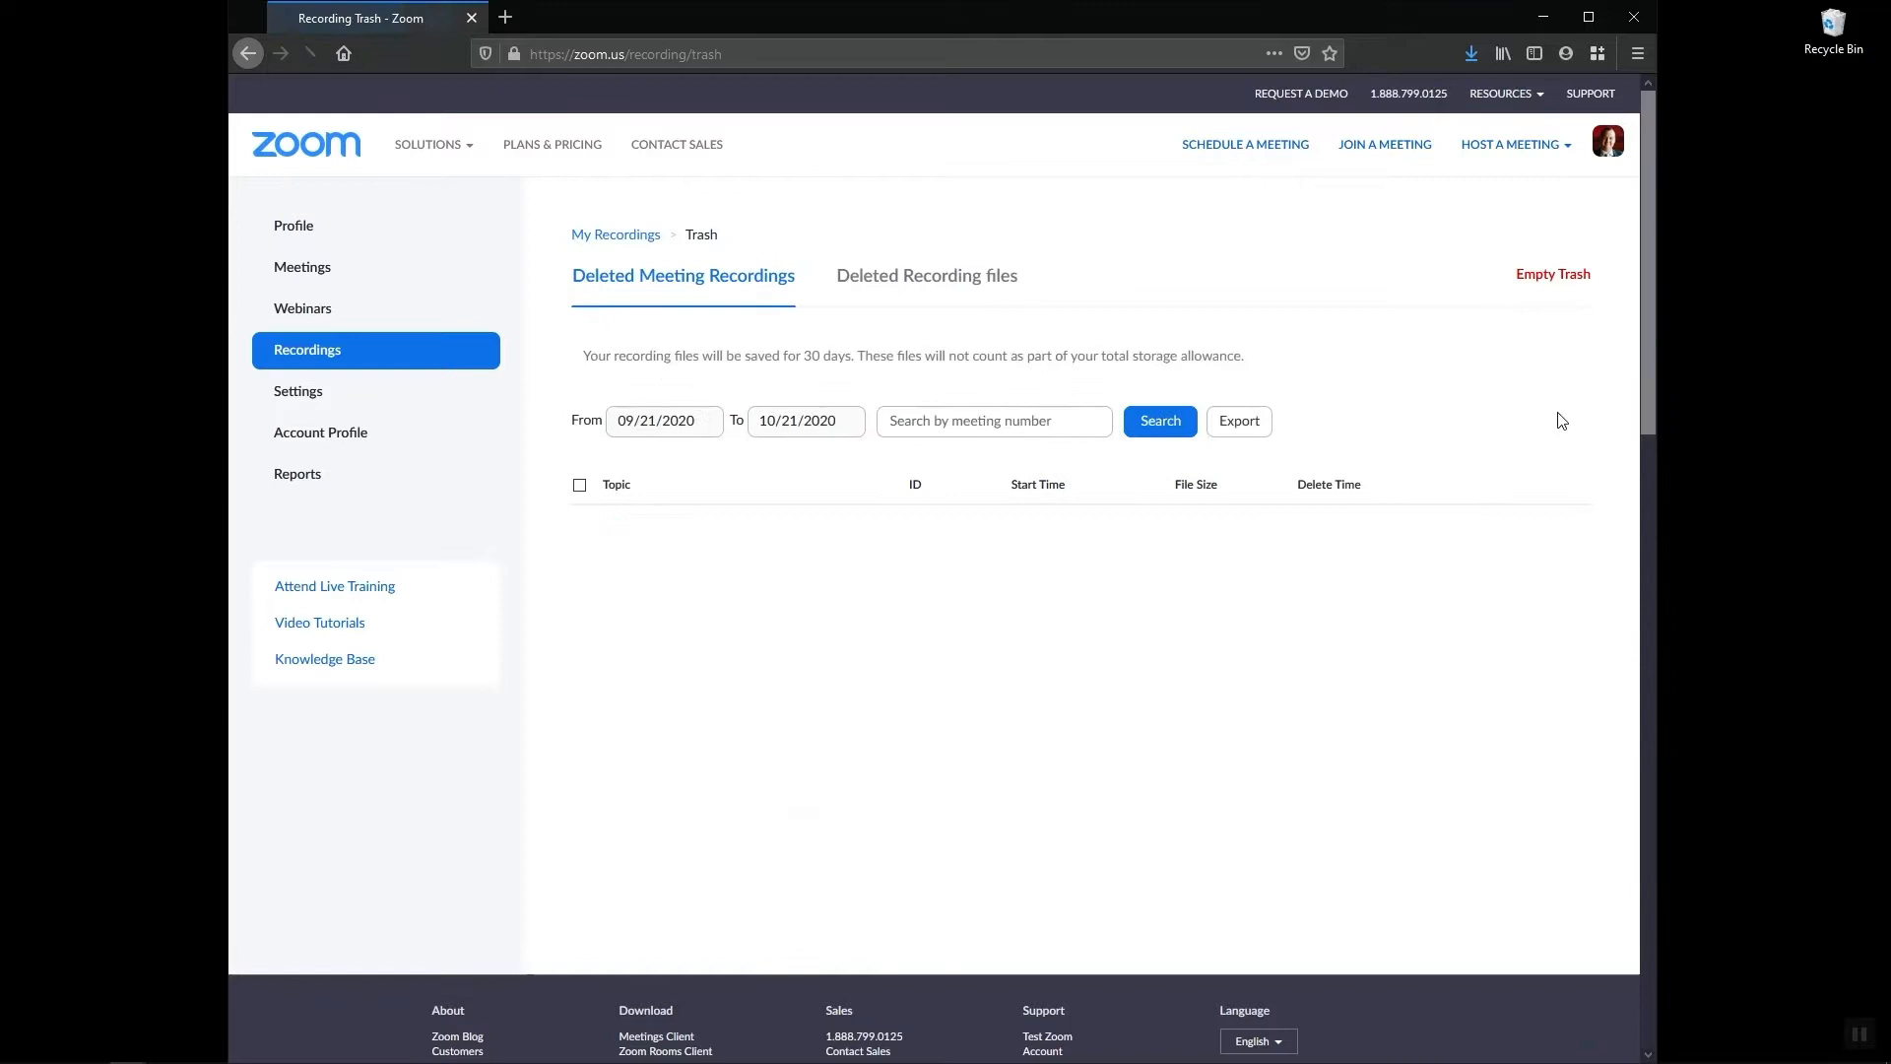
left_click(1156, 421)
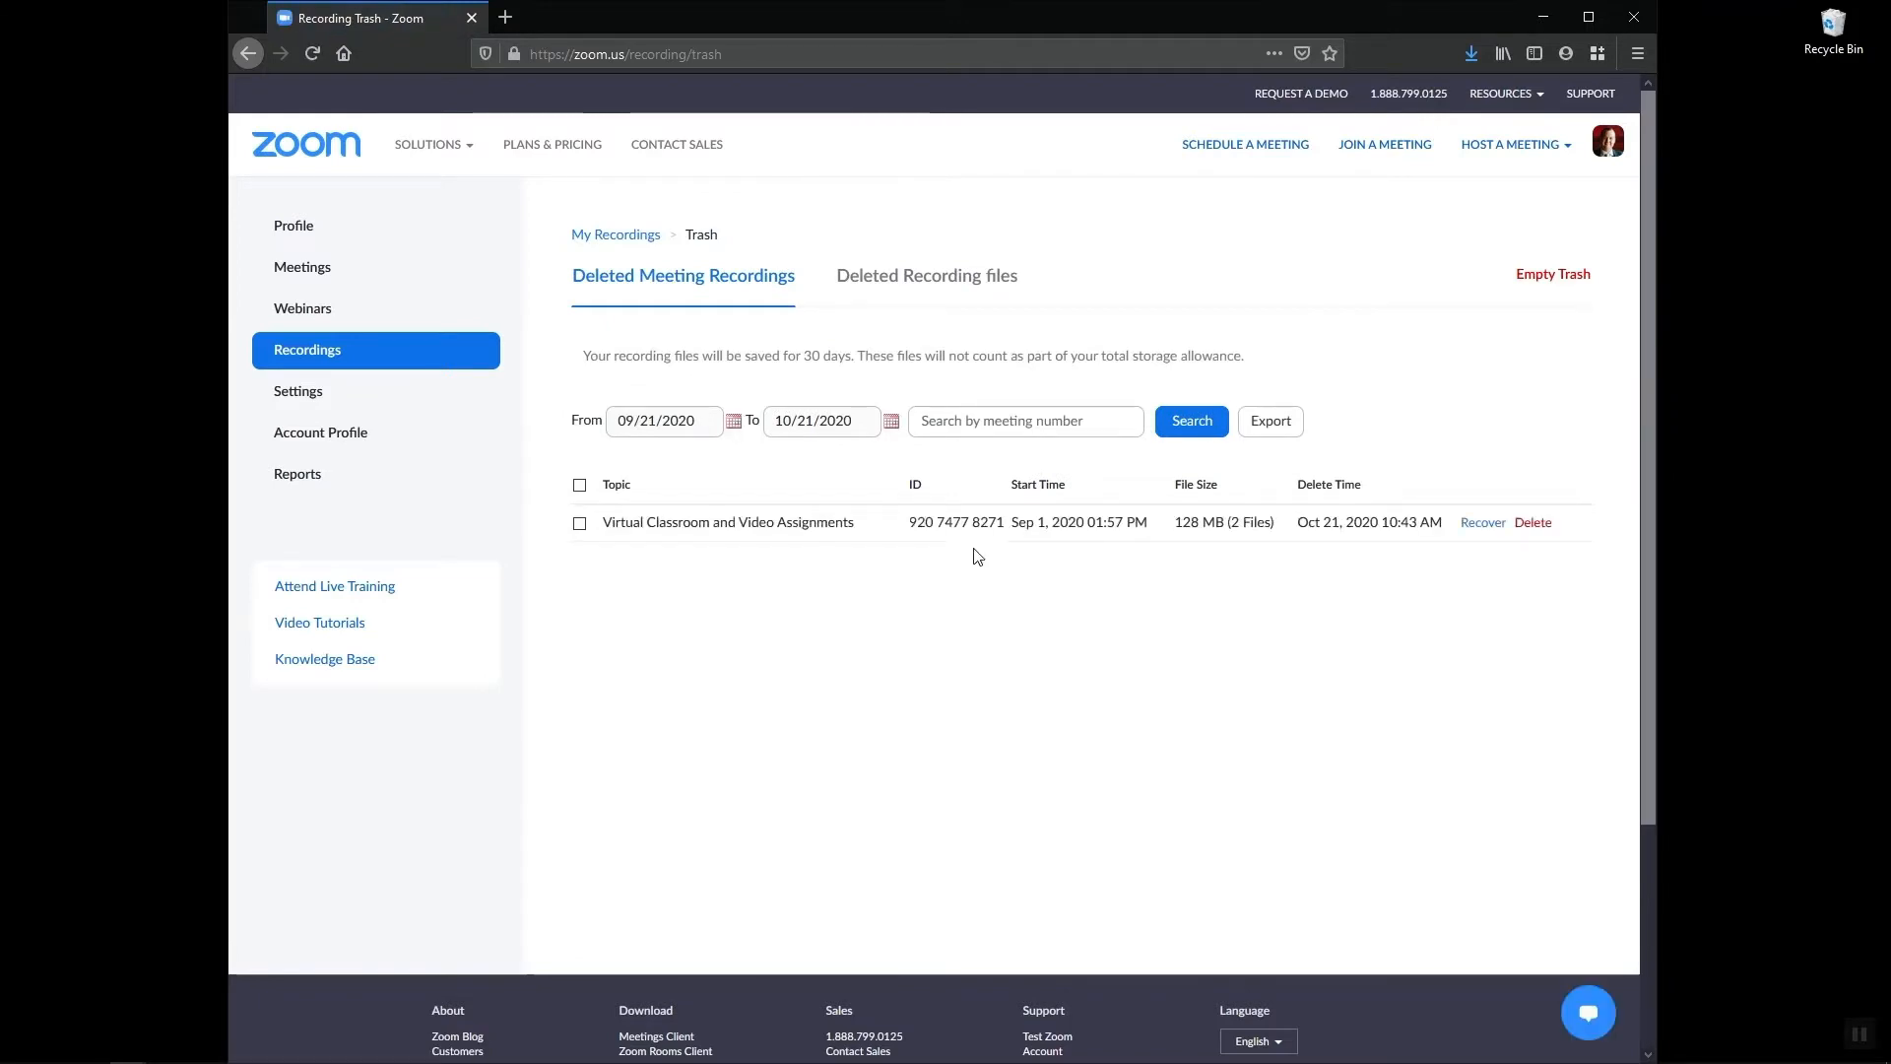
mouse_move(1187, 528)
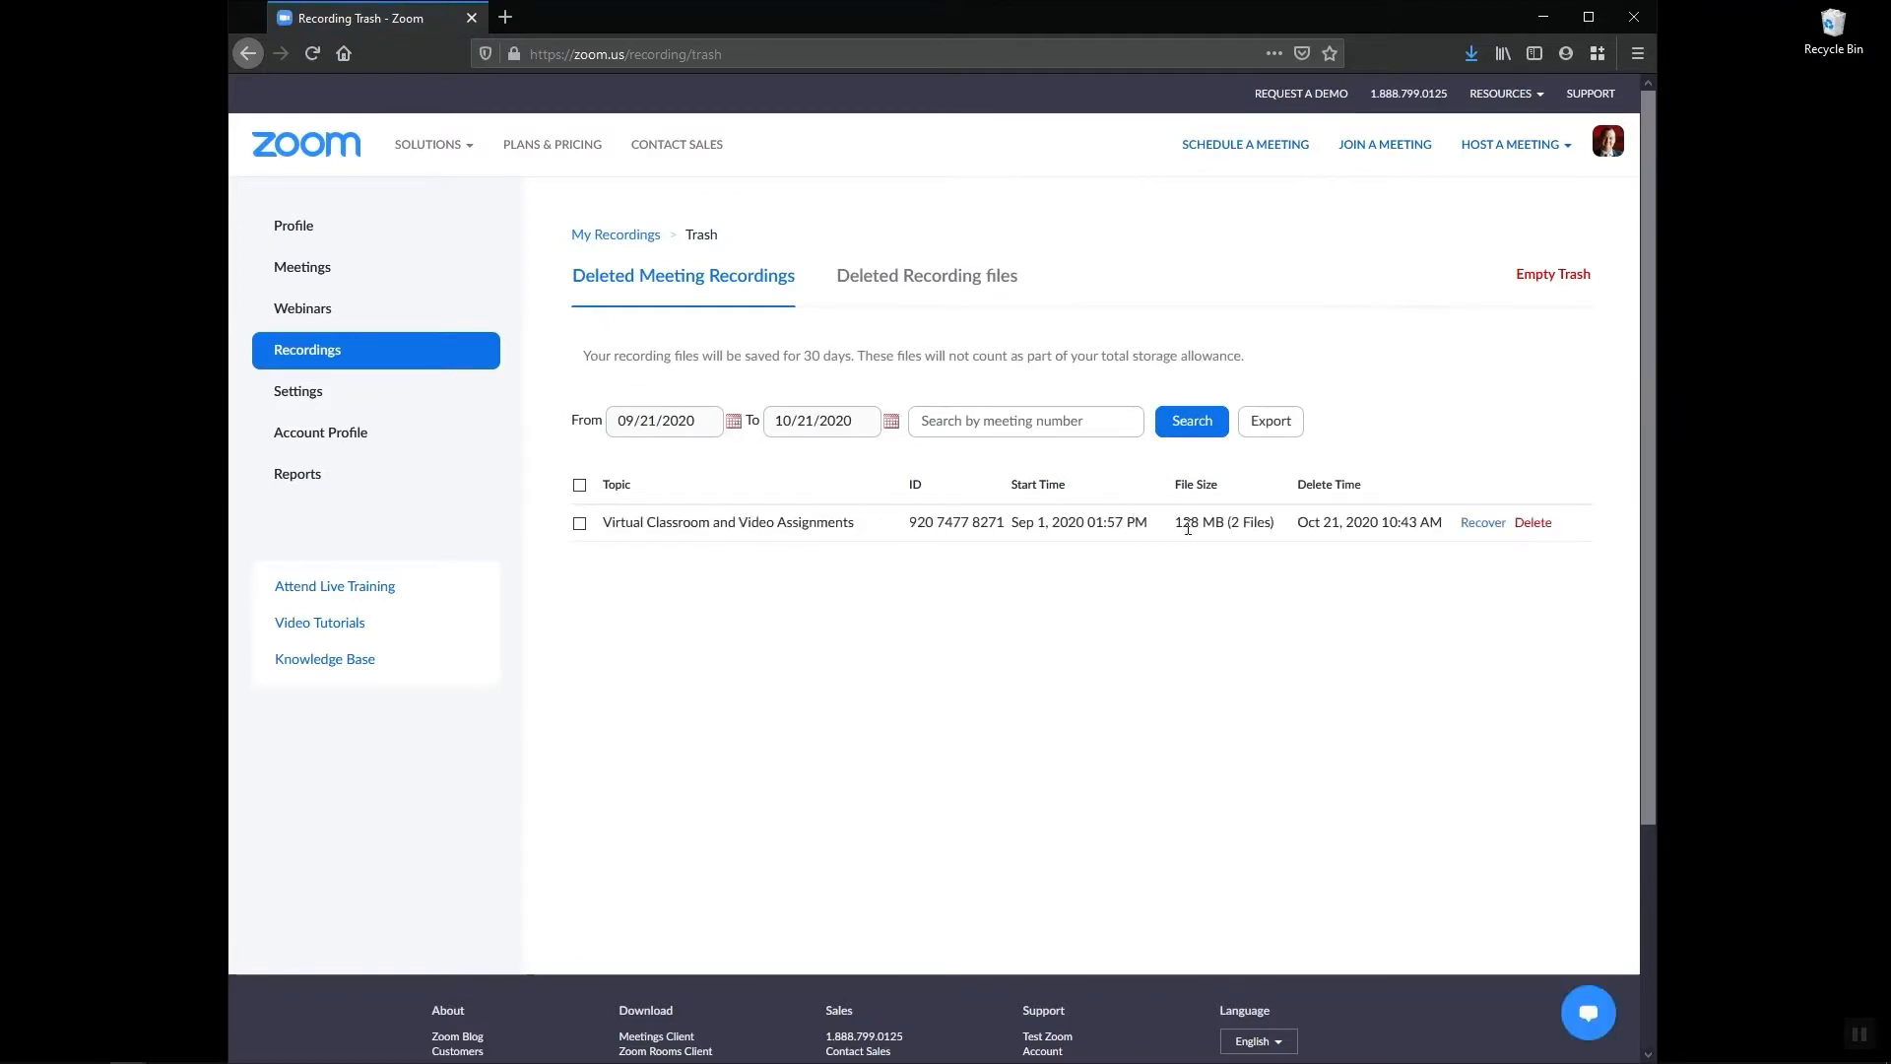
mouse_move(1481, 522)
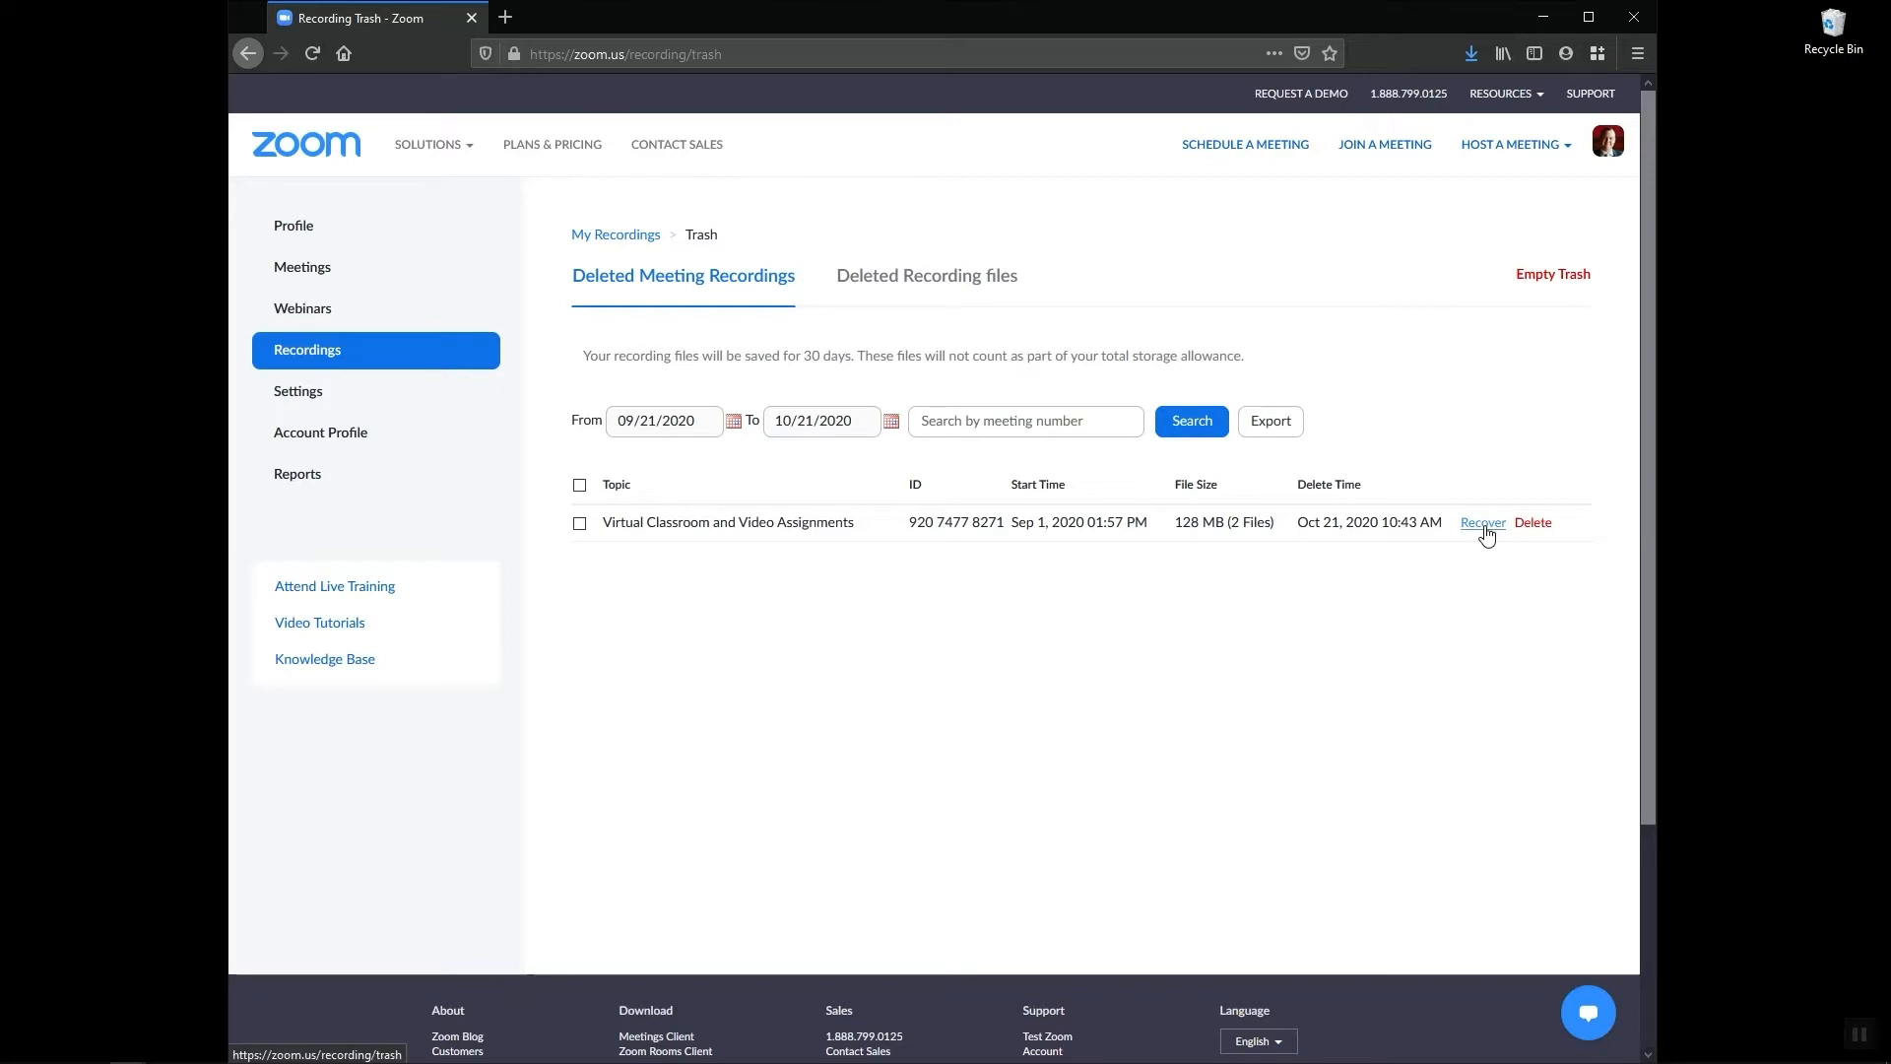
left_click(1481, 522)
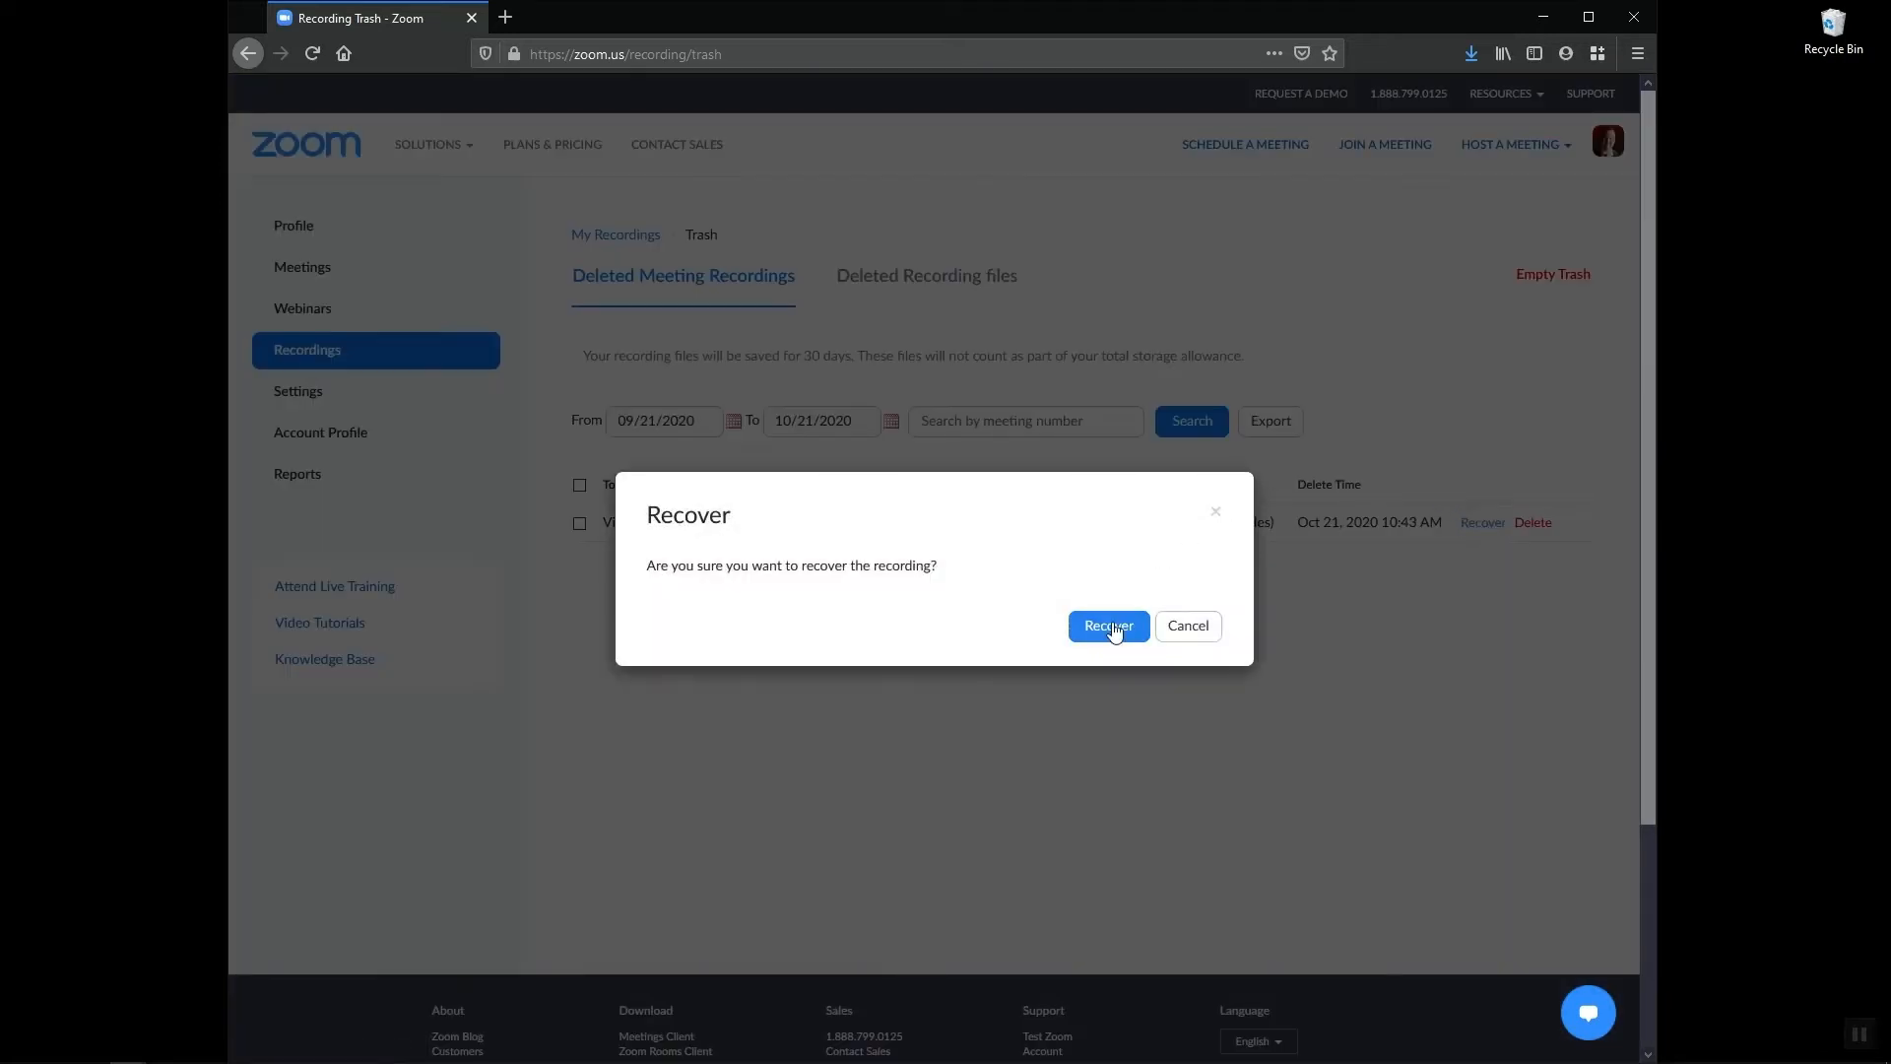
left_click(1105, 624)
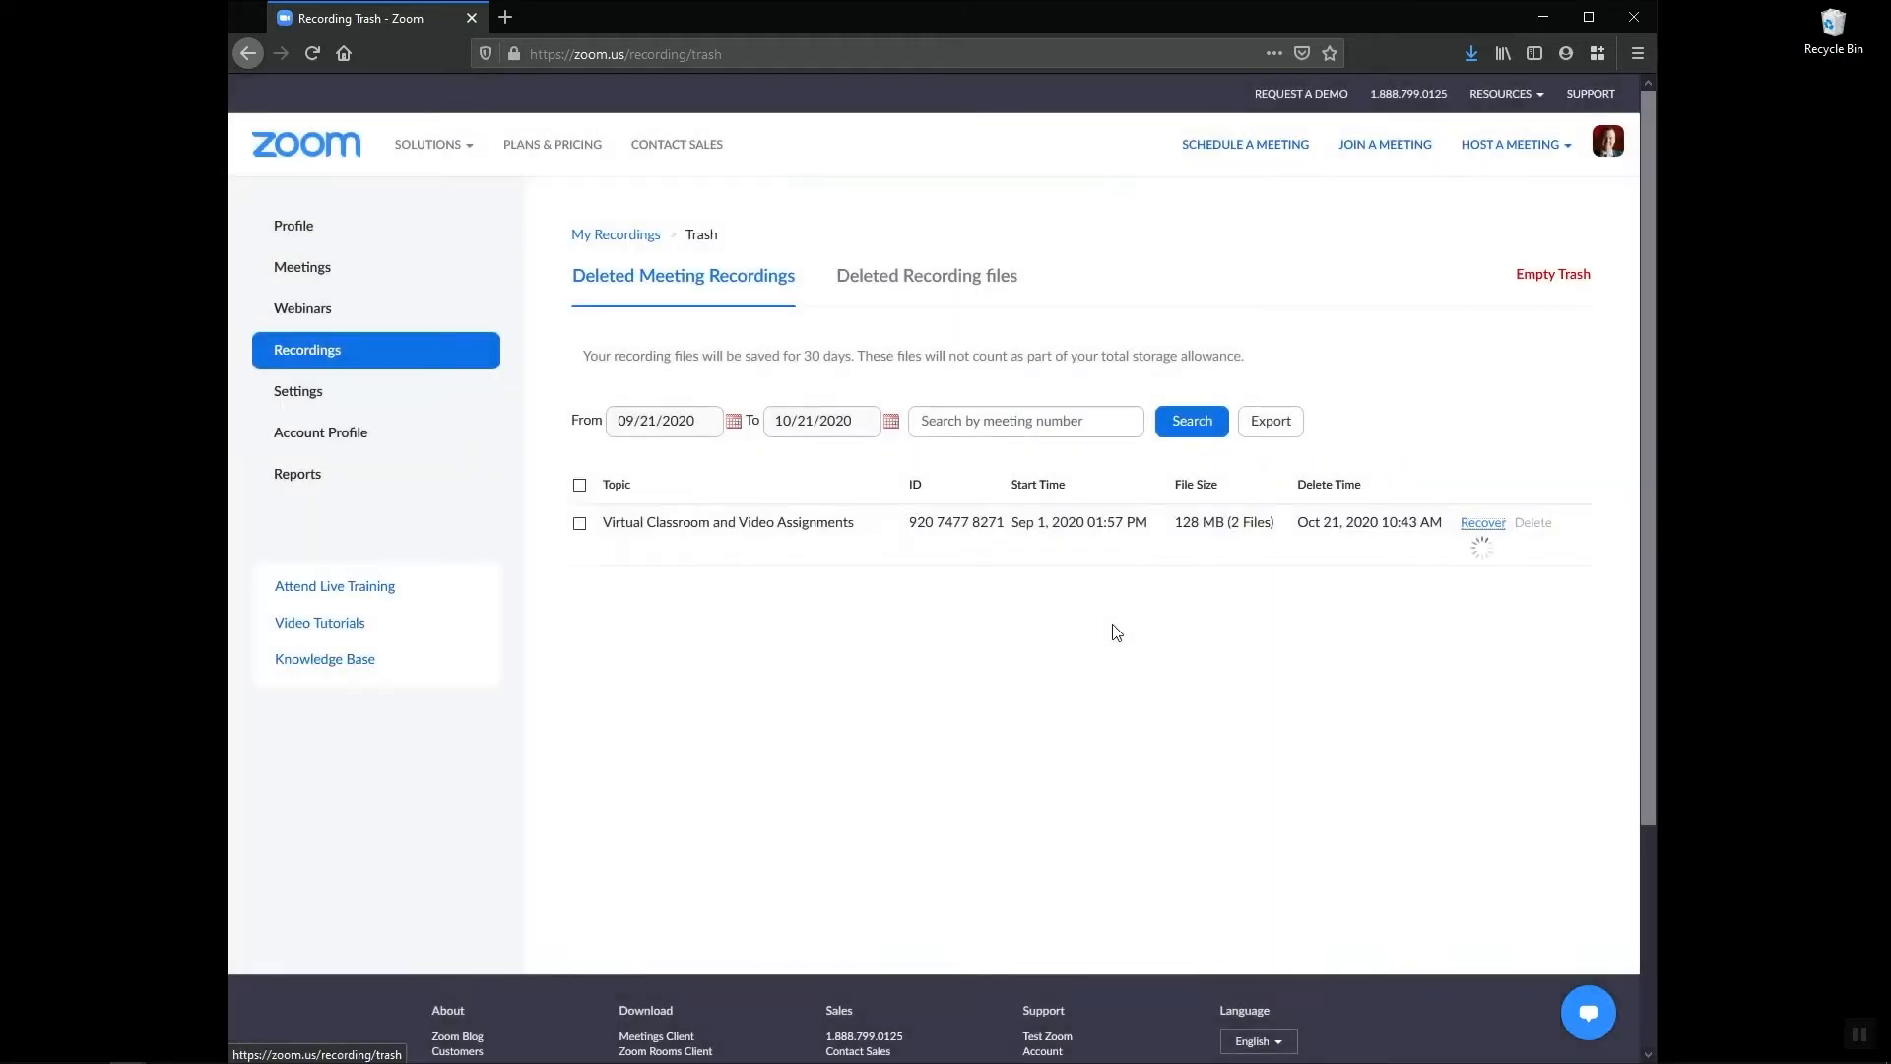
left_click(1481, 522)
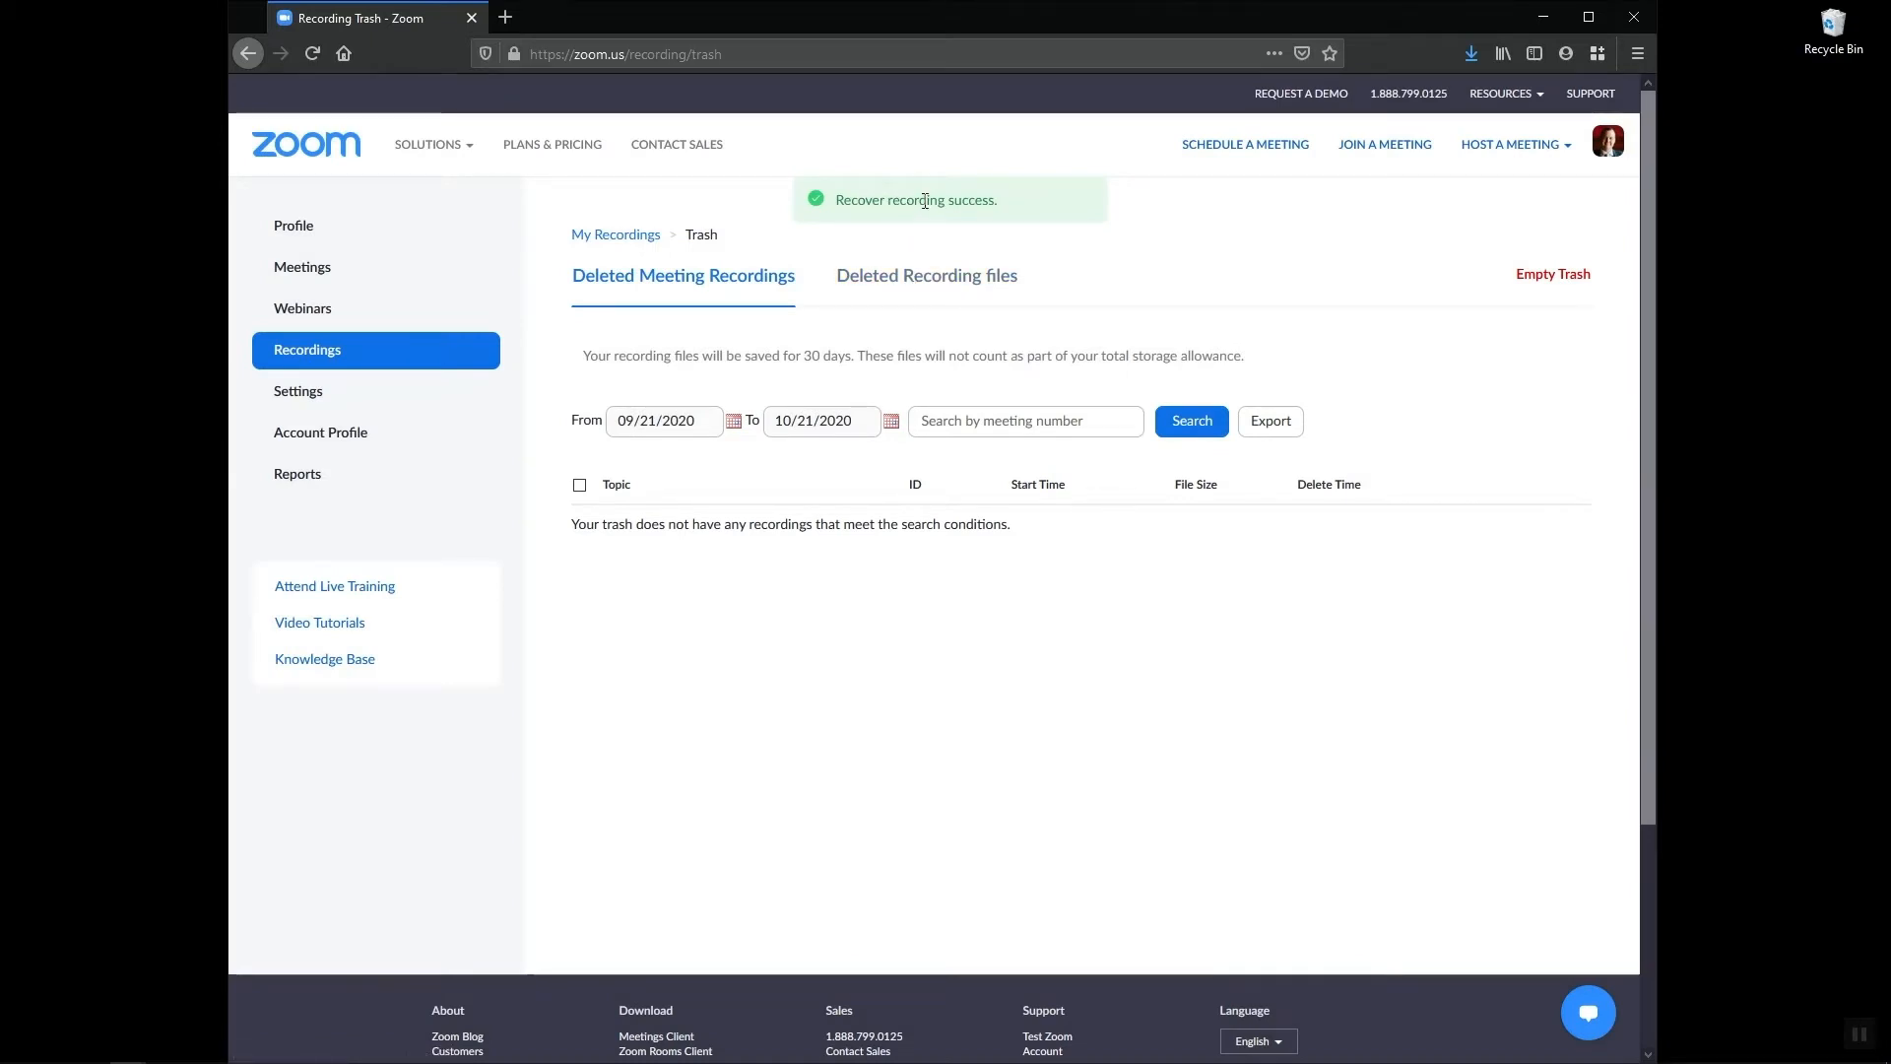
left_click(307, 351)
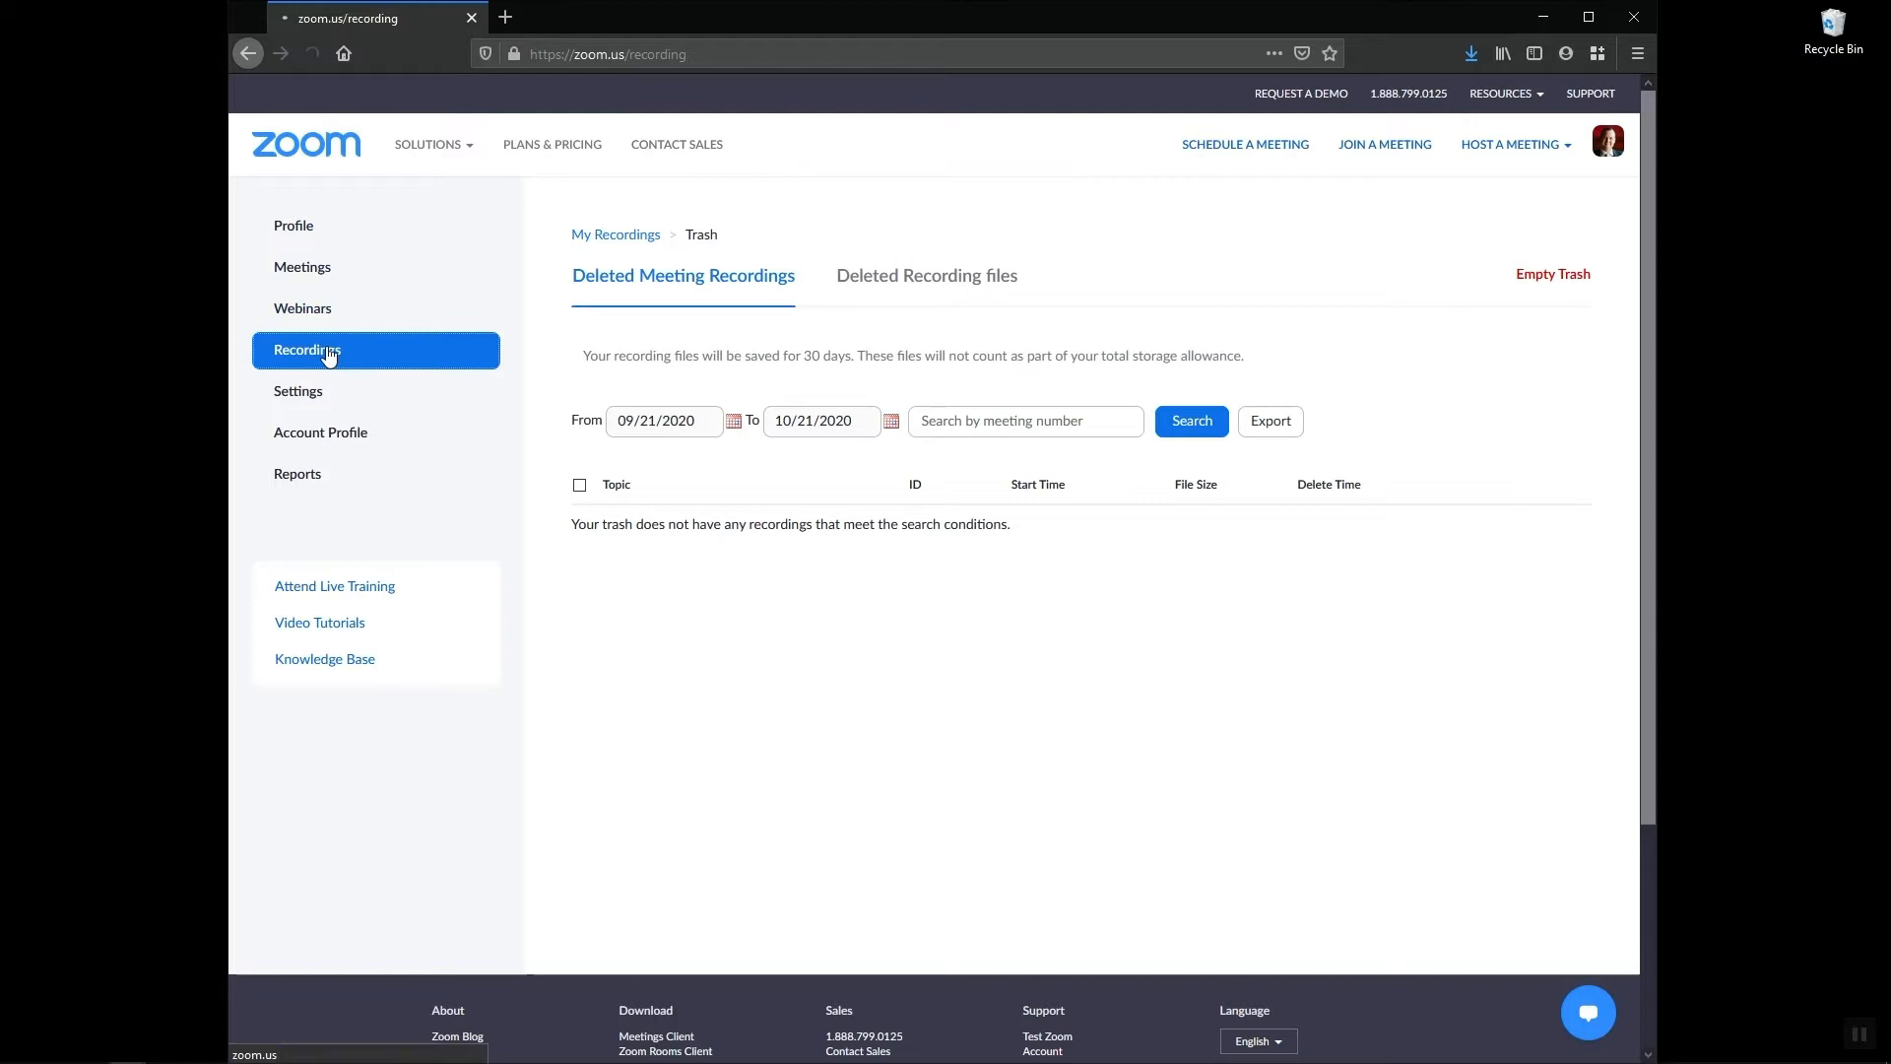
Confirm the recovered recording now appears first in My Recordings
left_click(615, 235)
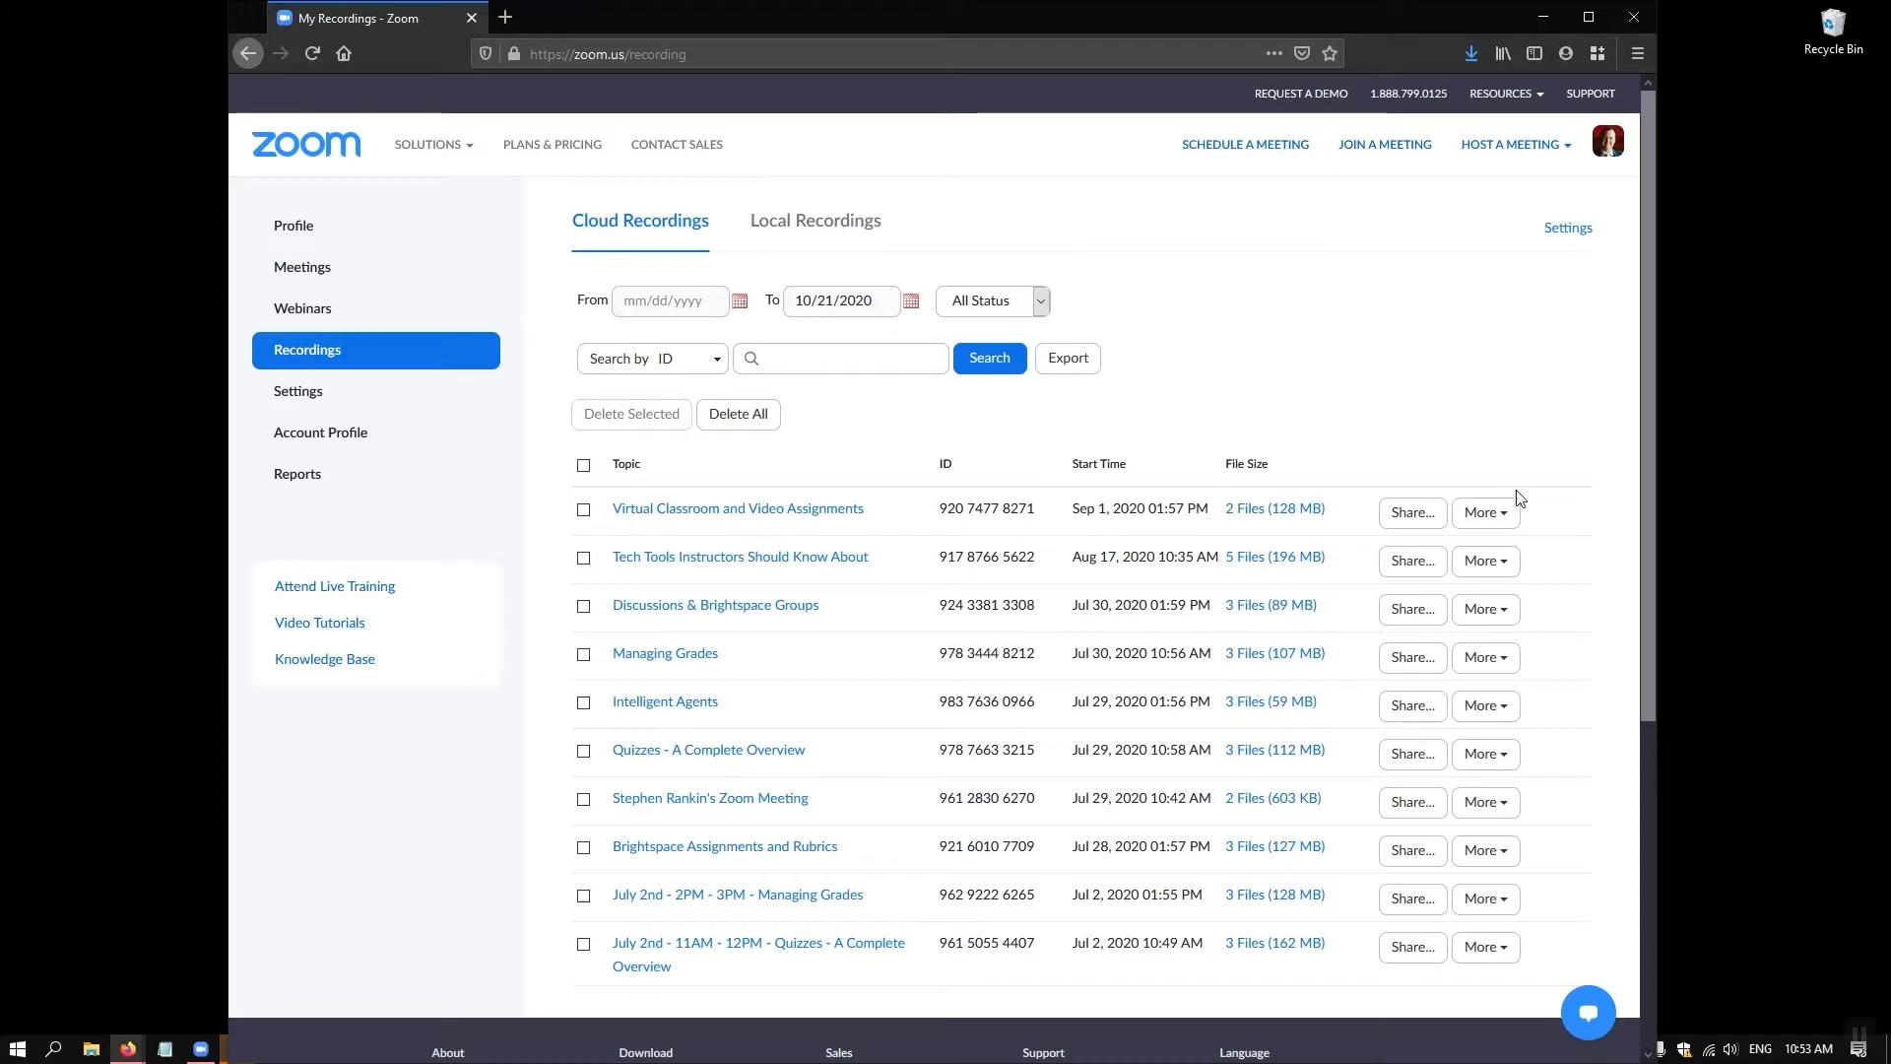
mouse_move(1485, 512)
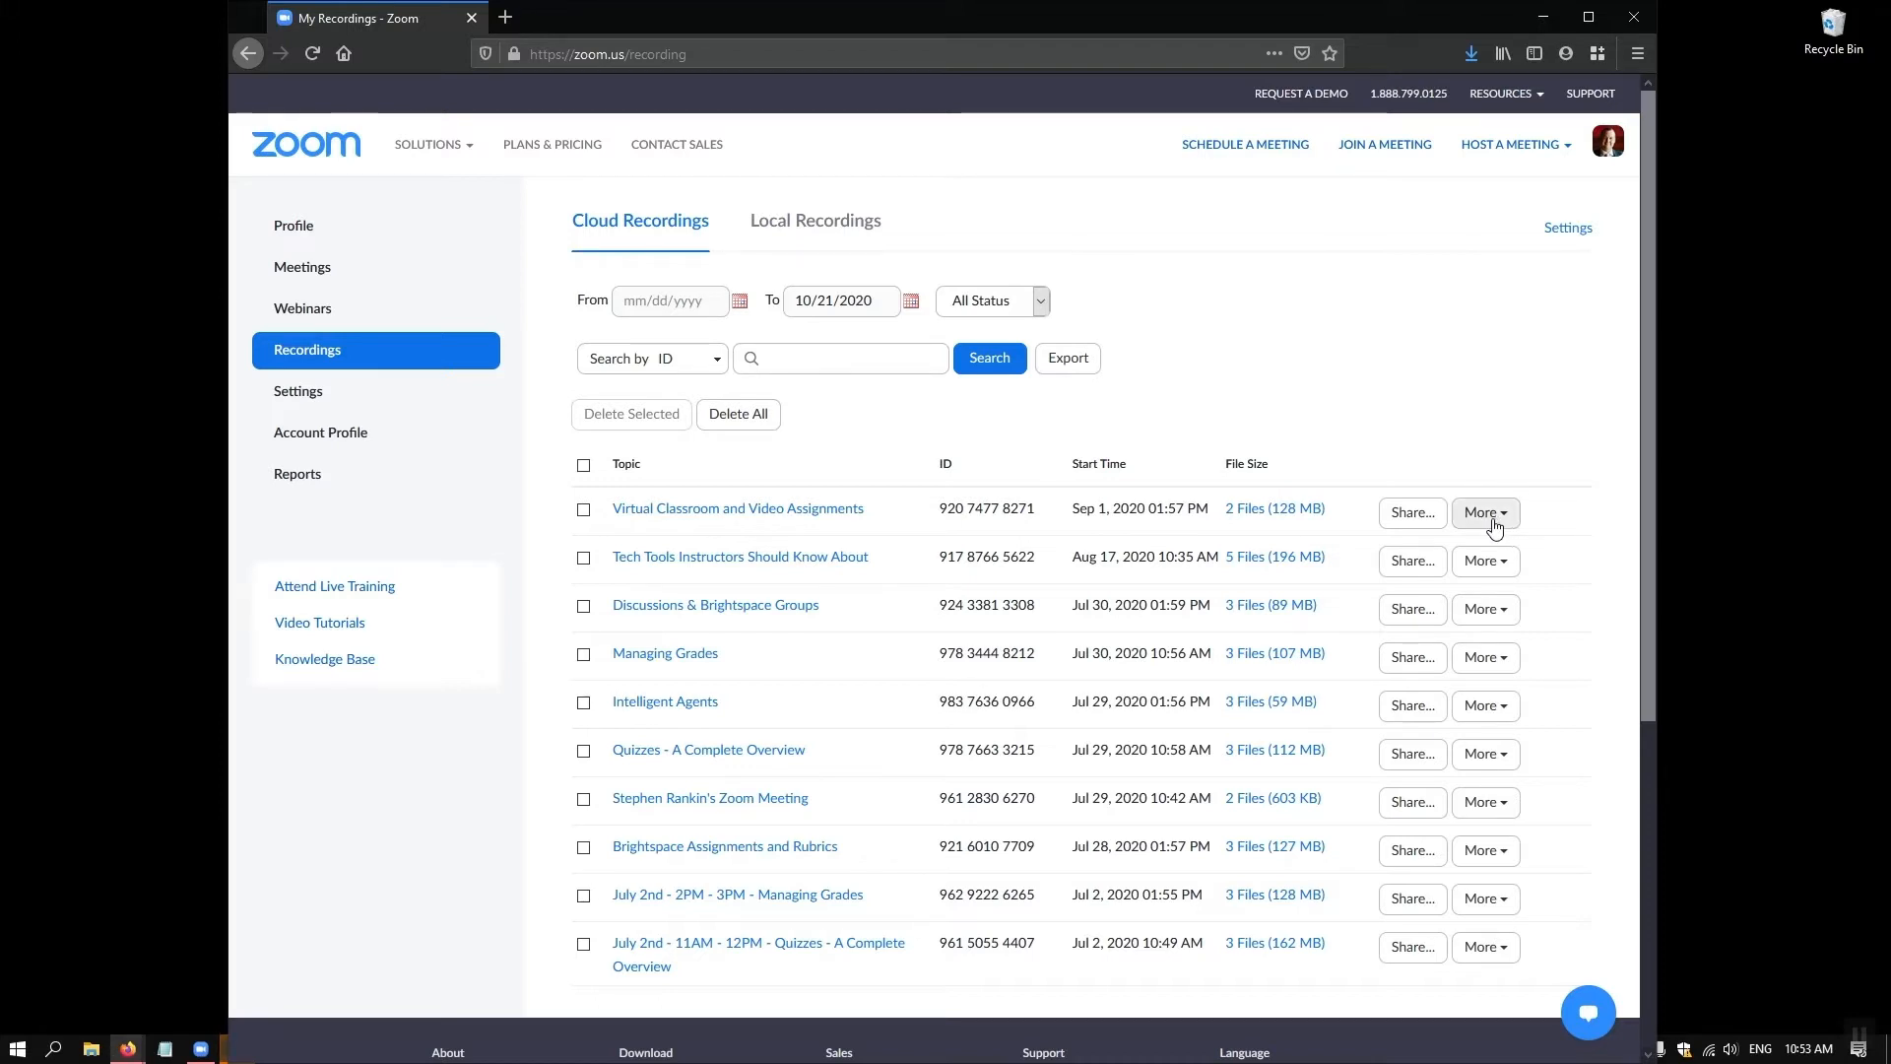
Download the recording's 2 files (video and transcript) to the desktop, saving via Firefox
left_click(1485, 512)
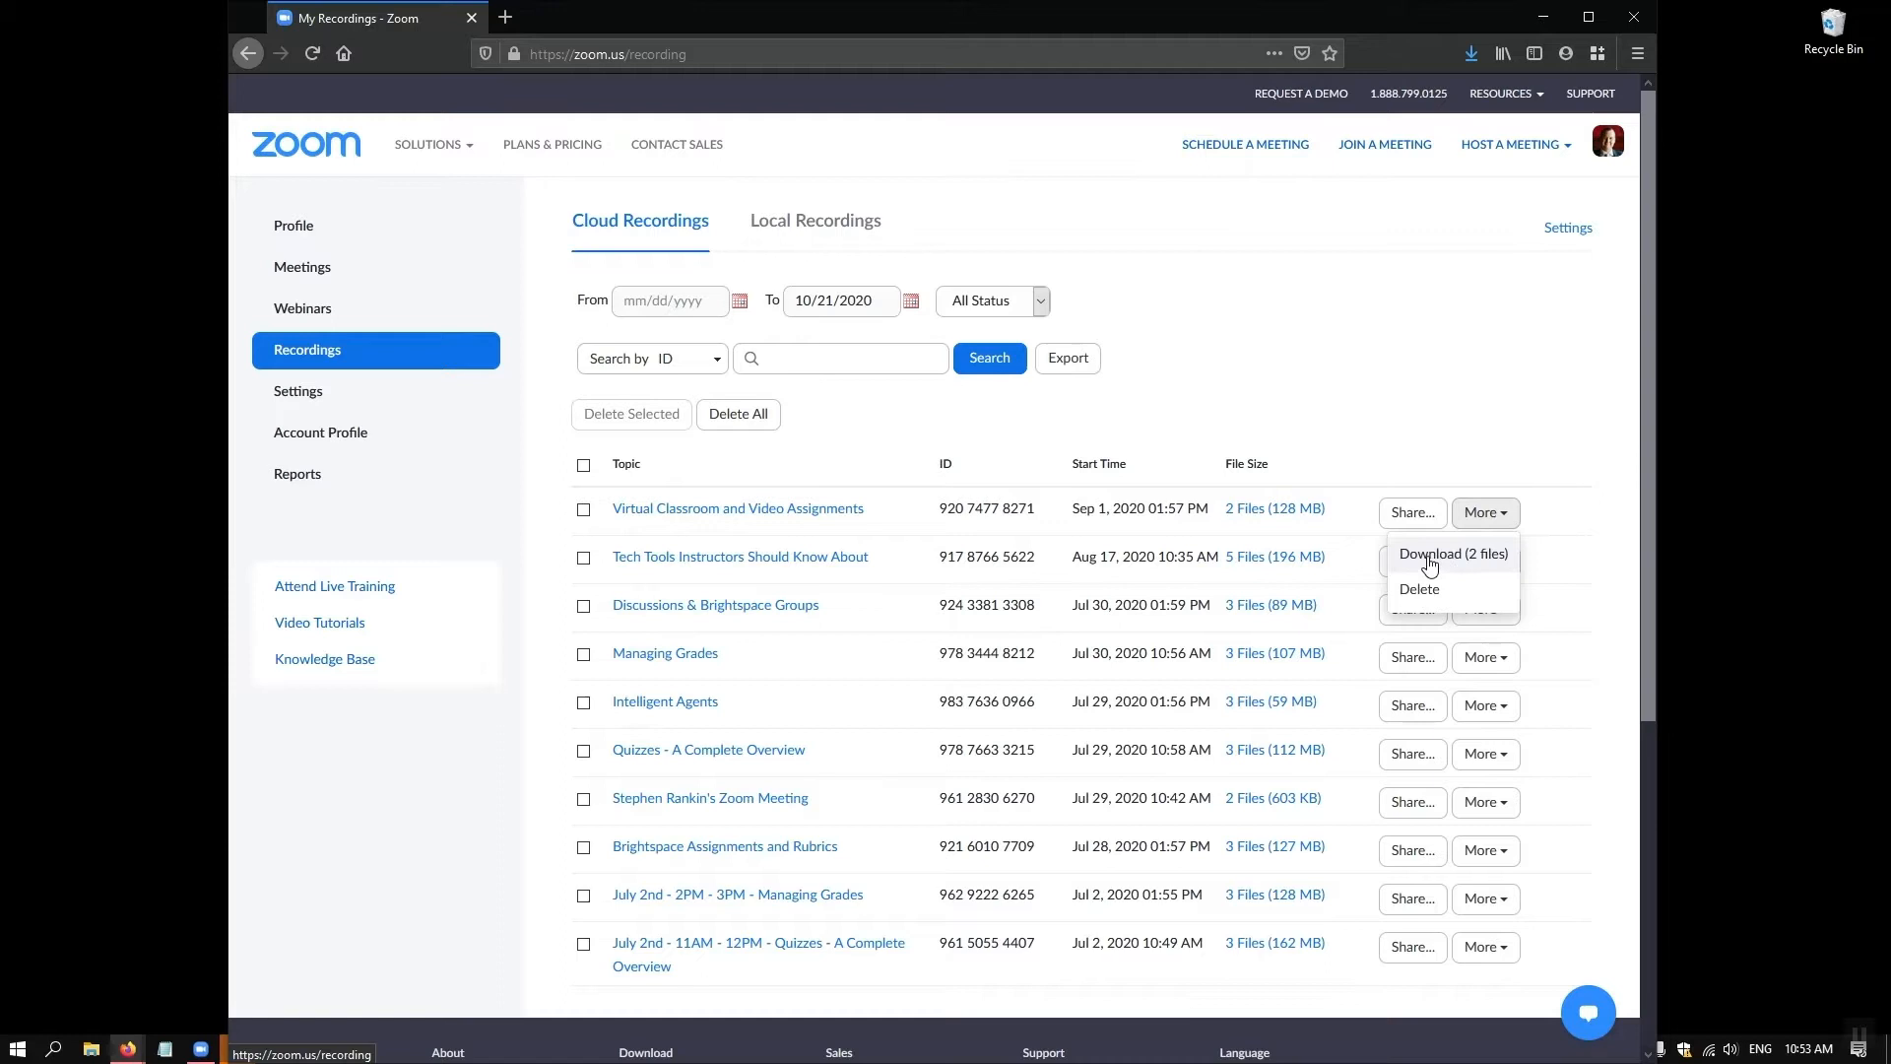
left_click(1451, 553)
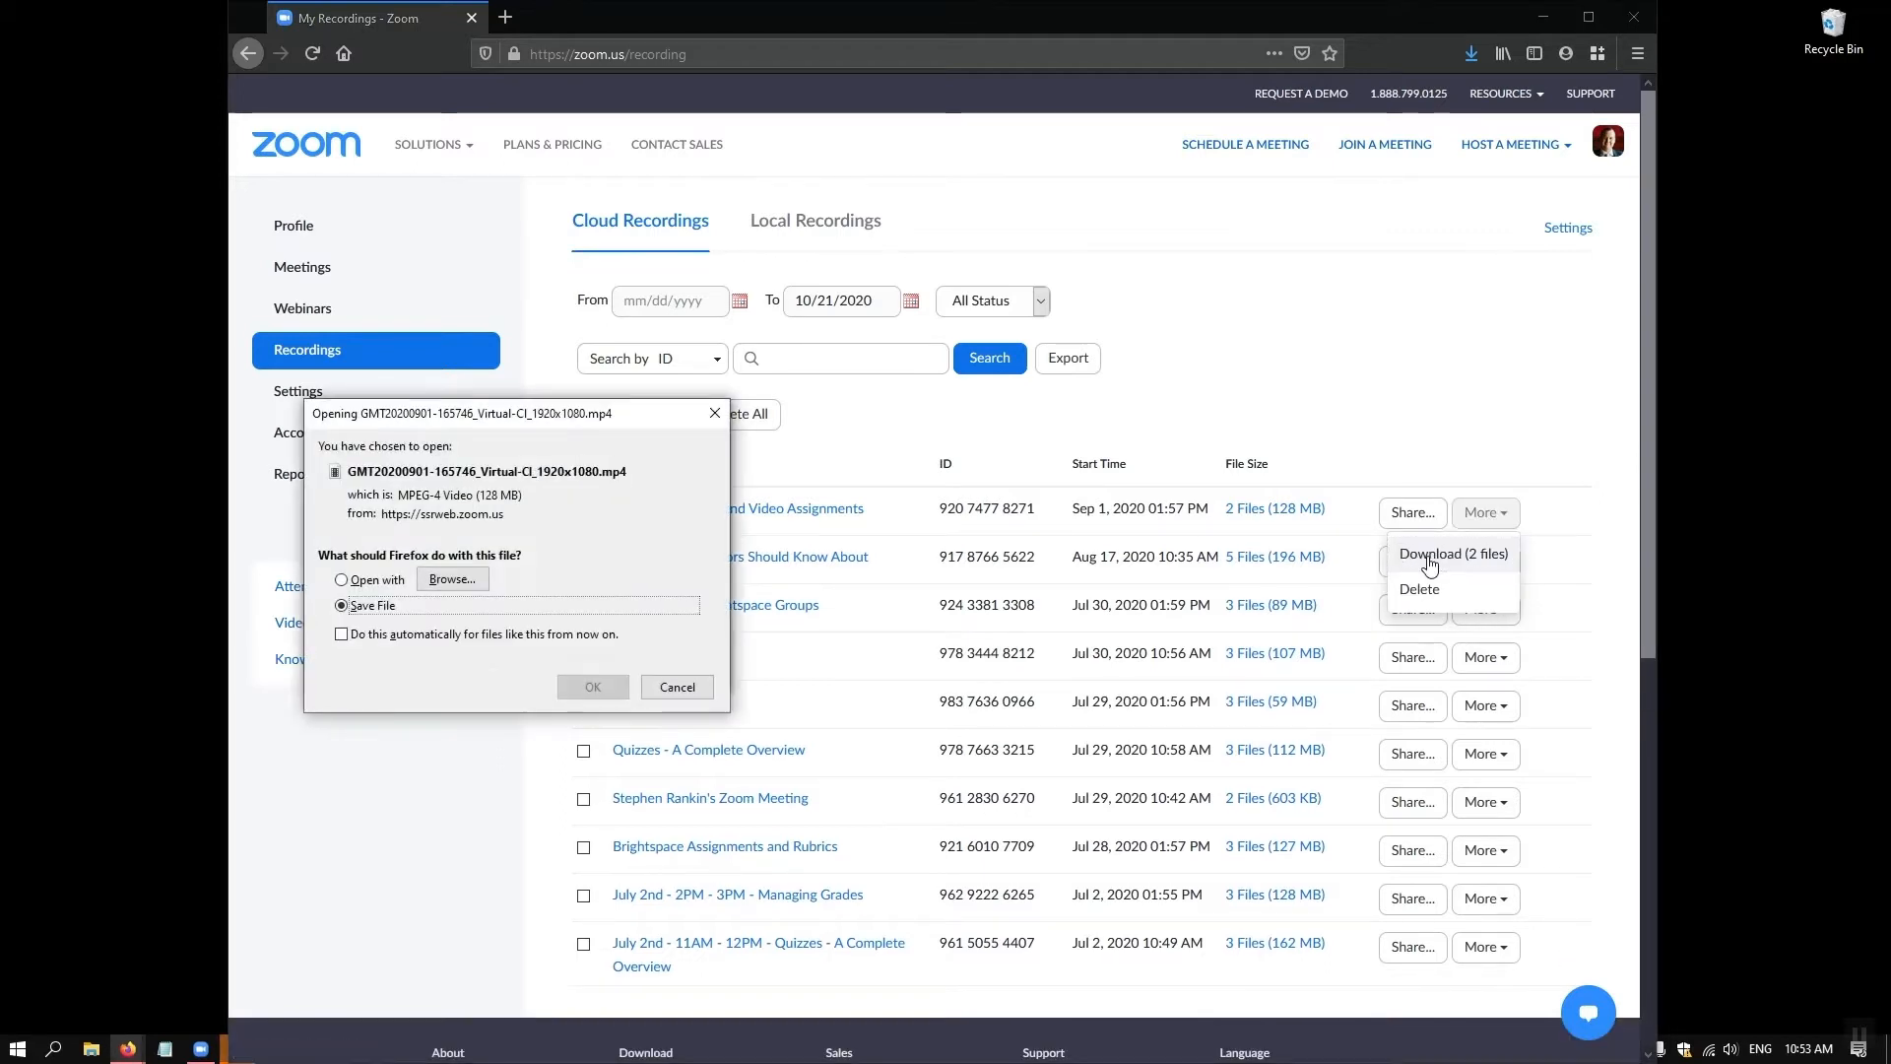
left_click(1452, 553)
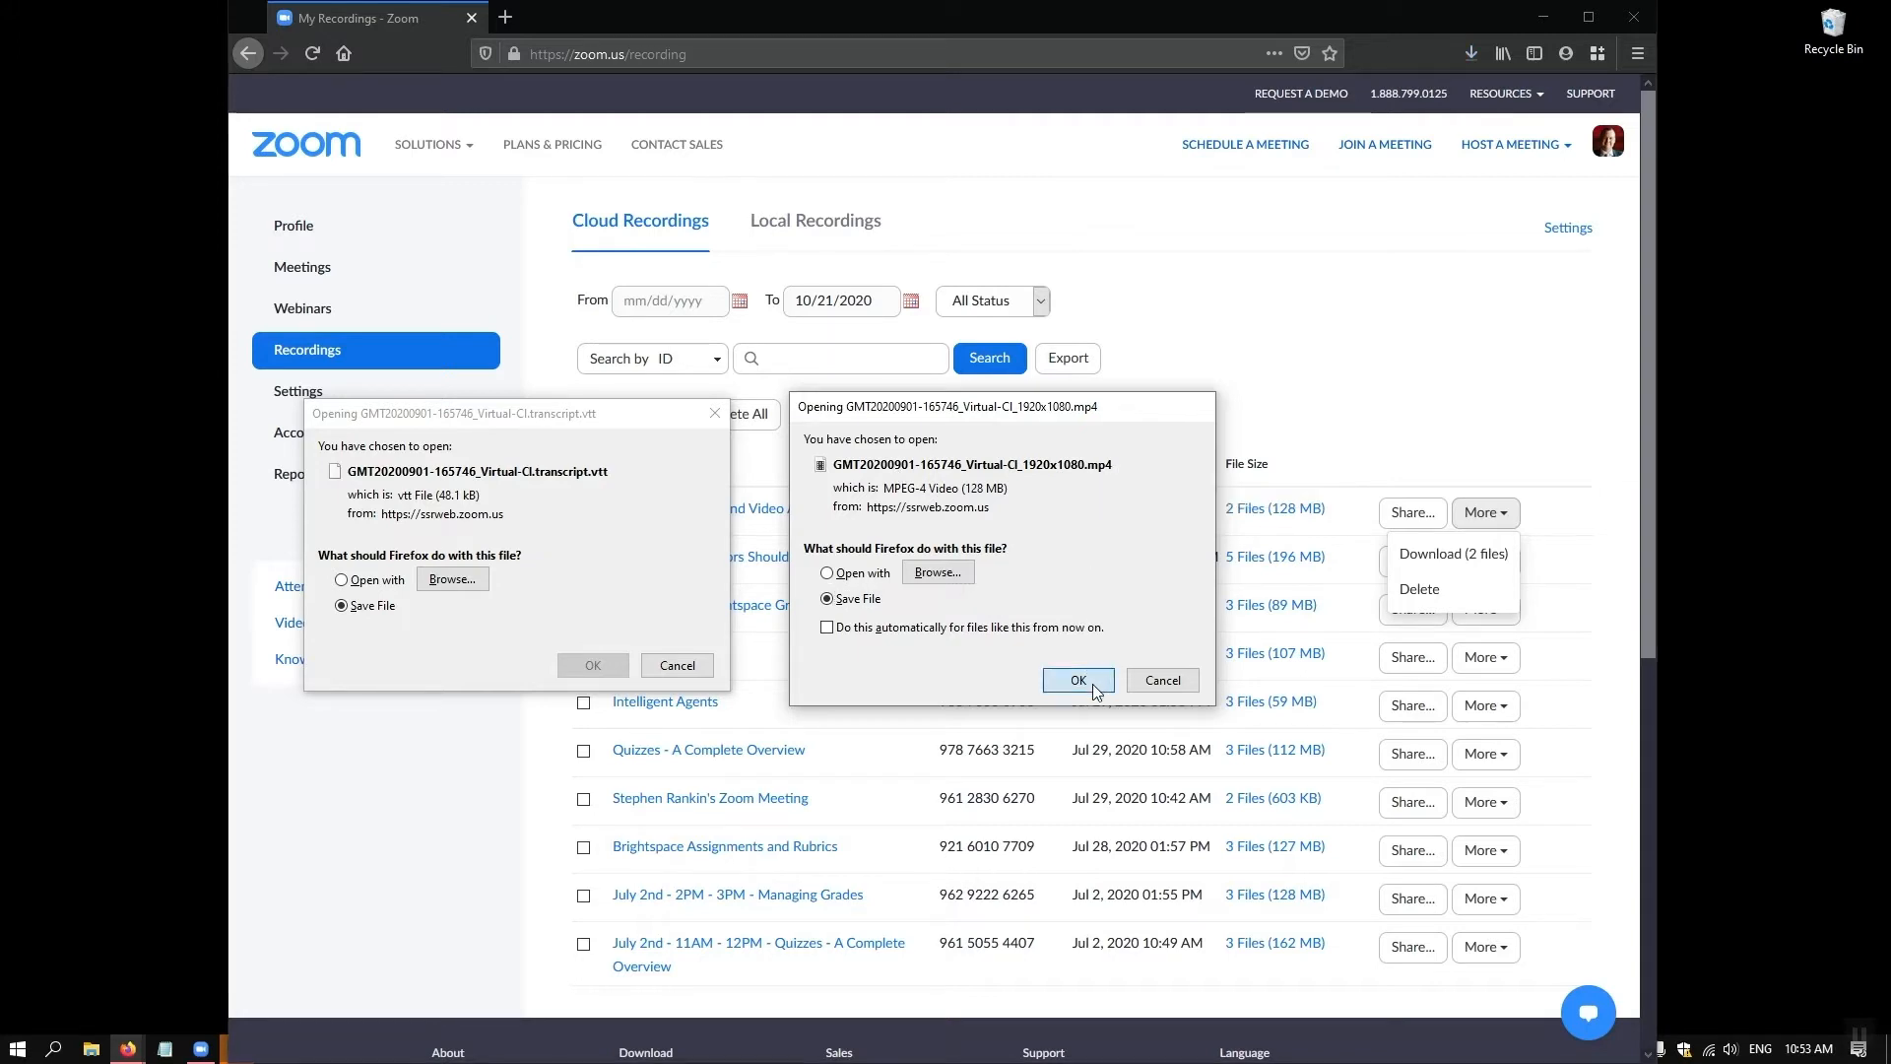
left_click(1076, 680)
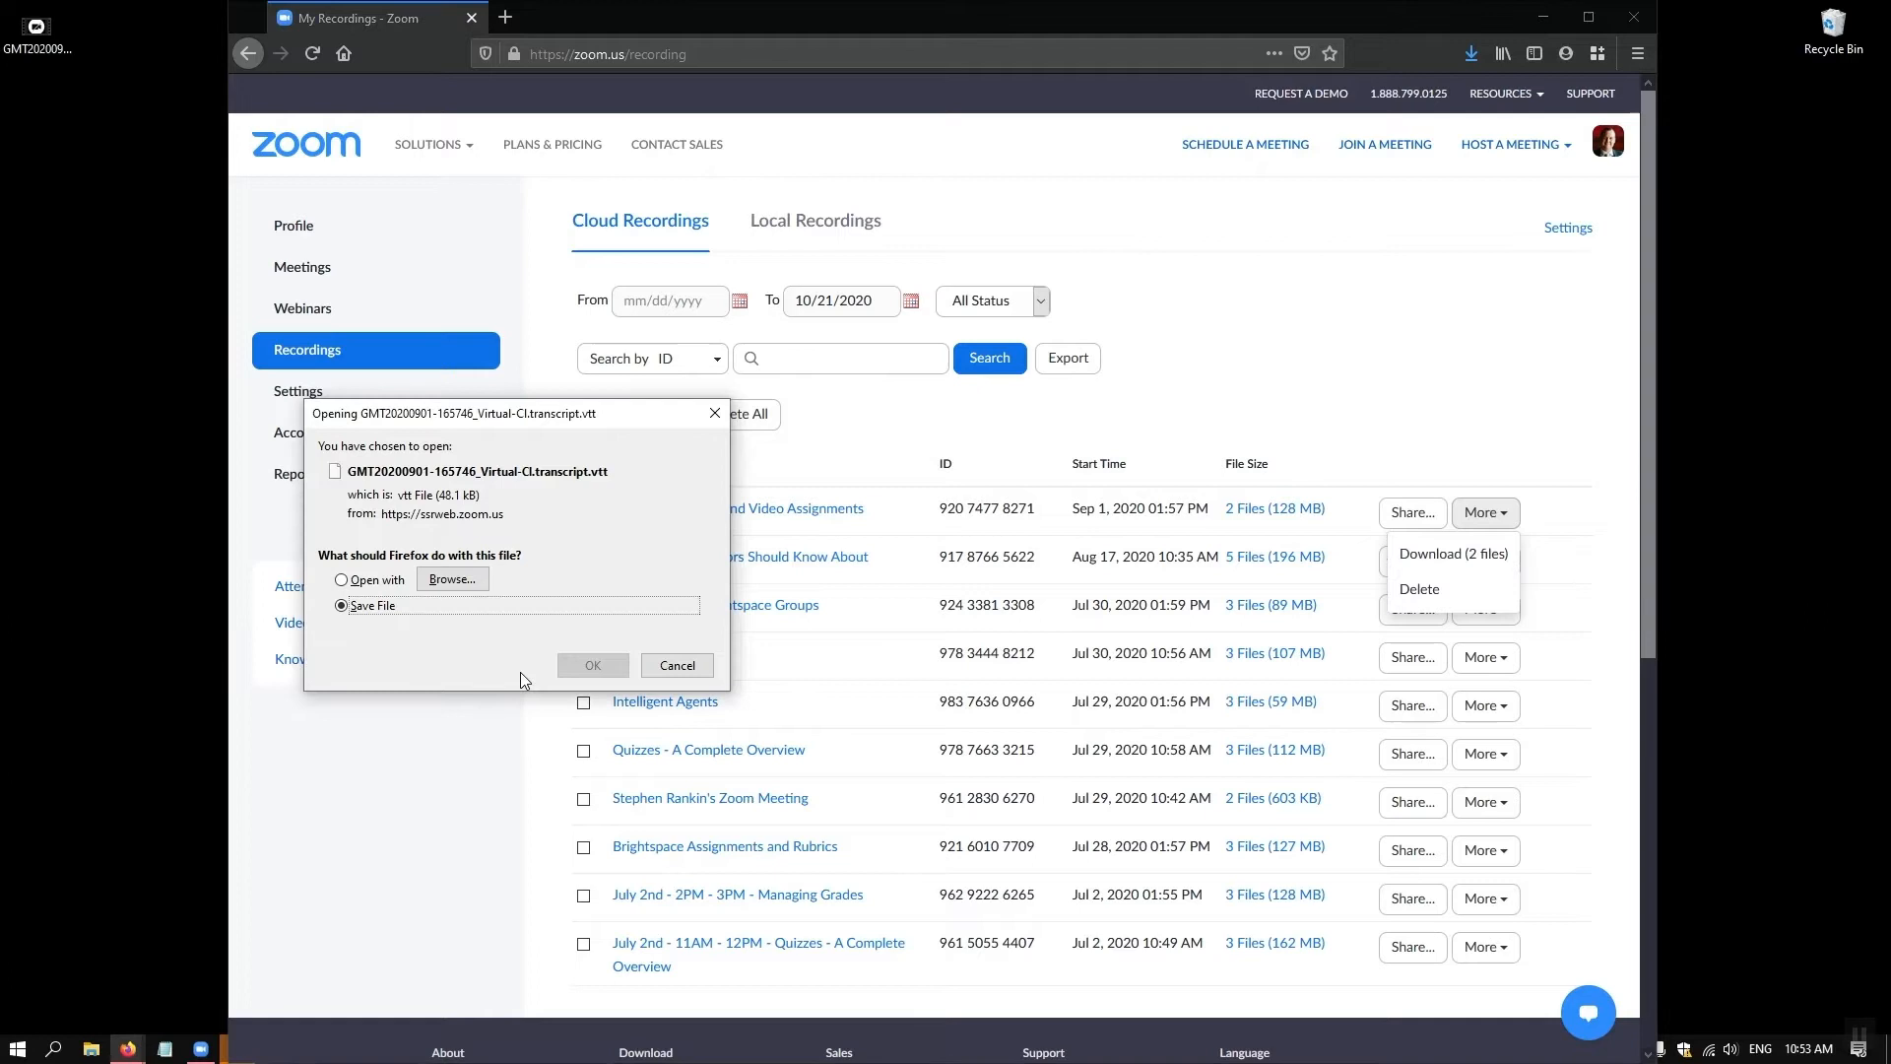
left_click(593, 664)
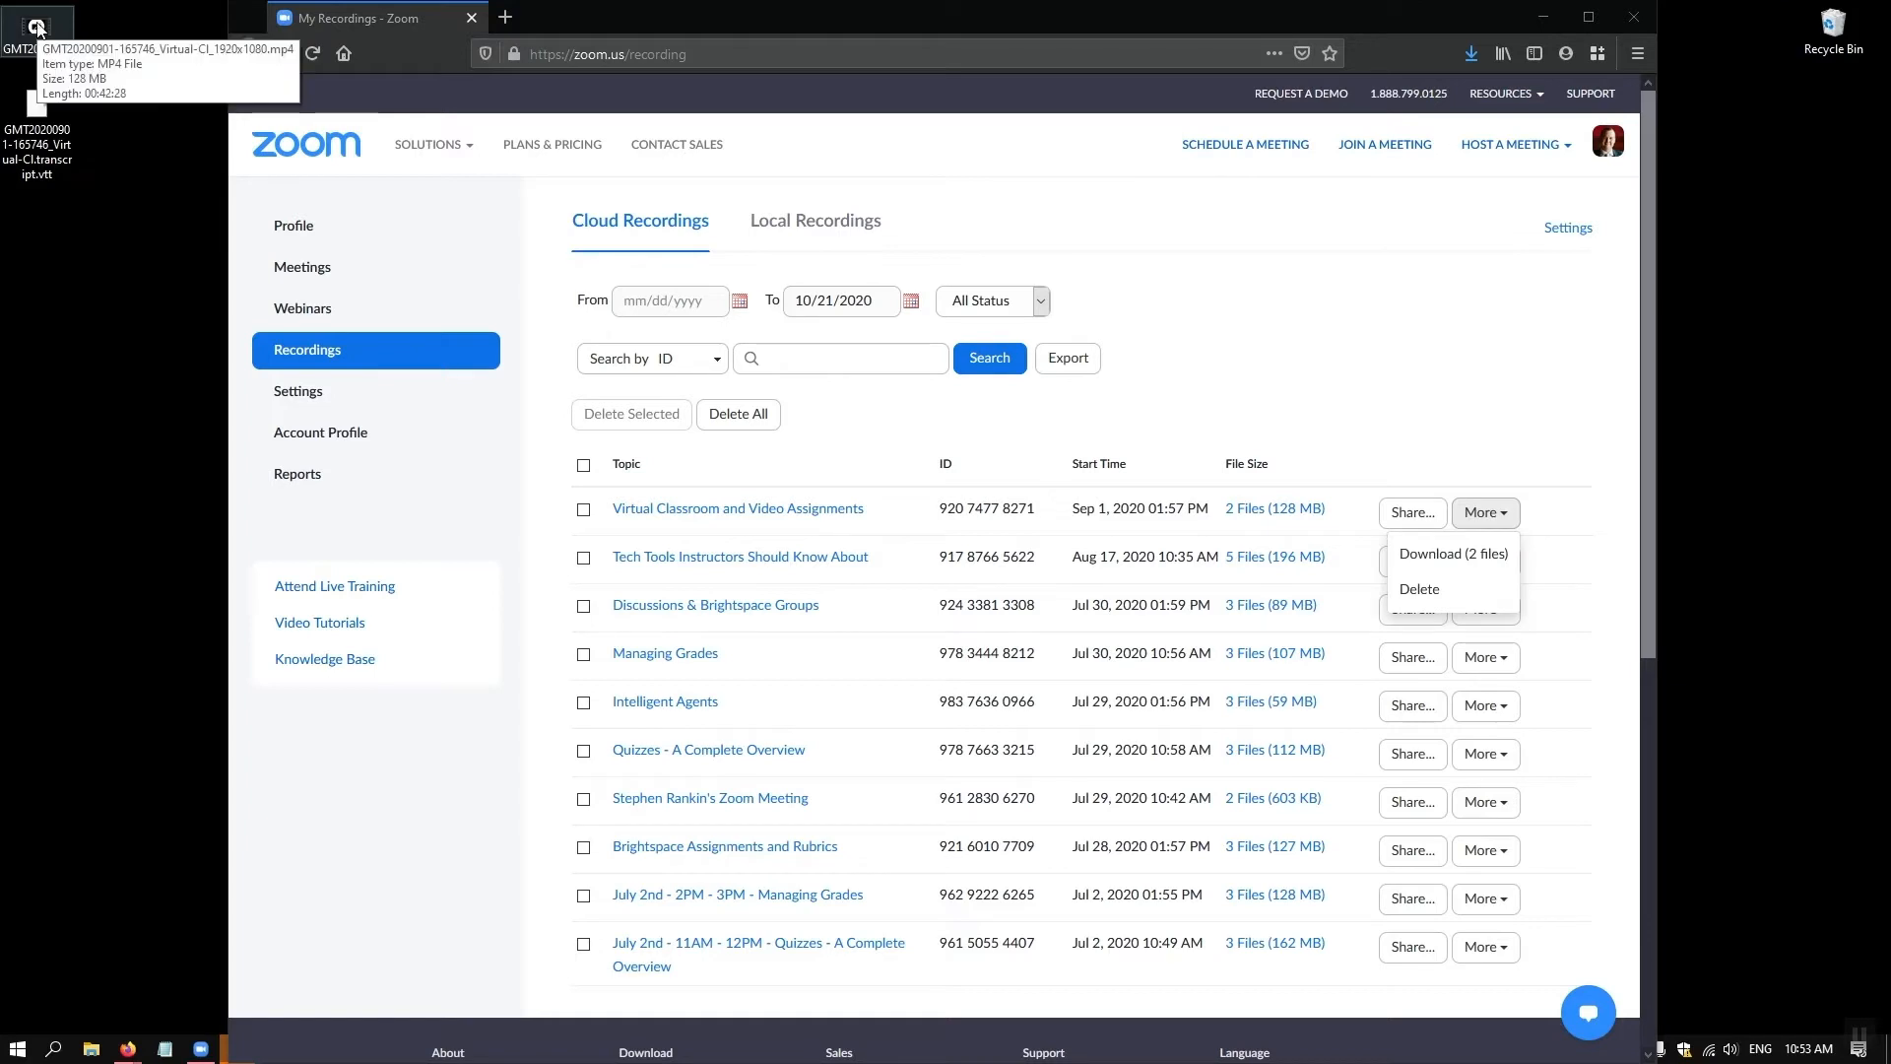
Play the downloaded MP4 in VLC, pause it and seek to the middle to check the content
double_click(35, 29)
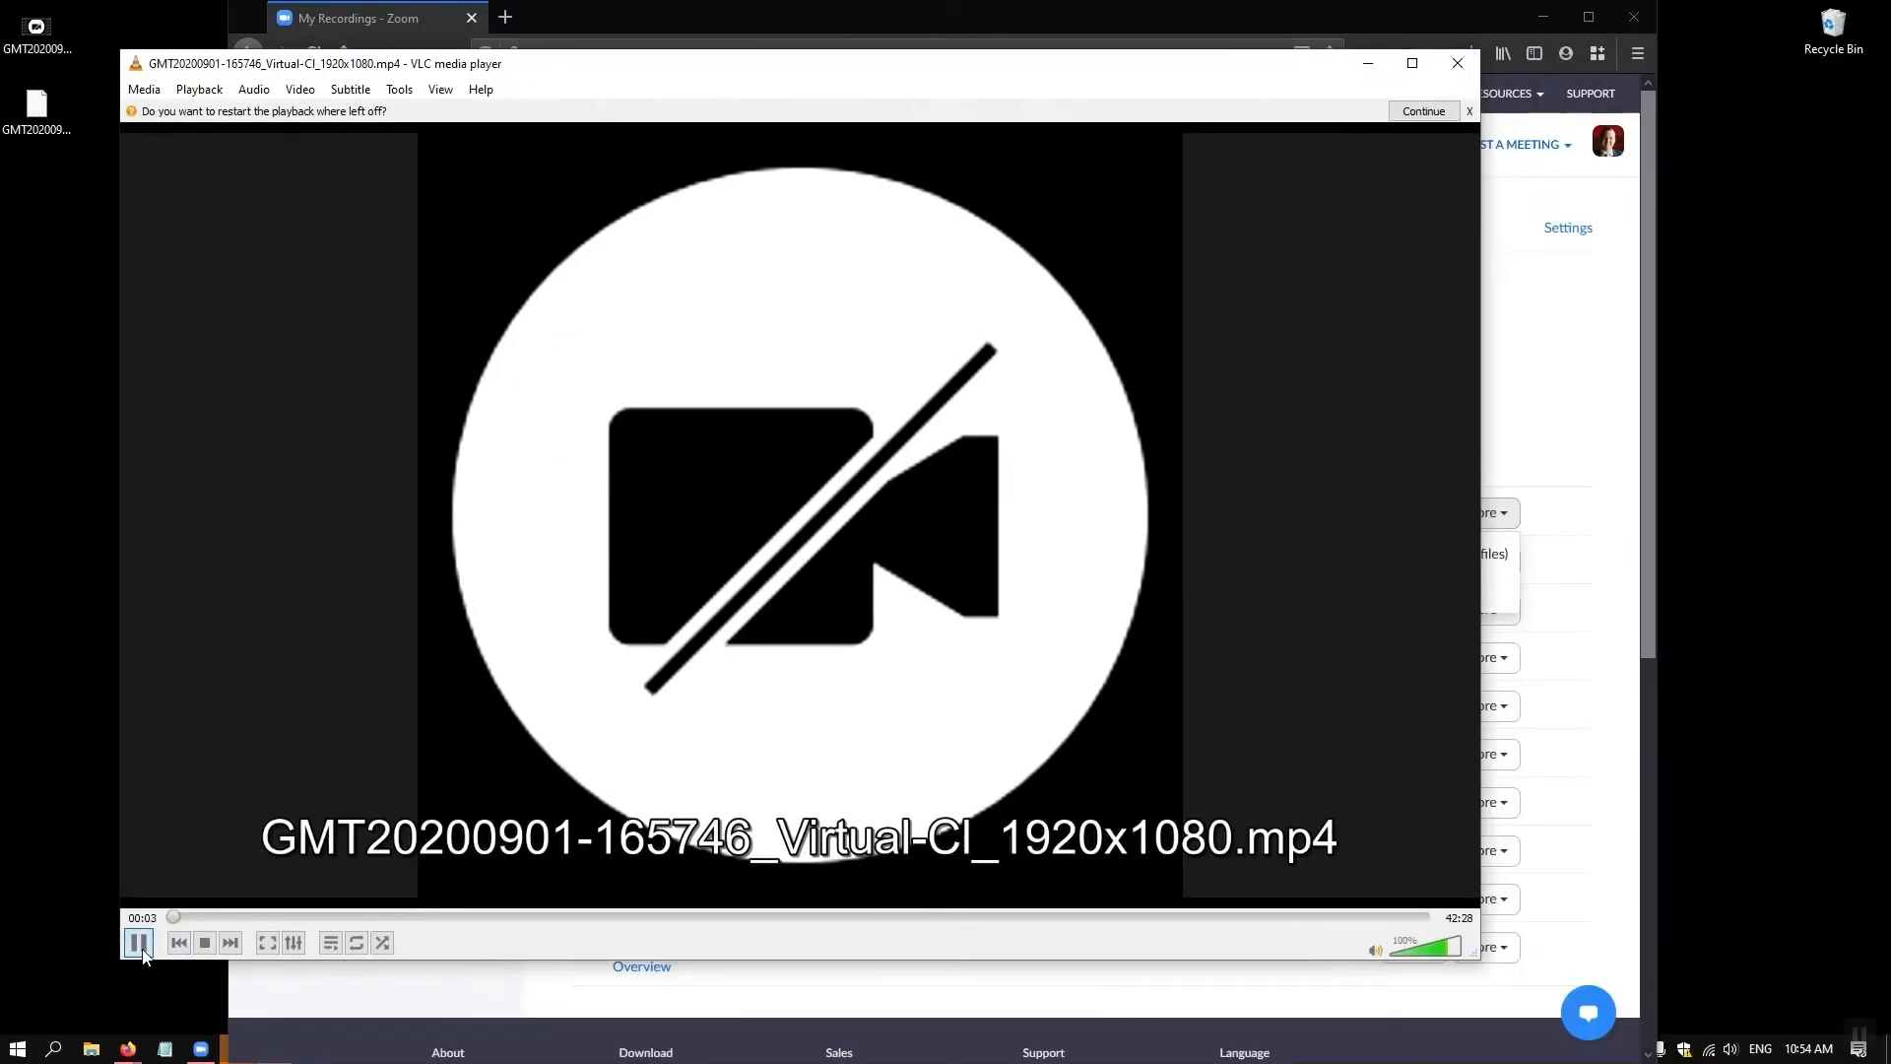
left_click(138, 941)
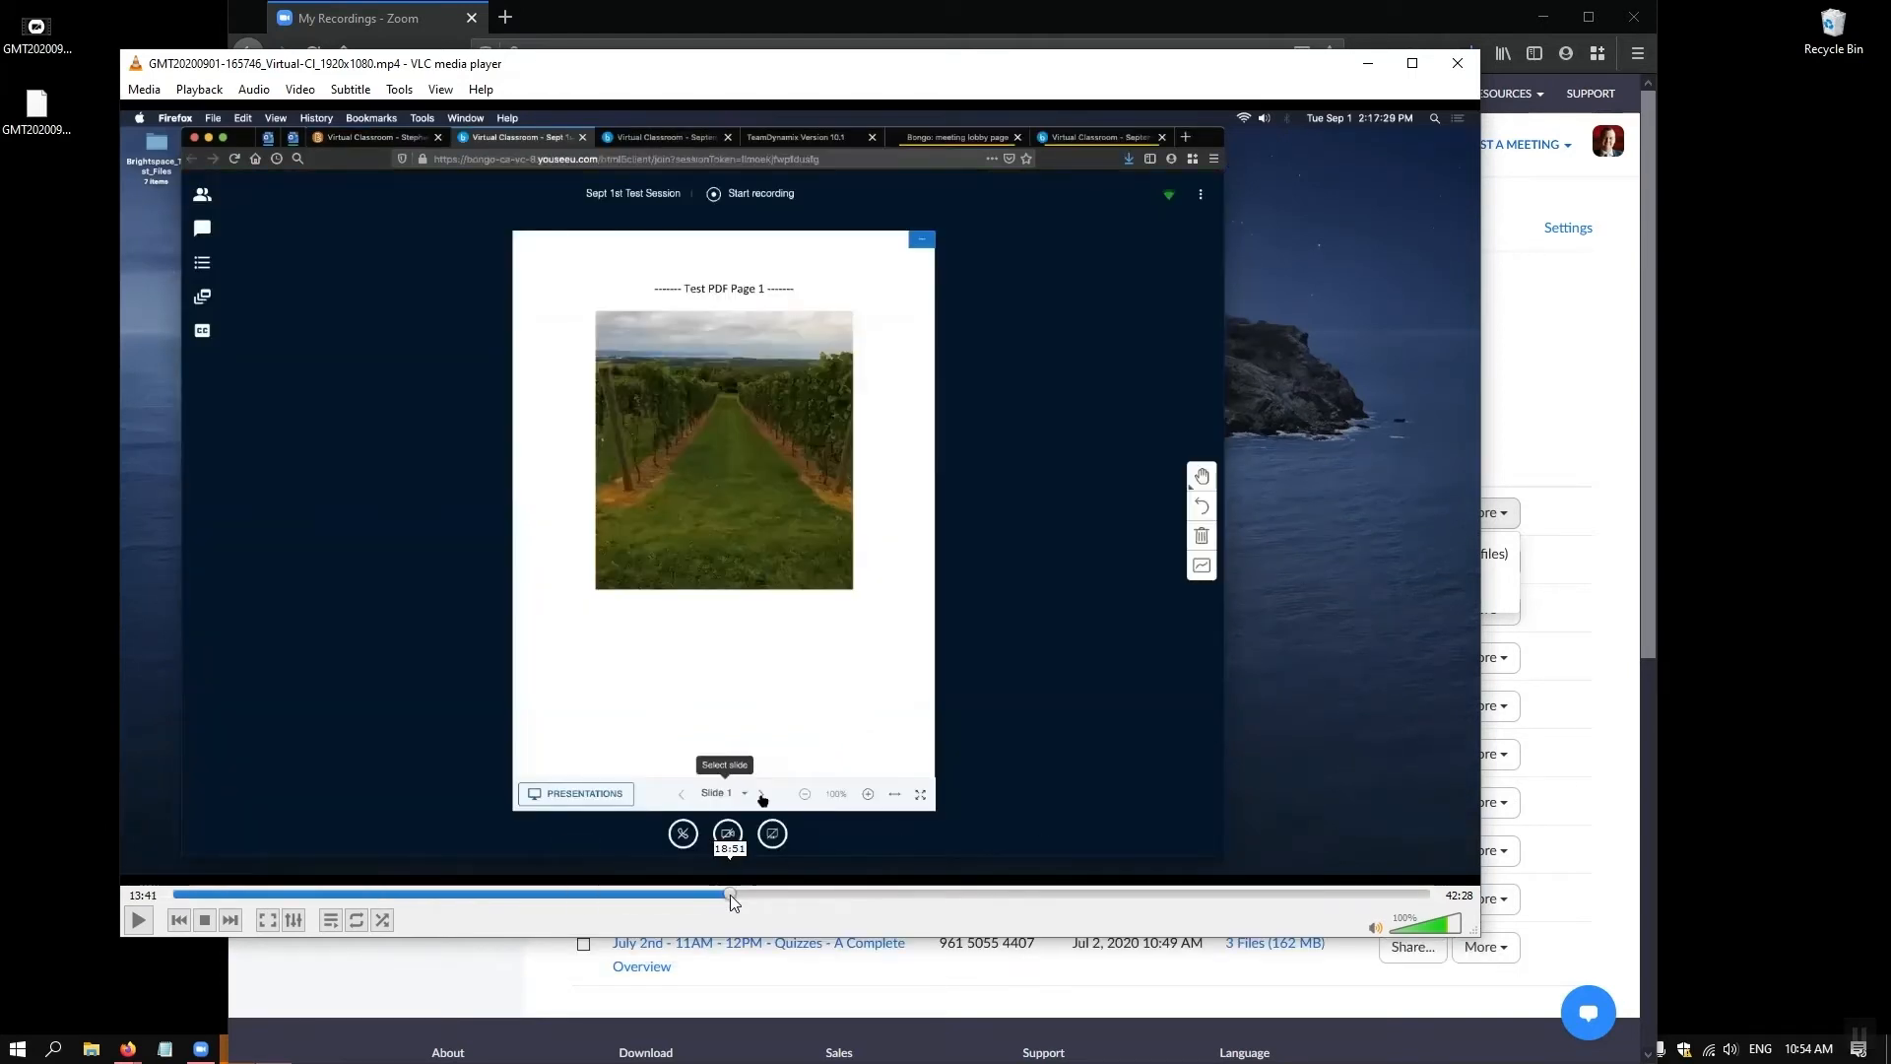
left_click_drag(729, 898, 1022, 898)
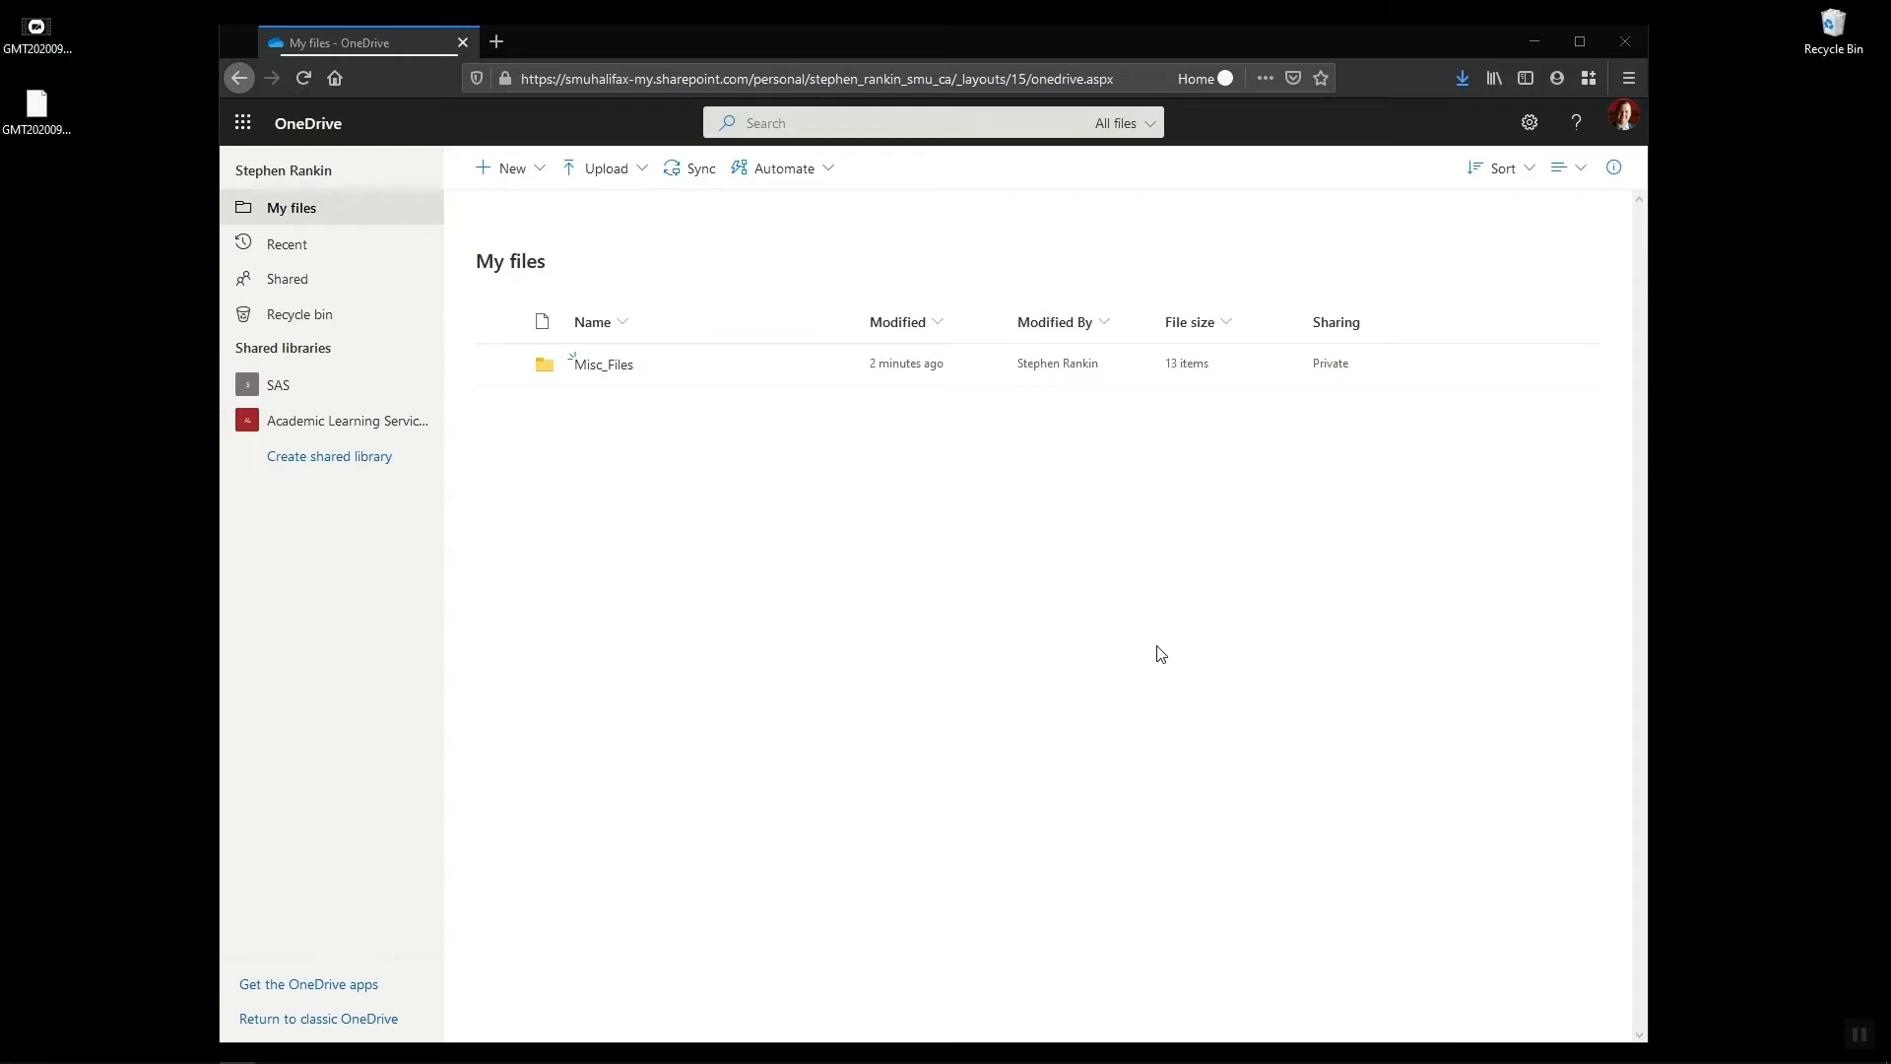
mouse_move(1194, 645)
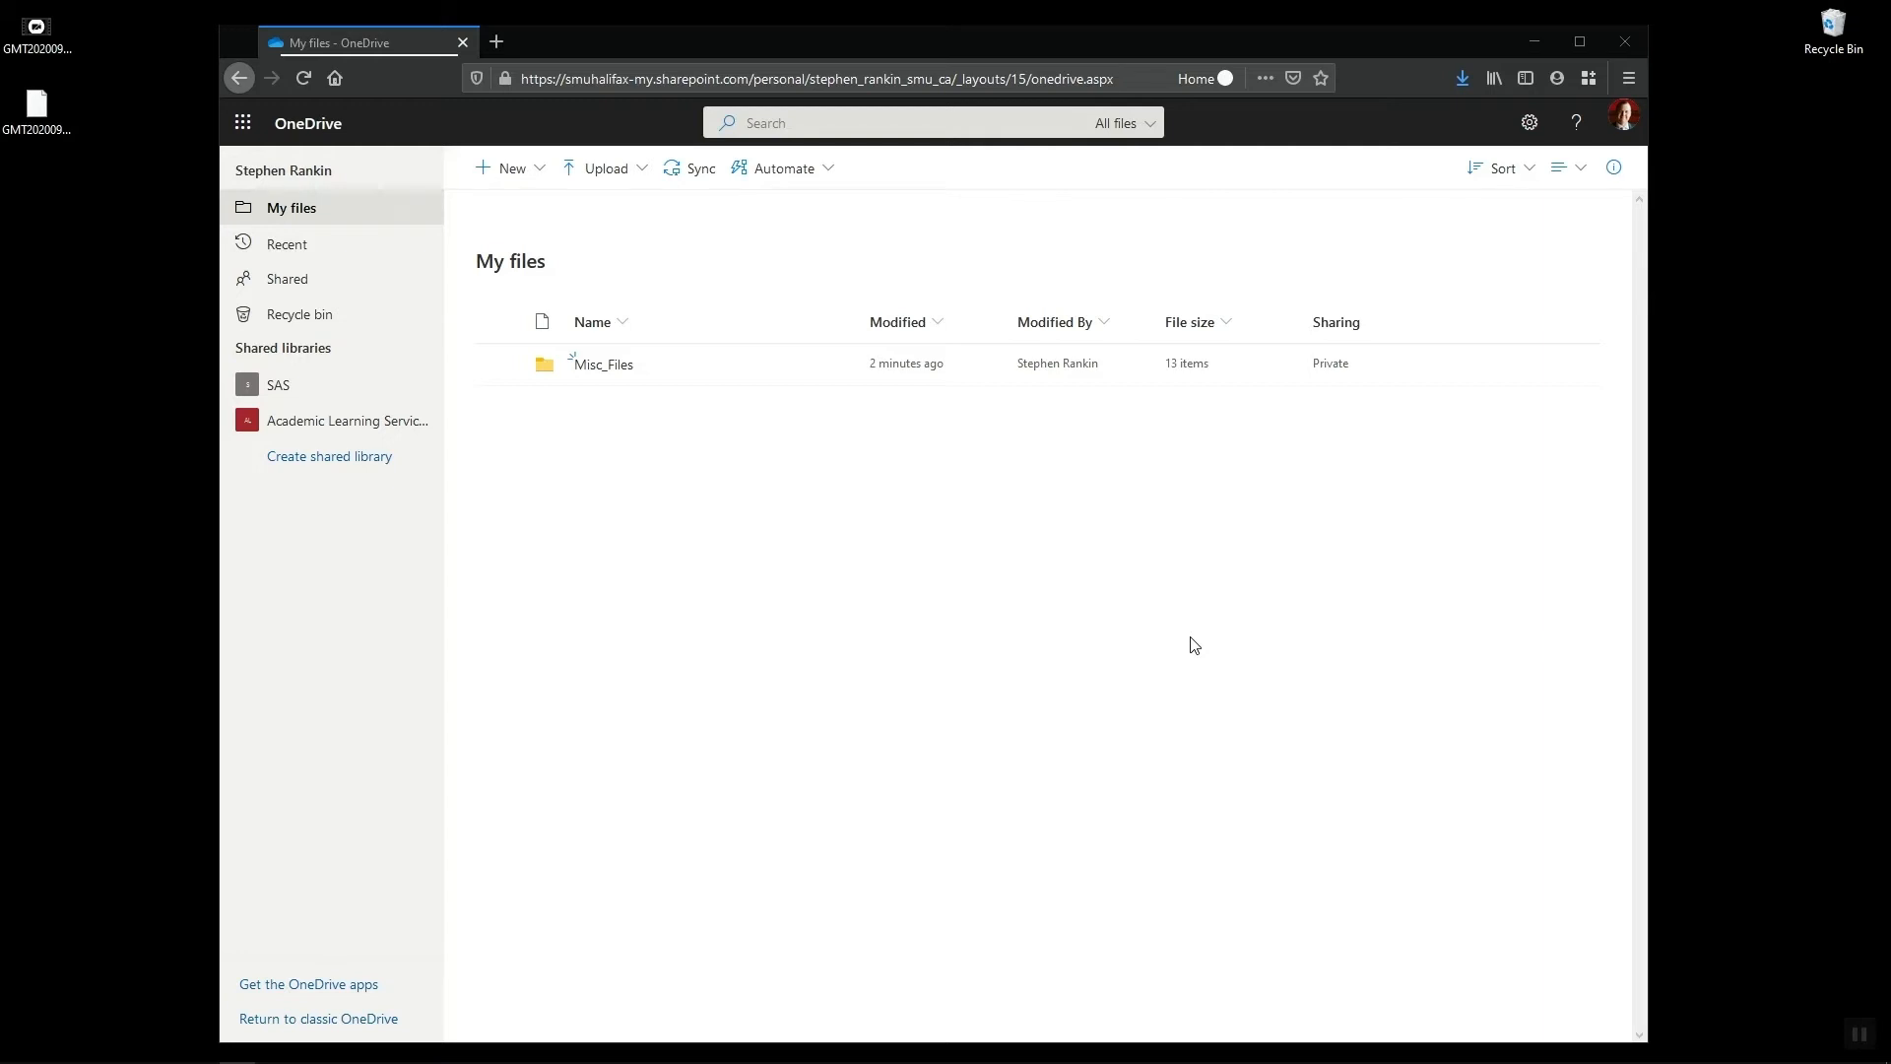
mouse_move(1164, 640)
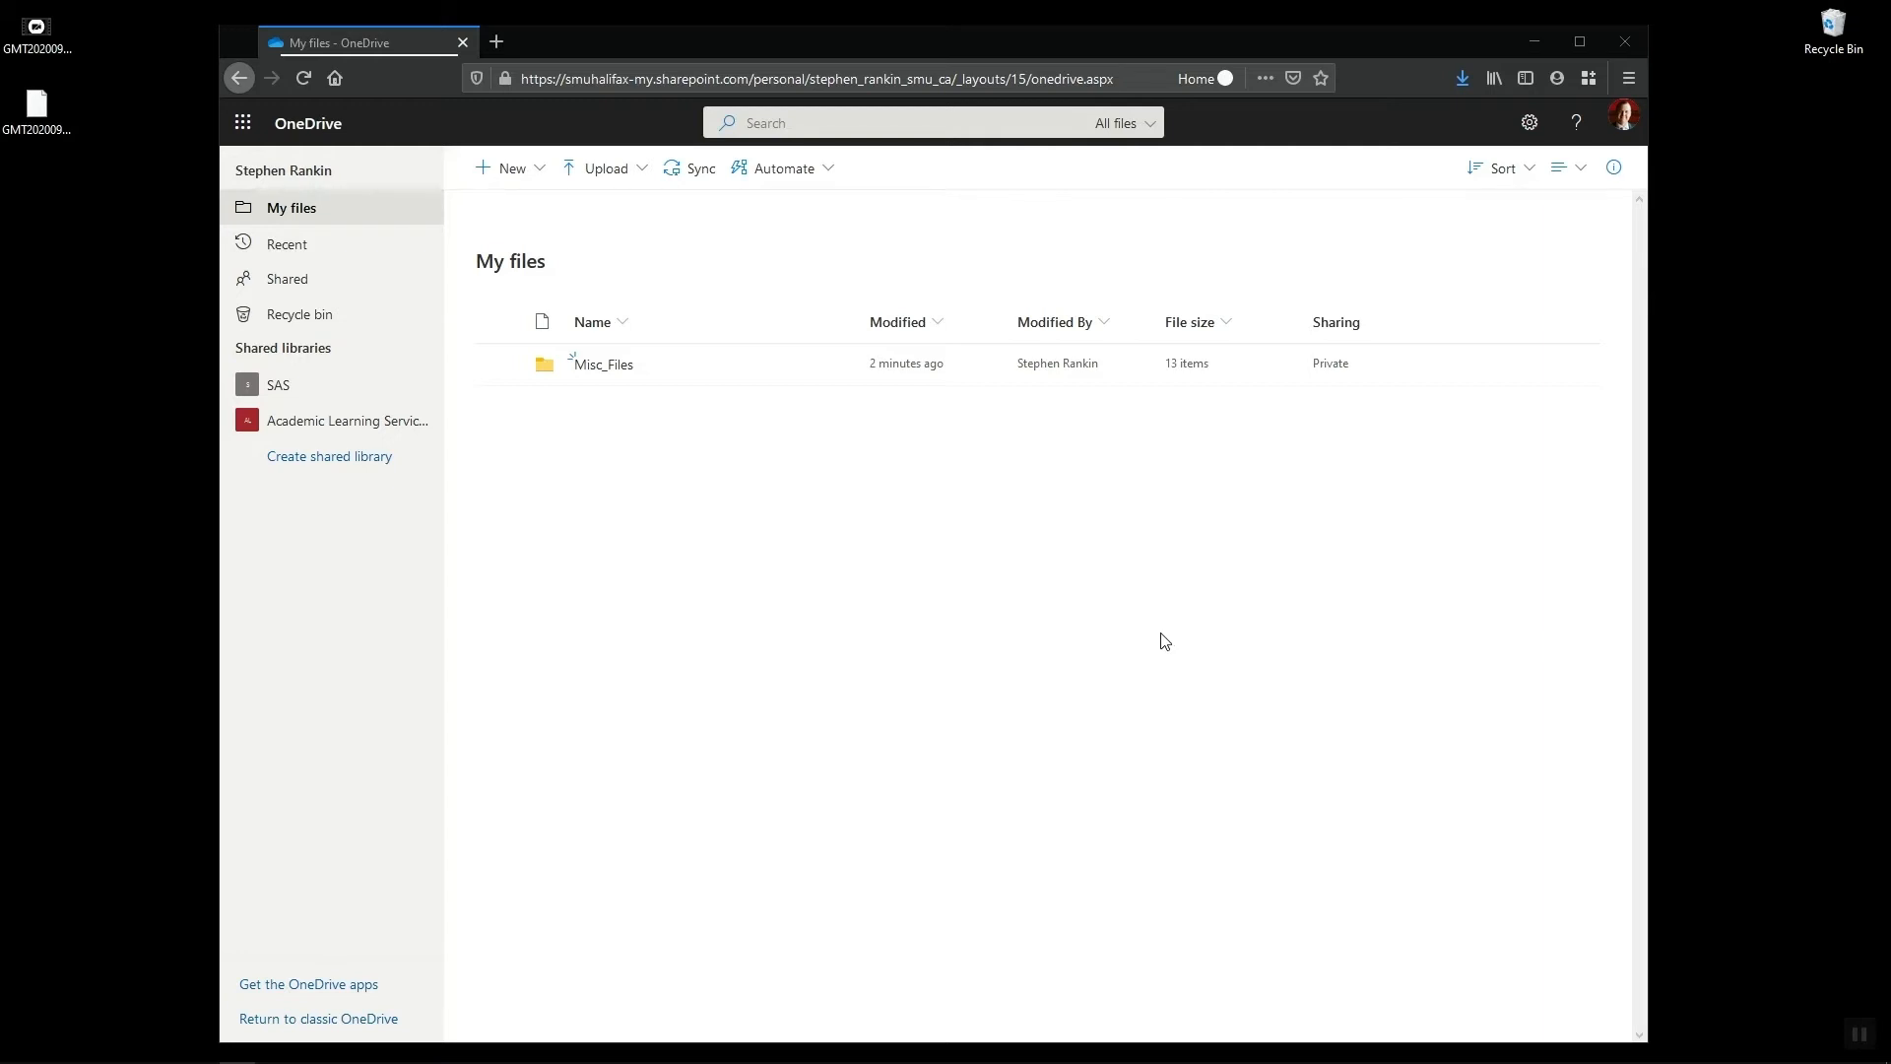
mouse_move(1022, 185)
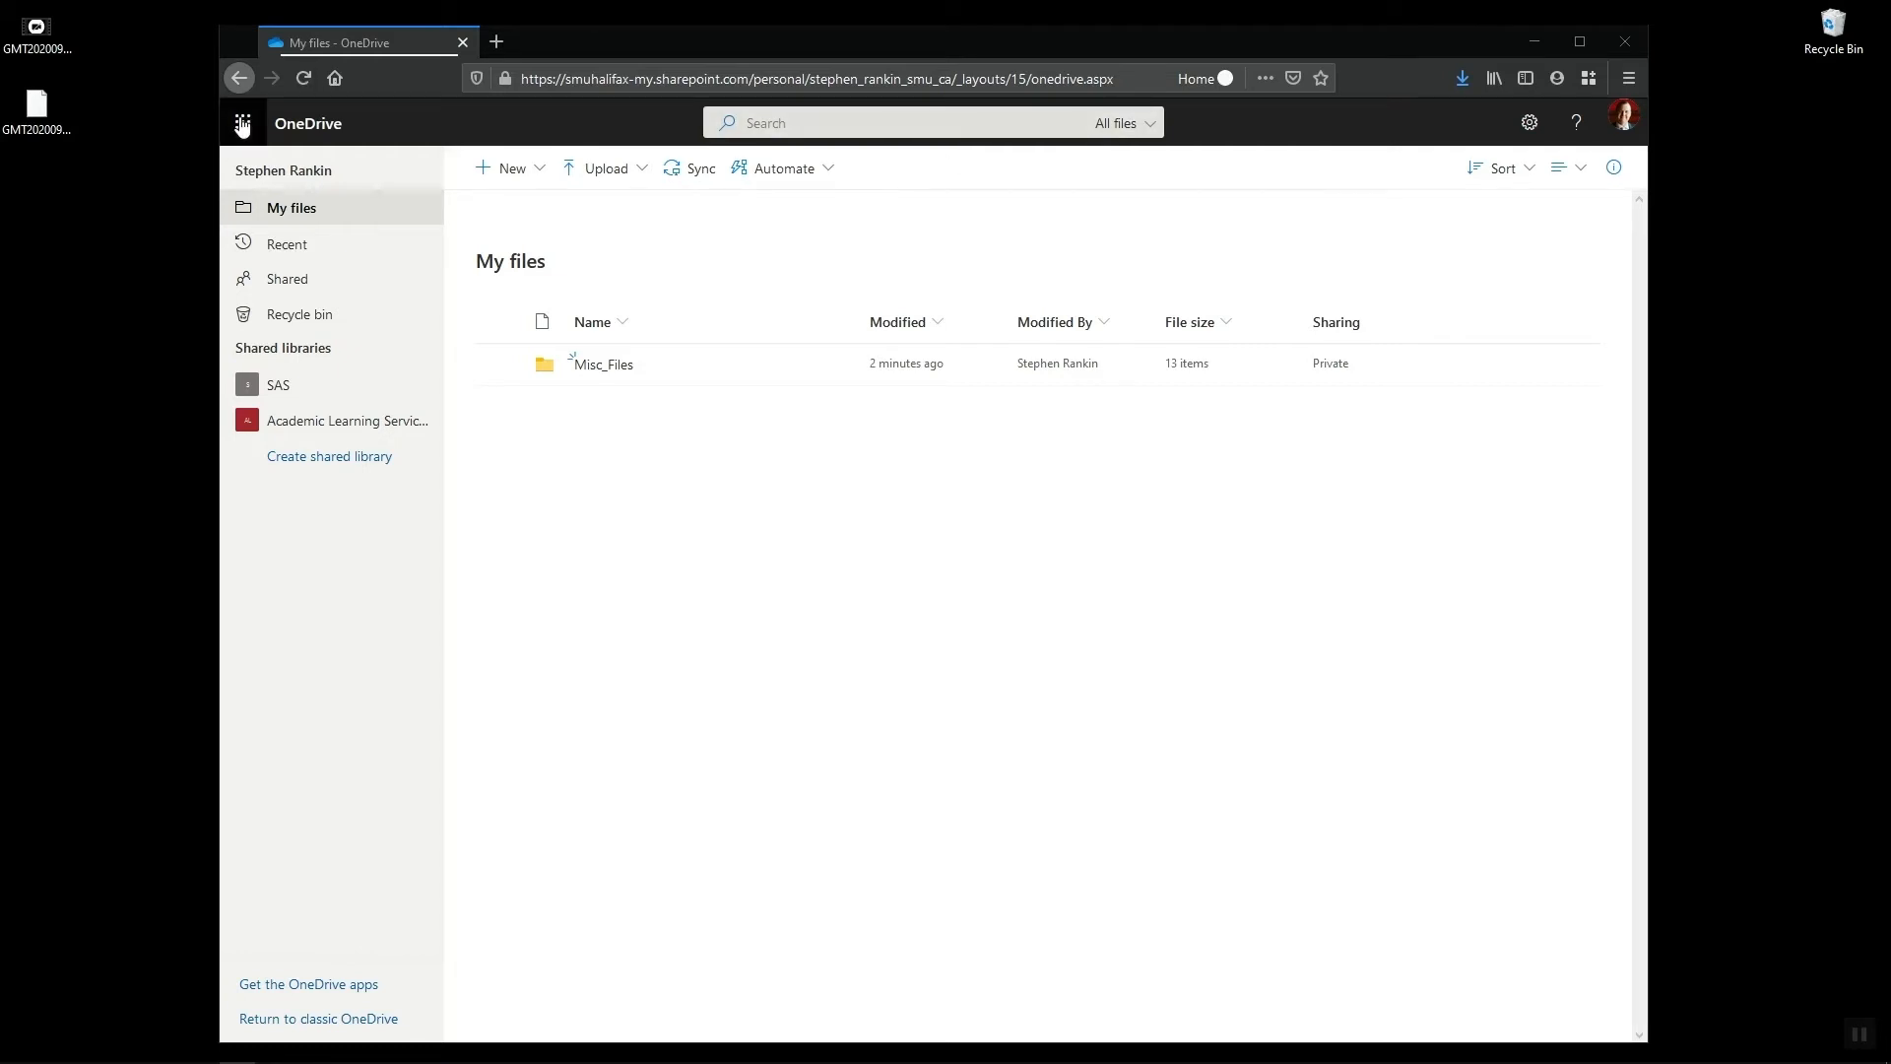
Glance at the Microsoft 365 app launcher, then show OneDrive's Upload choices for My files
left_click(242, 122)
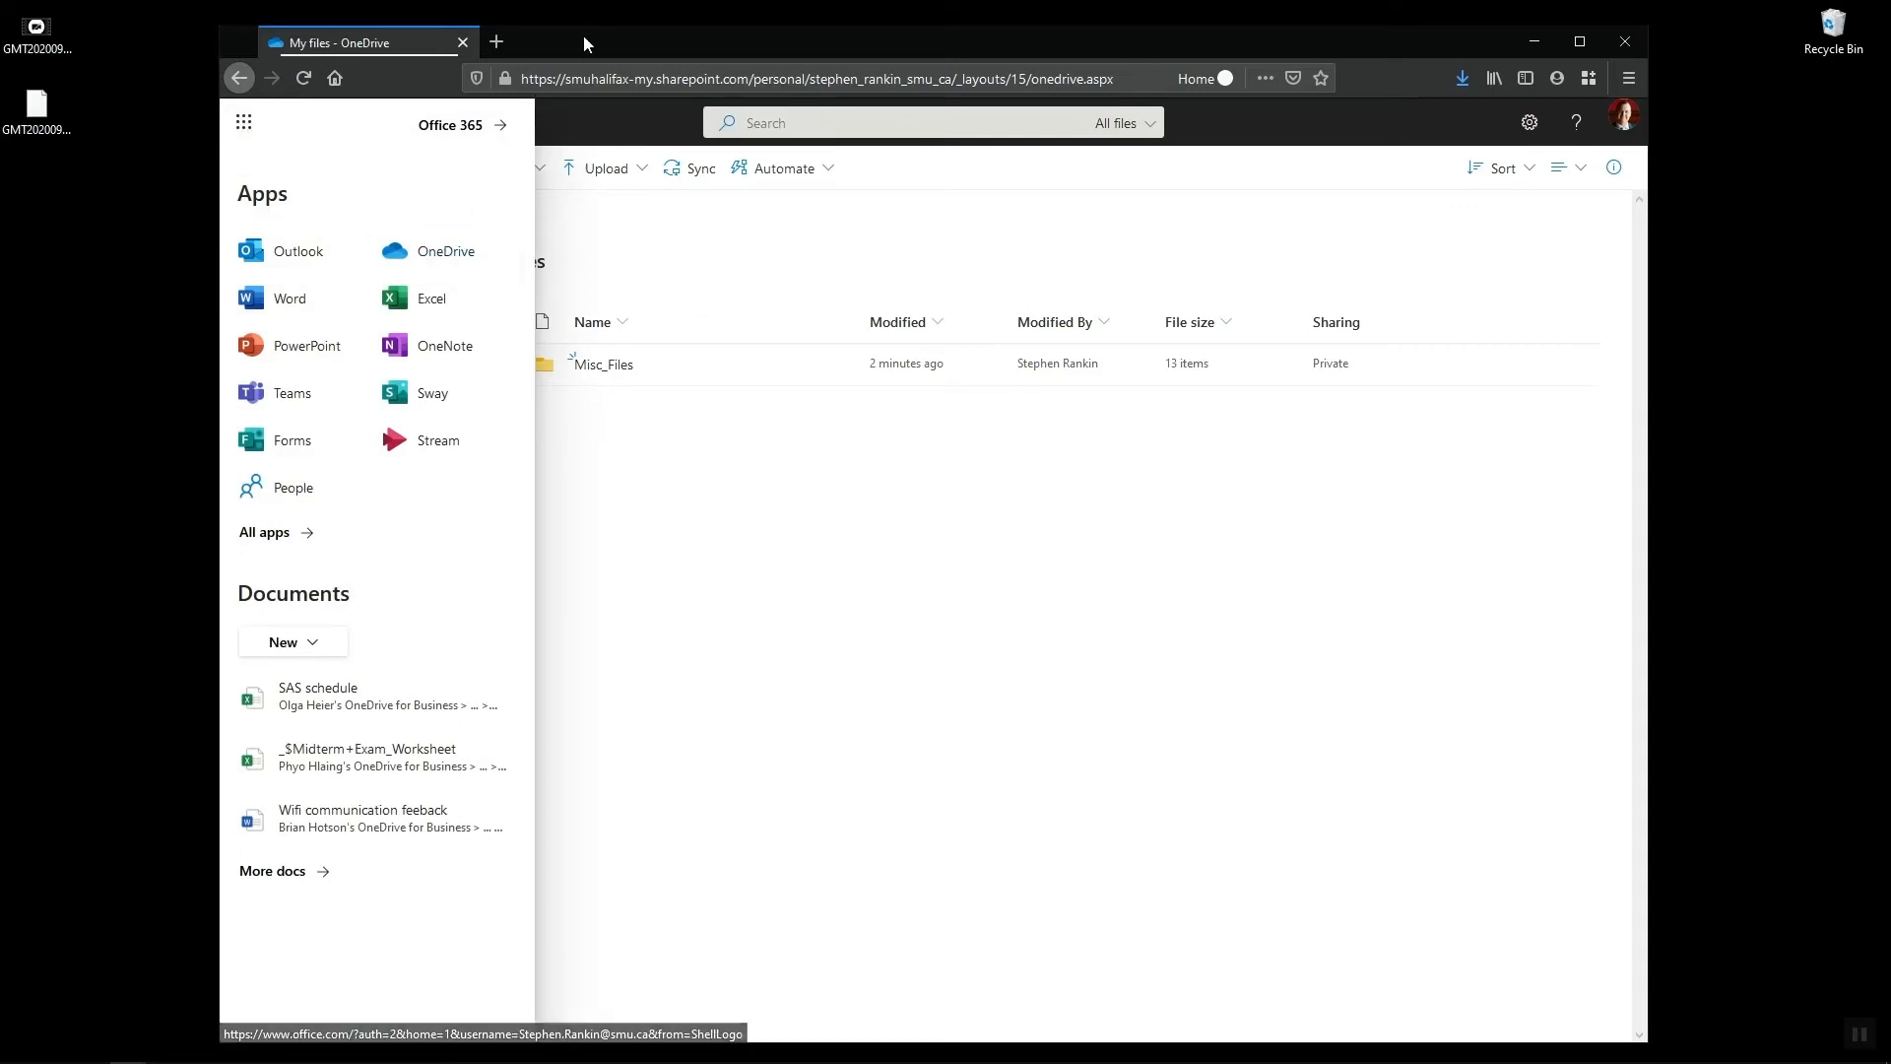
left_click(752, 490)
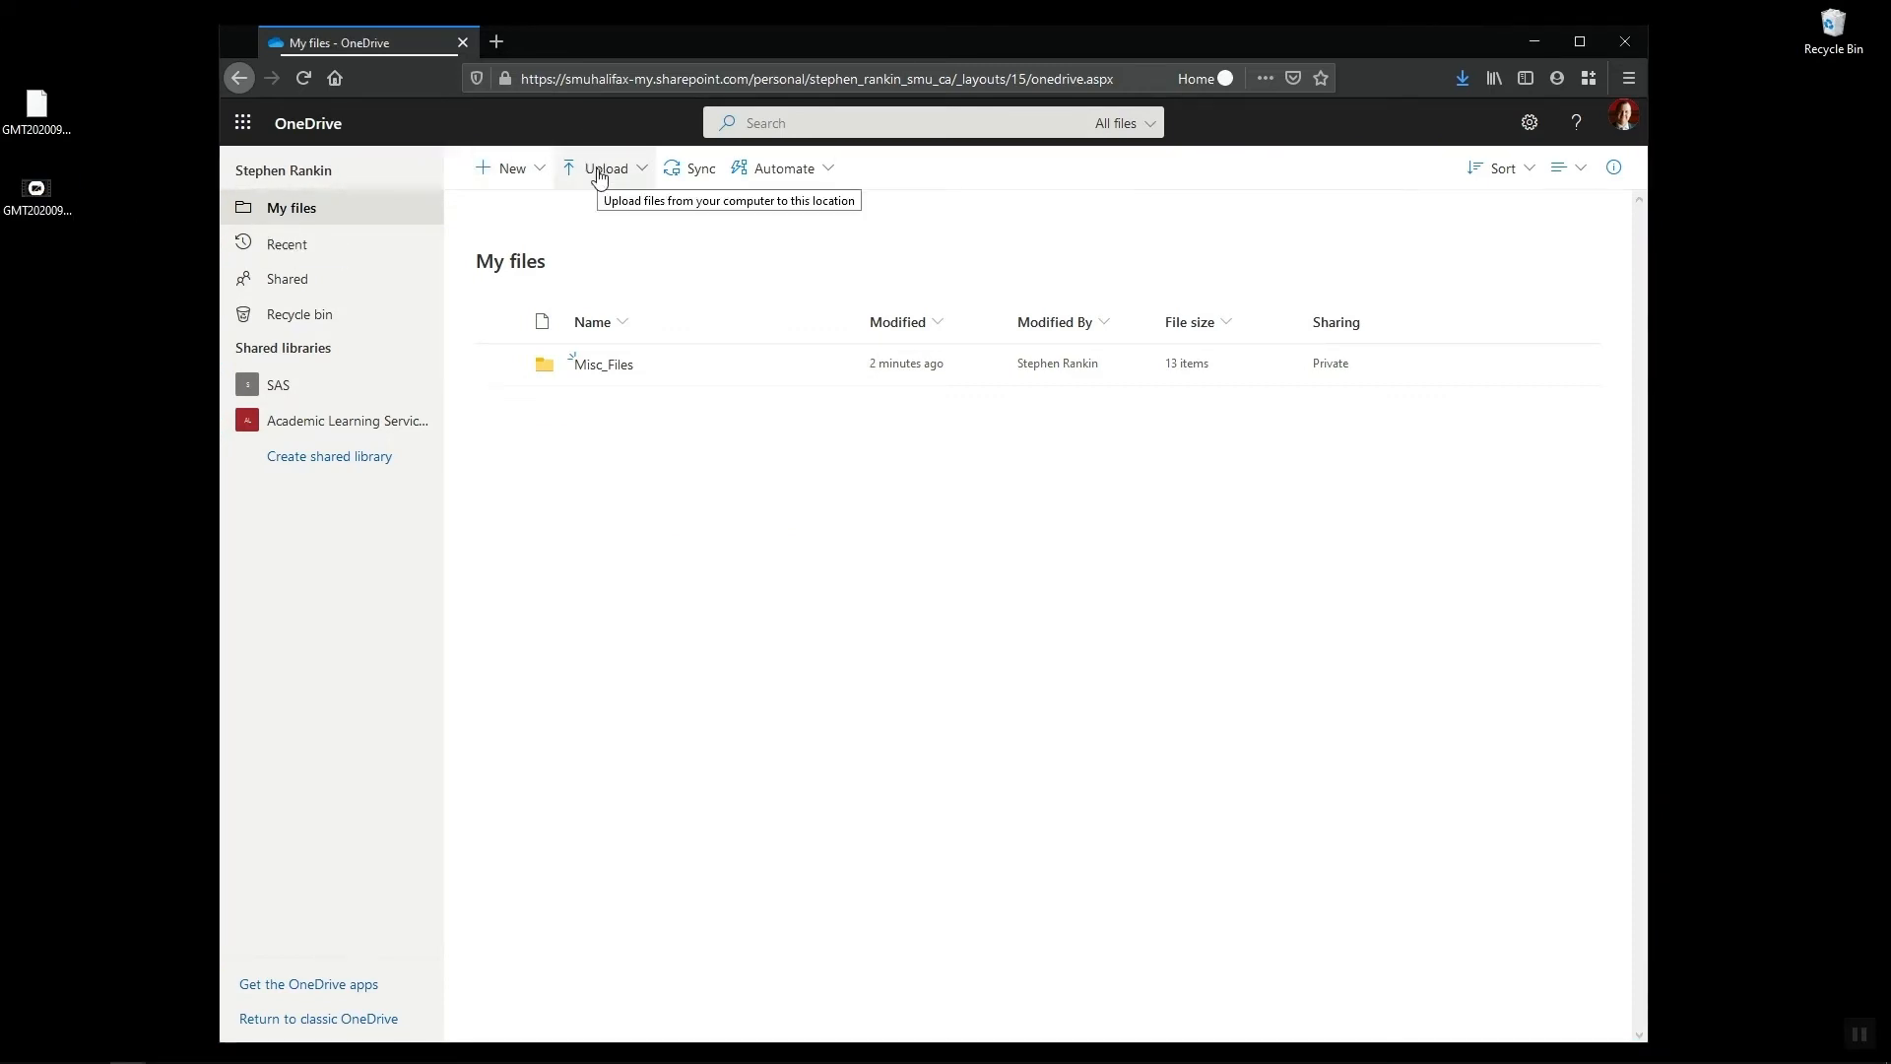
left_click(605, 167)
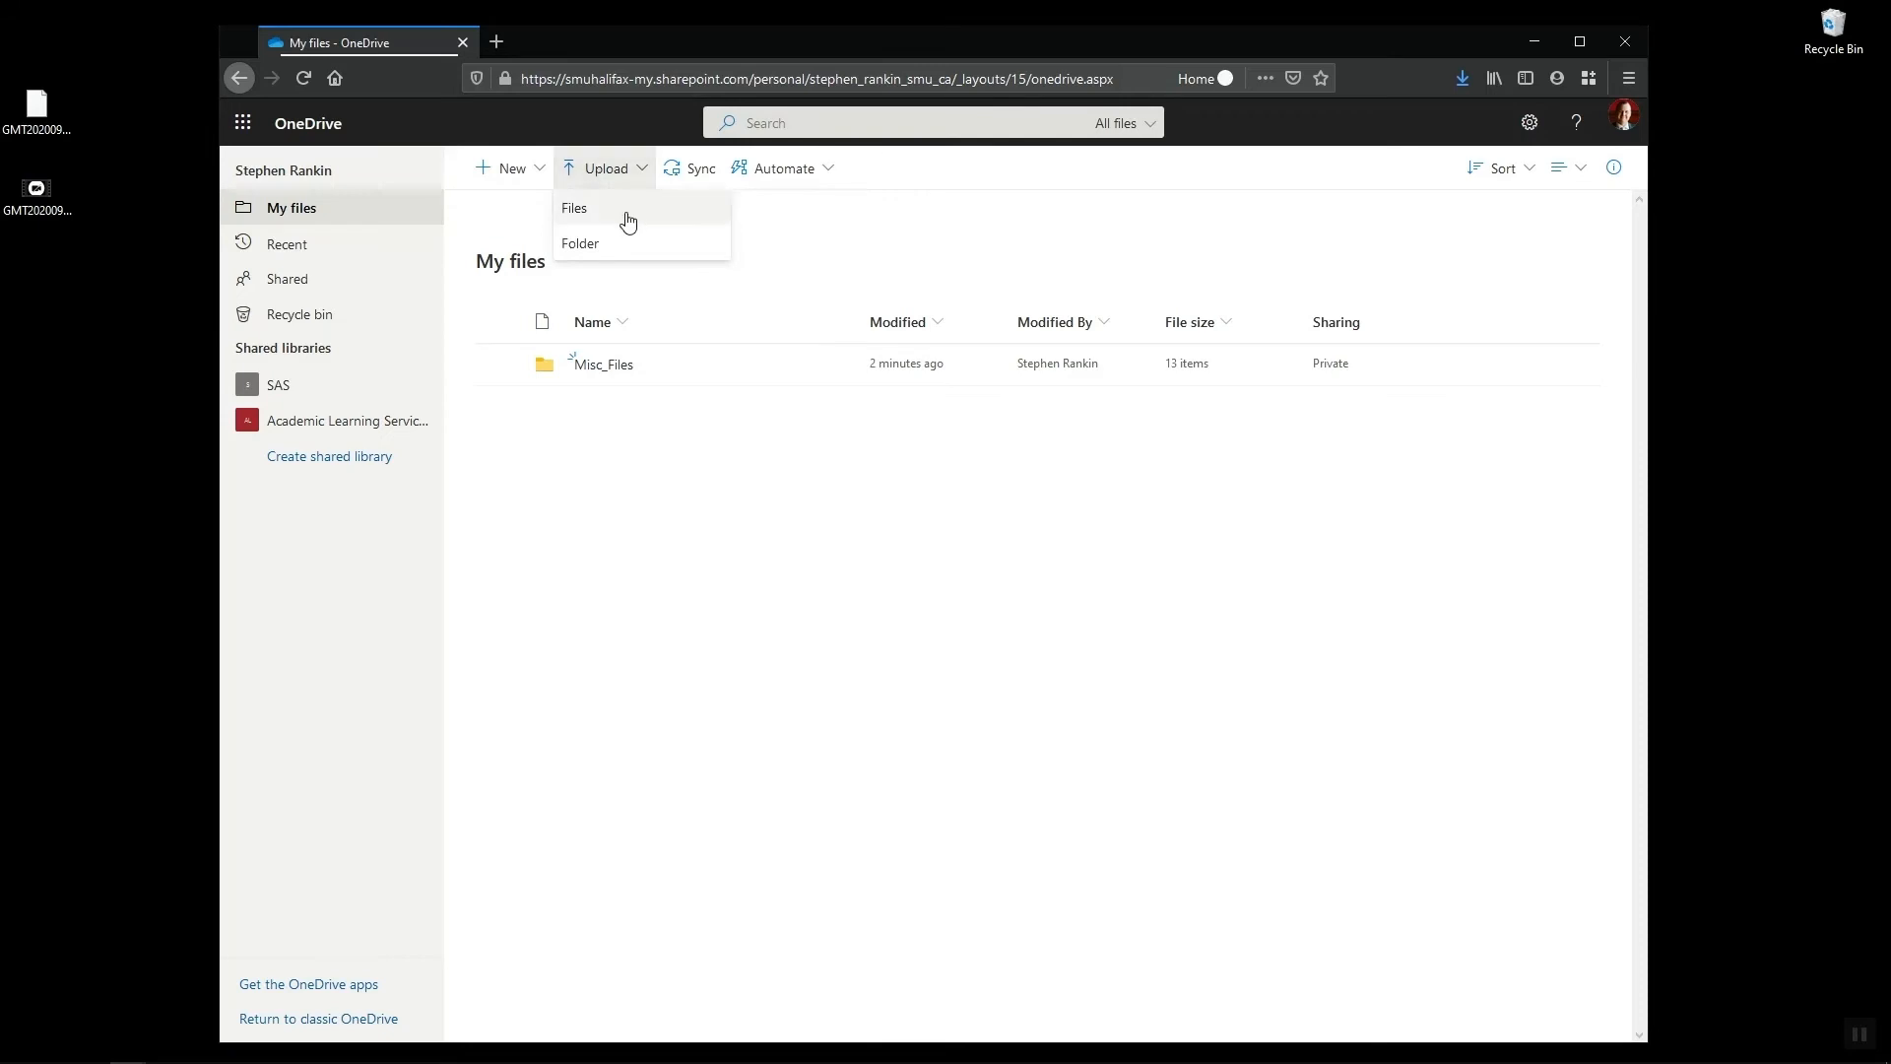
mouse_move(453, 110)
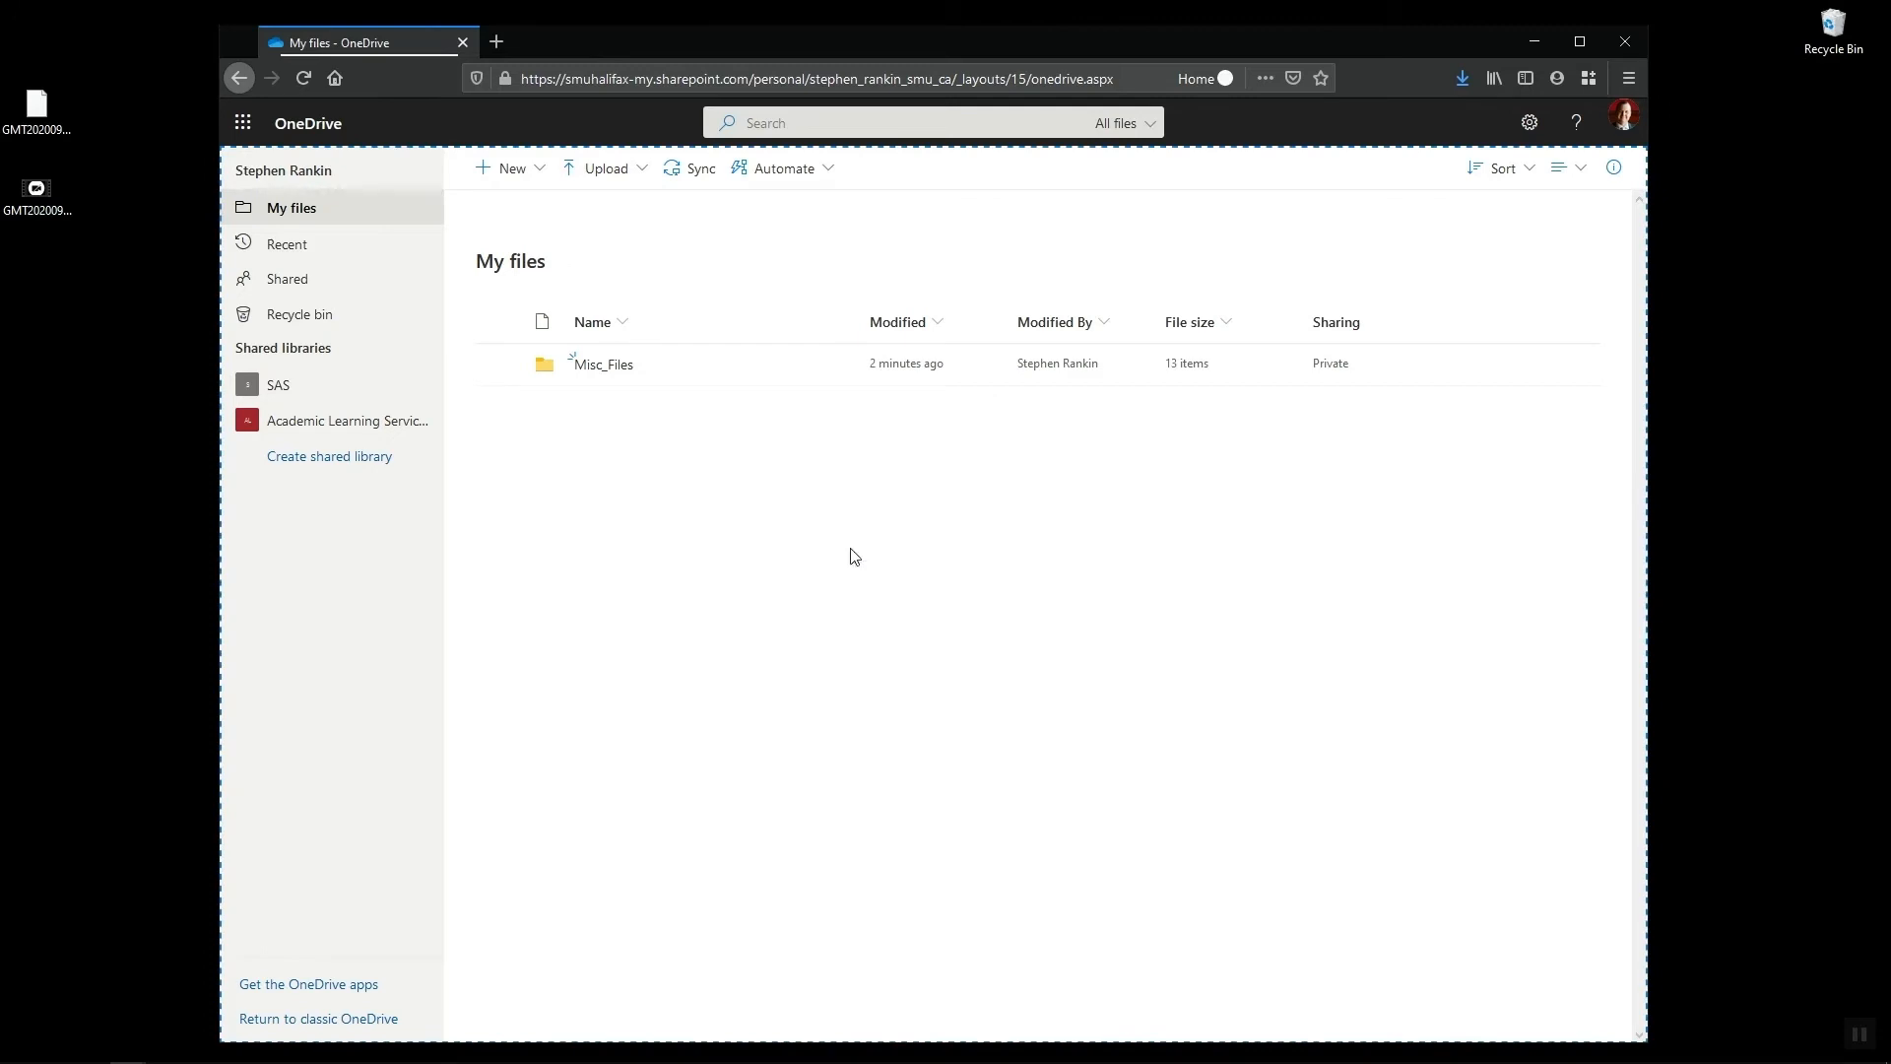
Upload the 128 MB MP4 into My files, view its progress, and switch to Brightspace
left_click(605, 168)
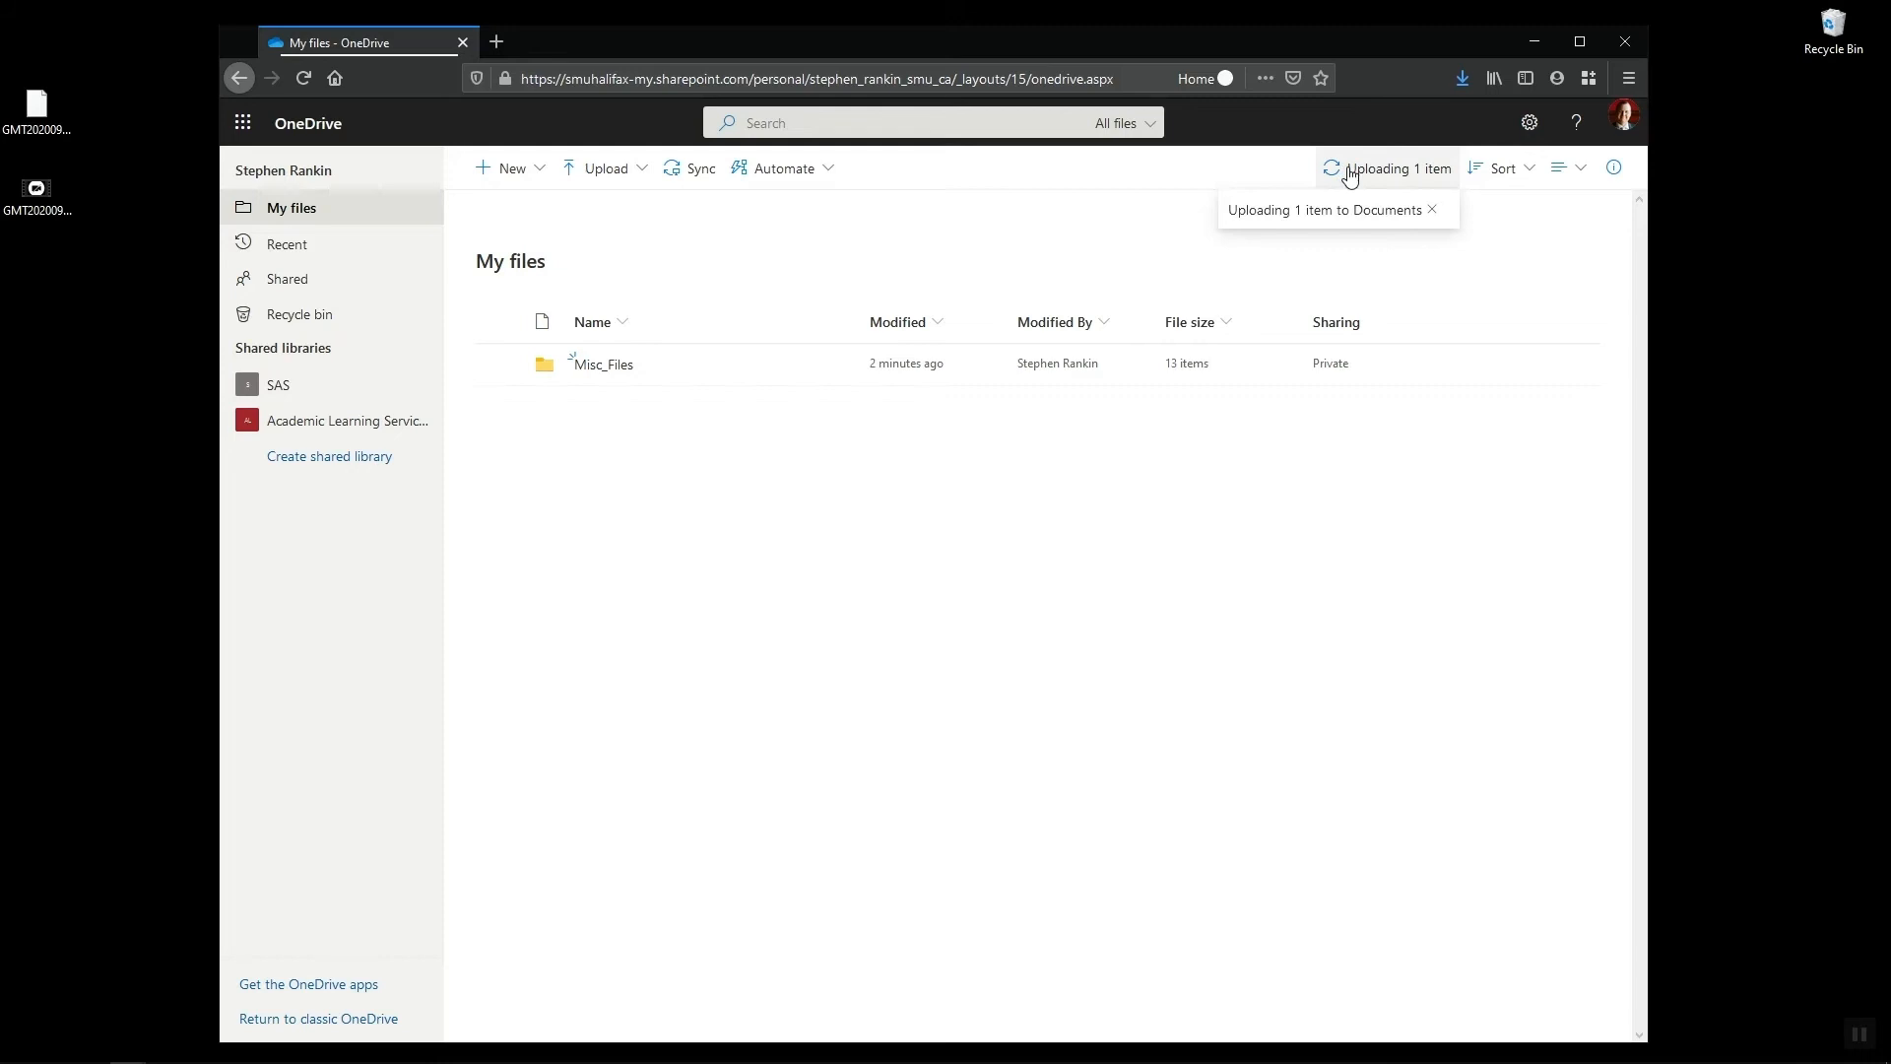
left_click(1397, 168)
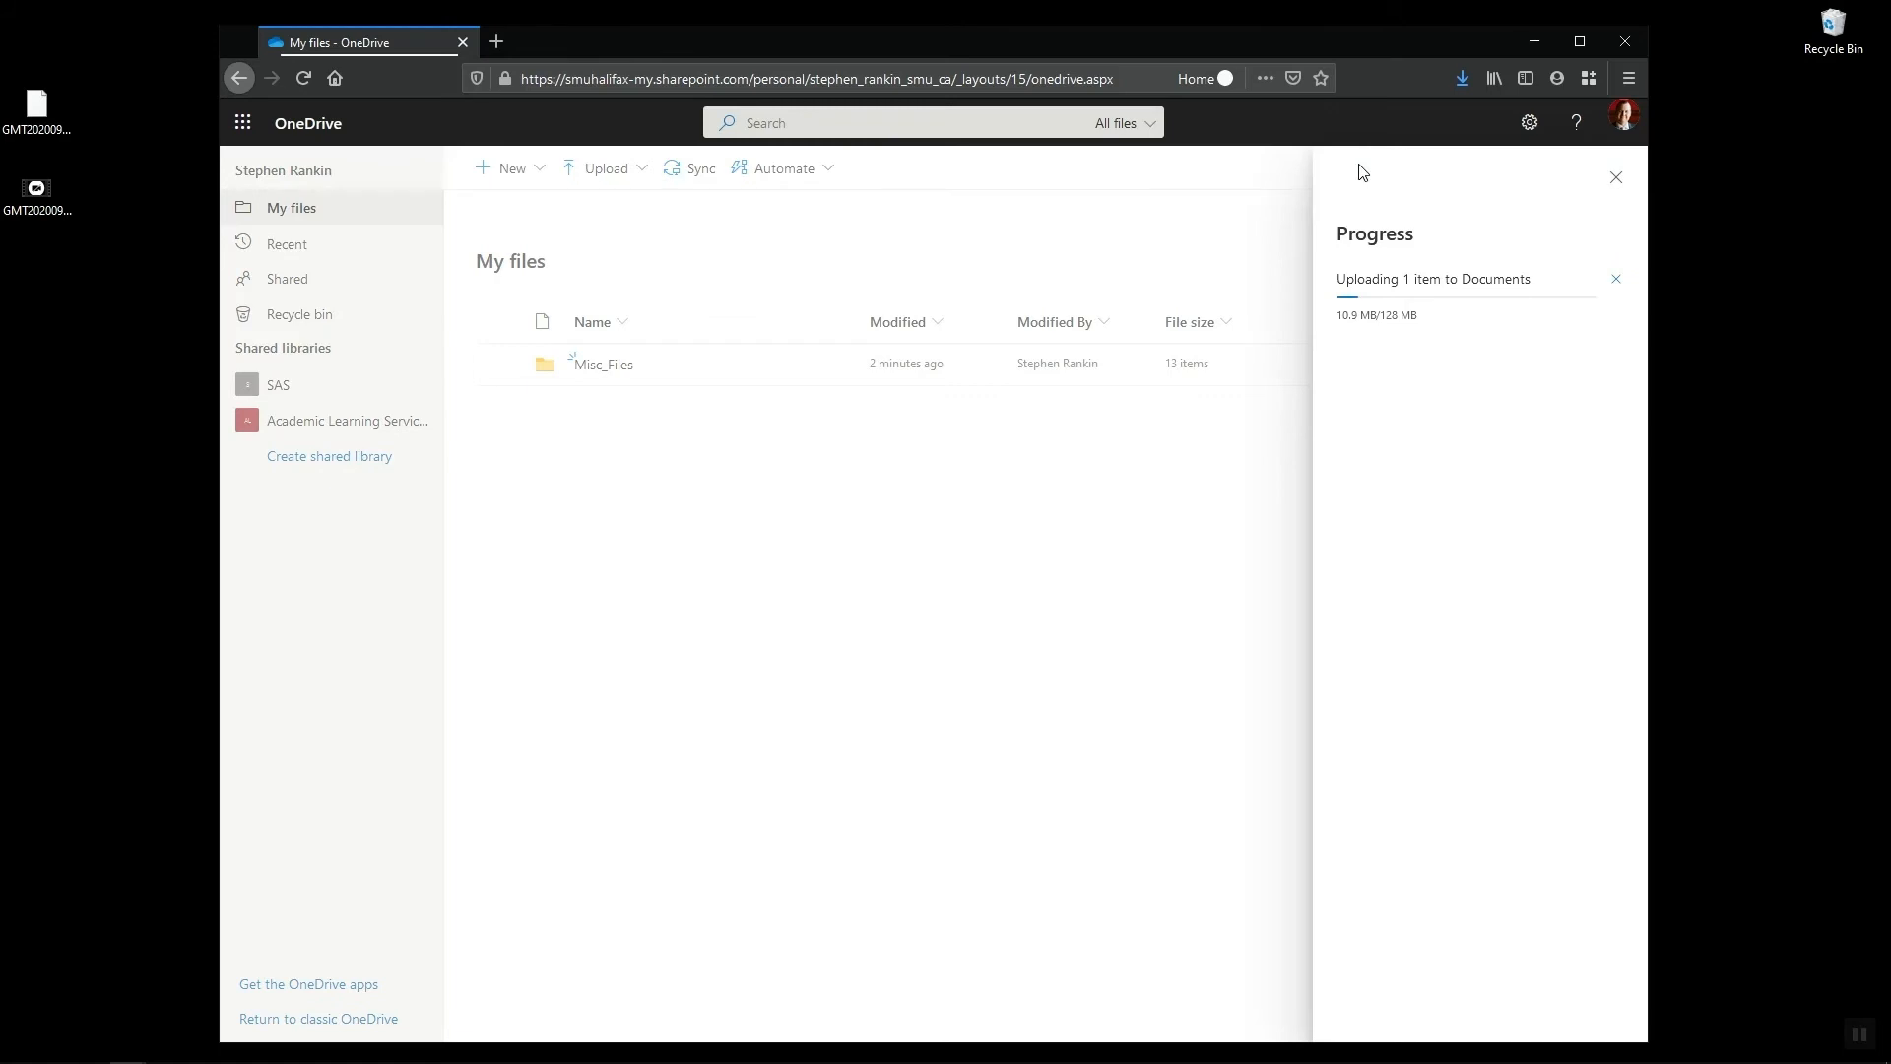
mouse_move(728, 401)
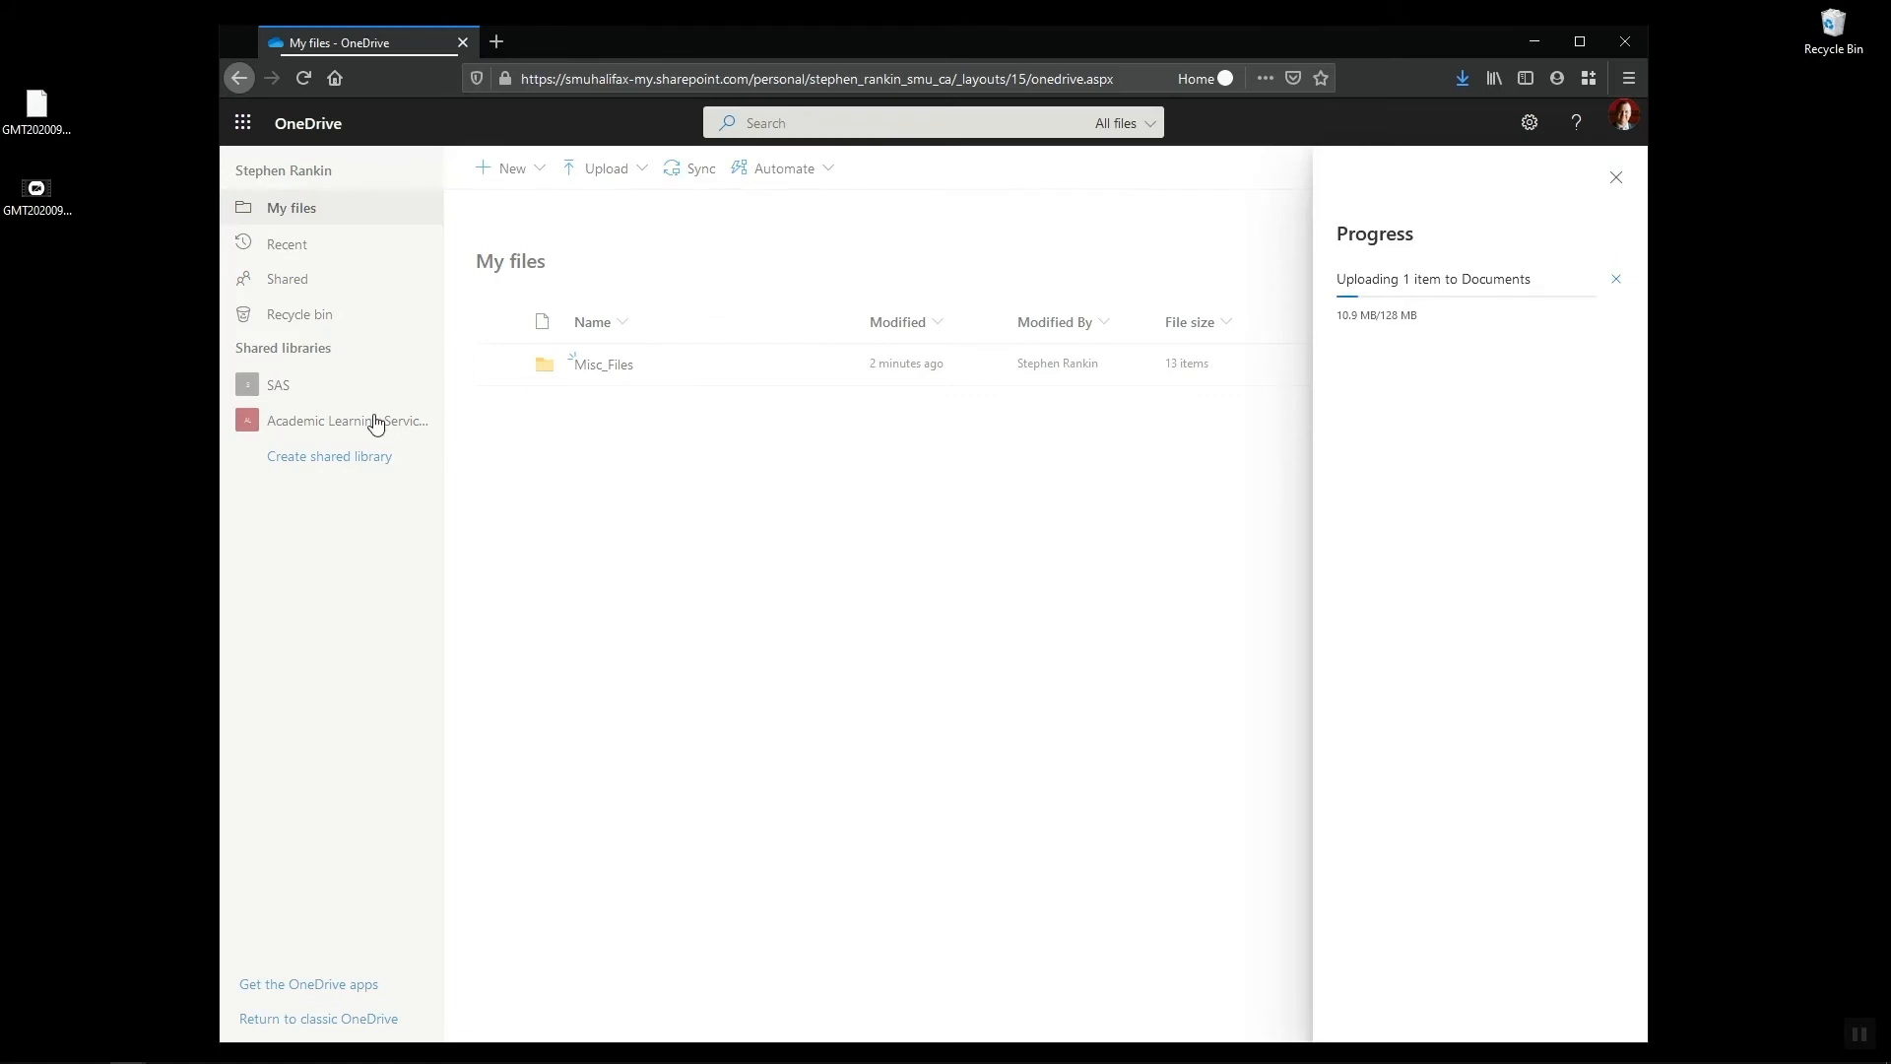
mouse_move(1826, 943)
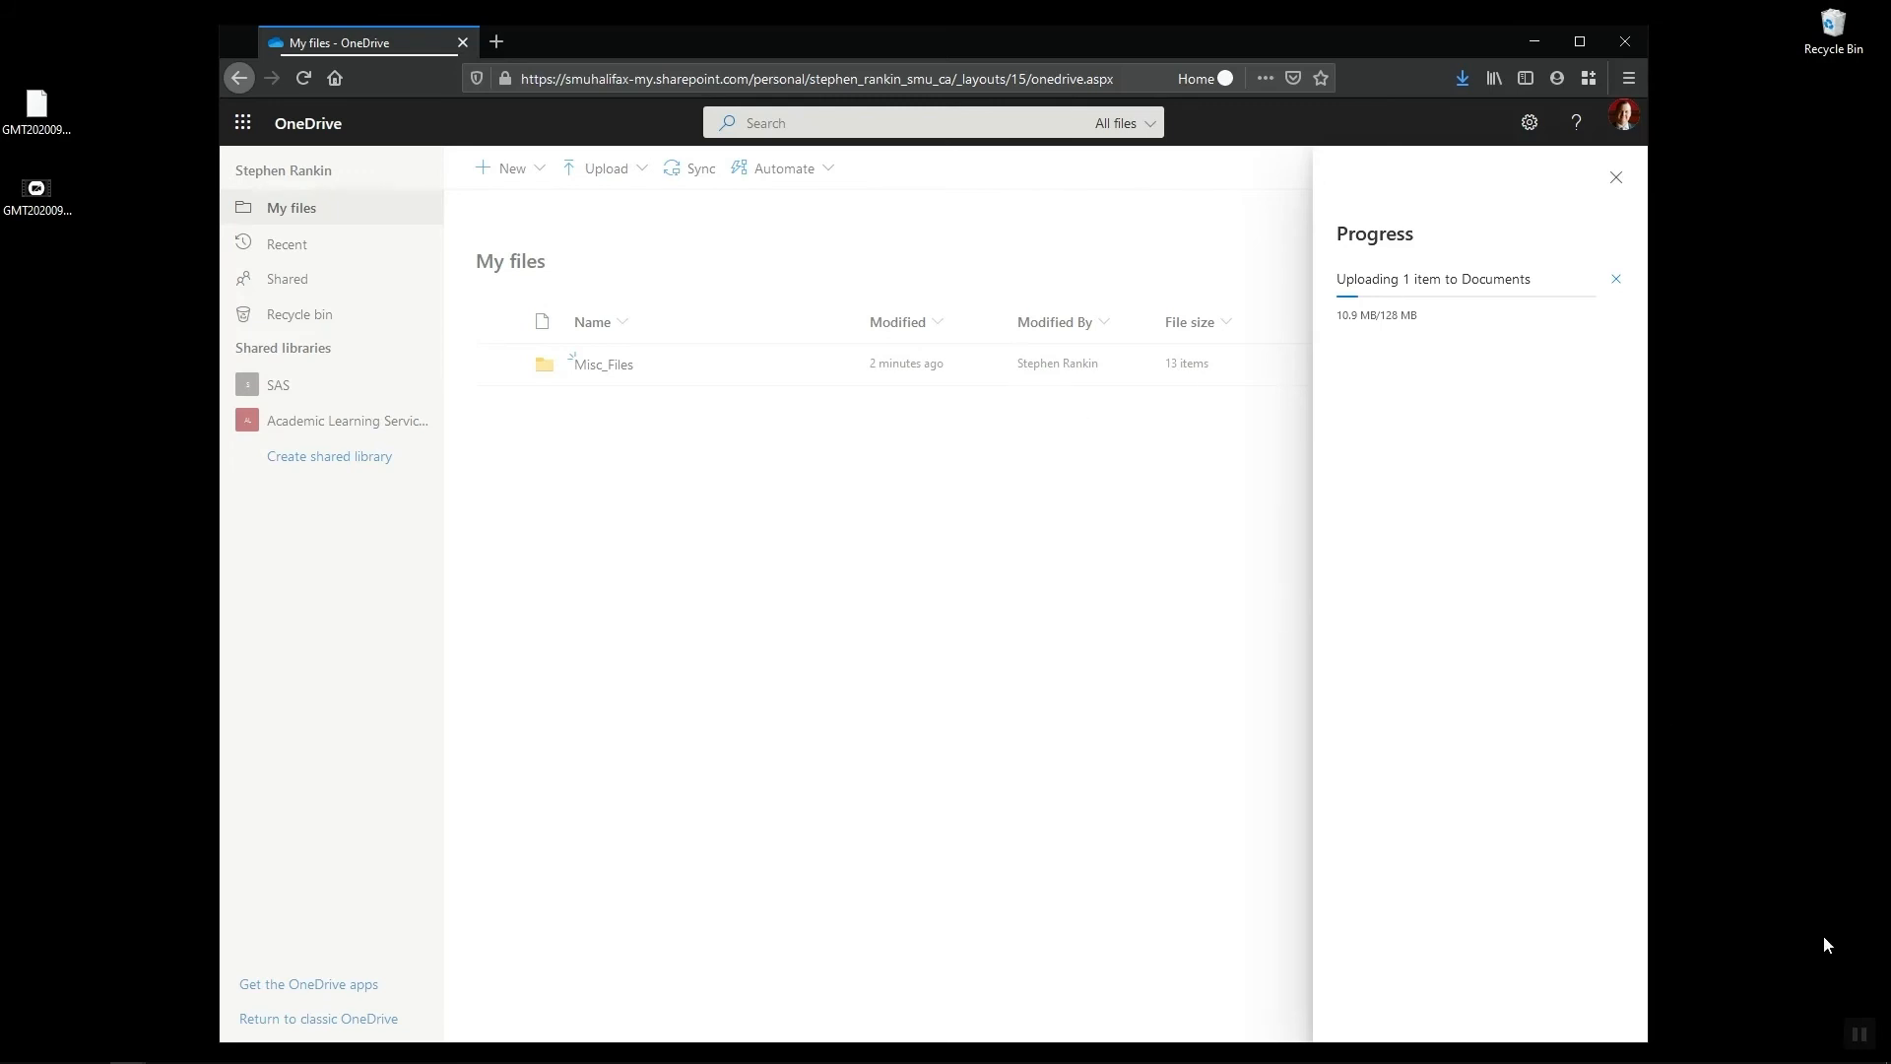
left_click(370, 17)
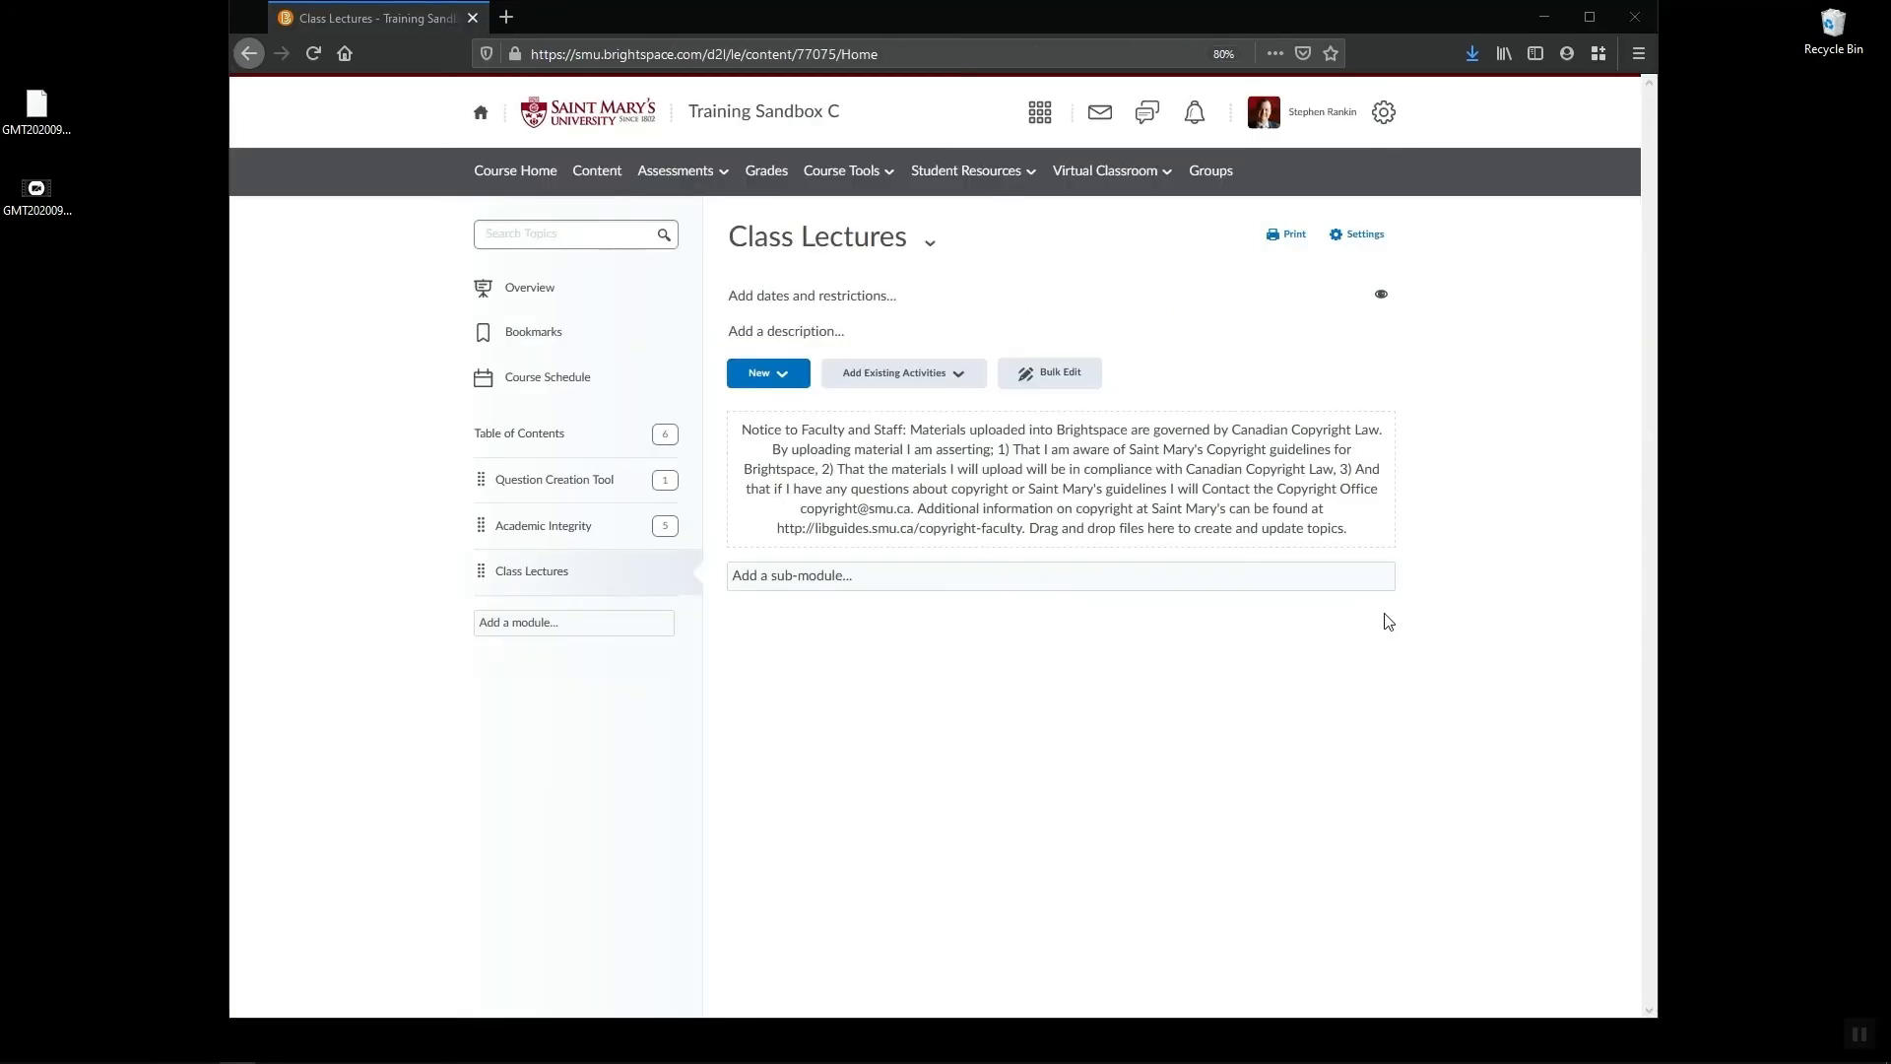
mouse_move(1398, 610)
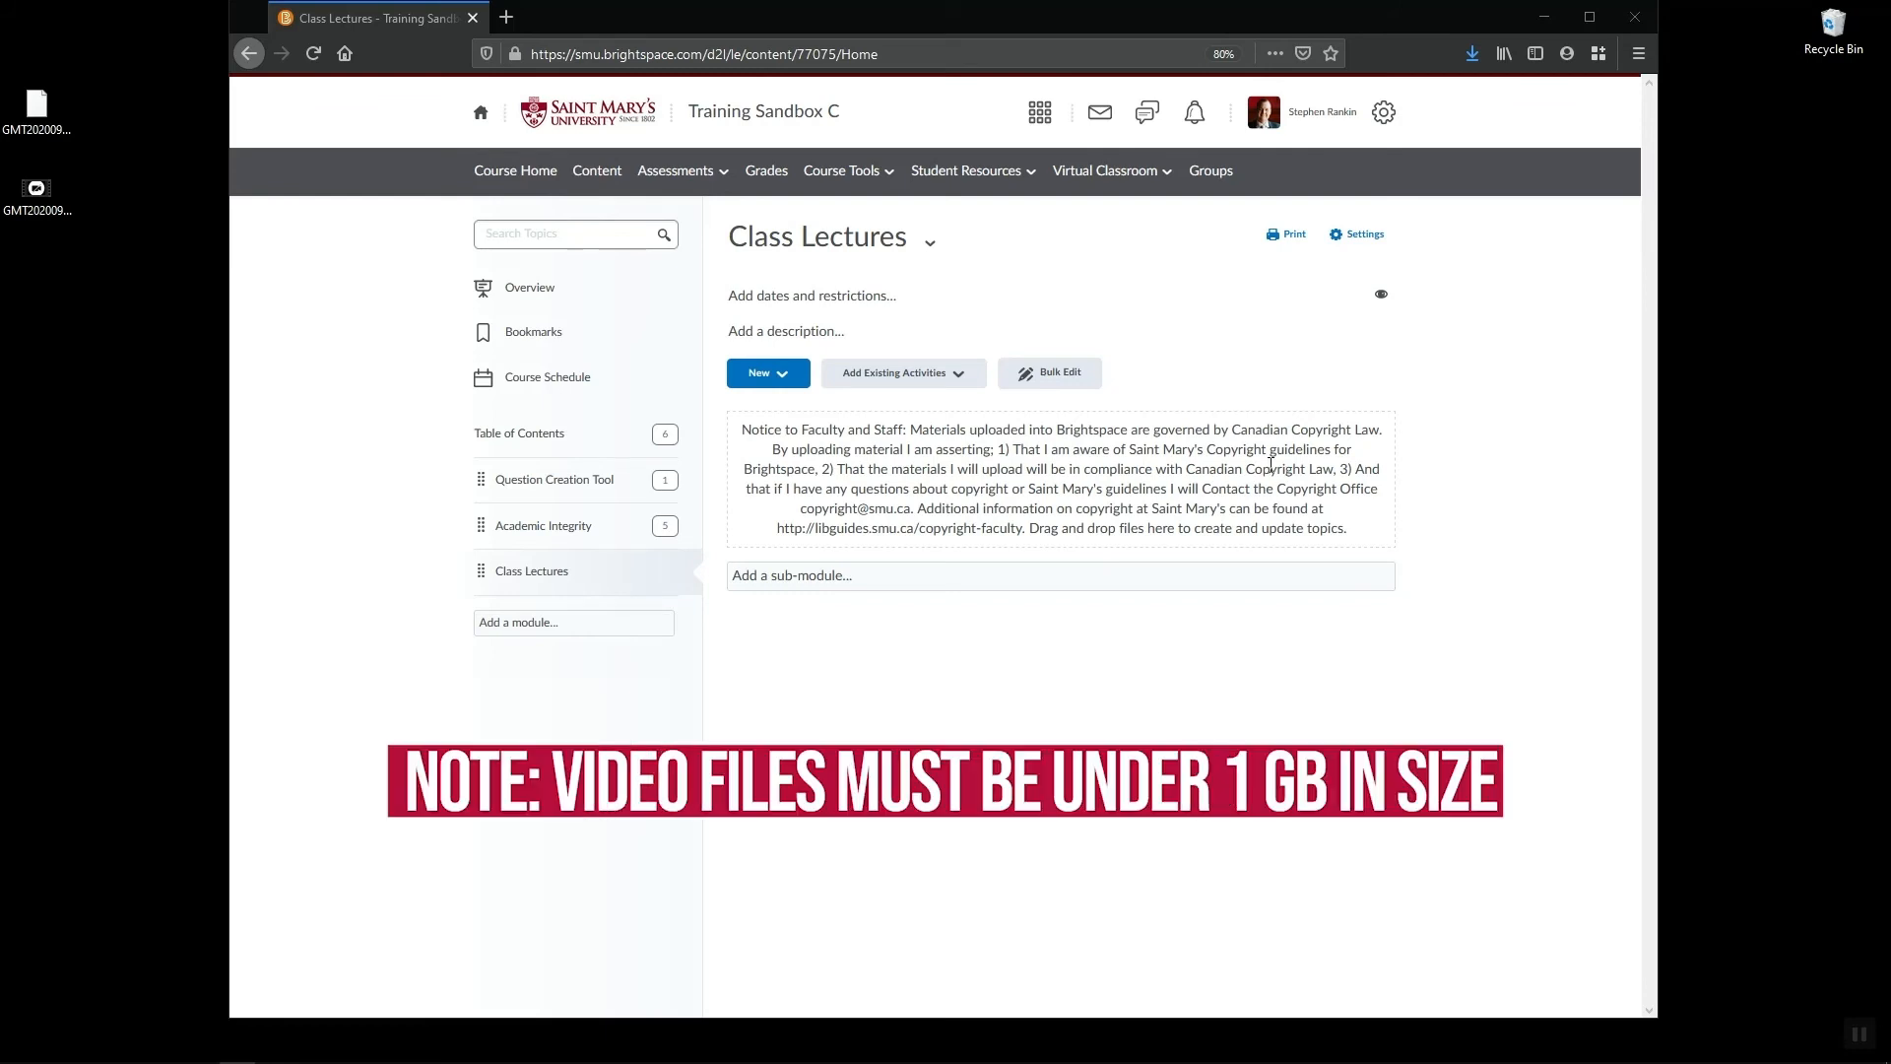
mouse_move(1223, 319)
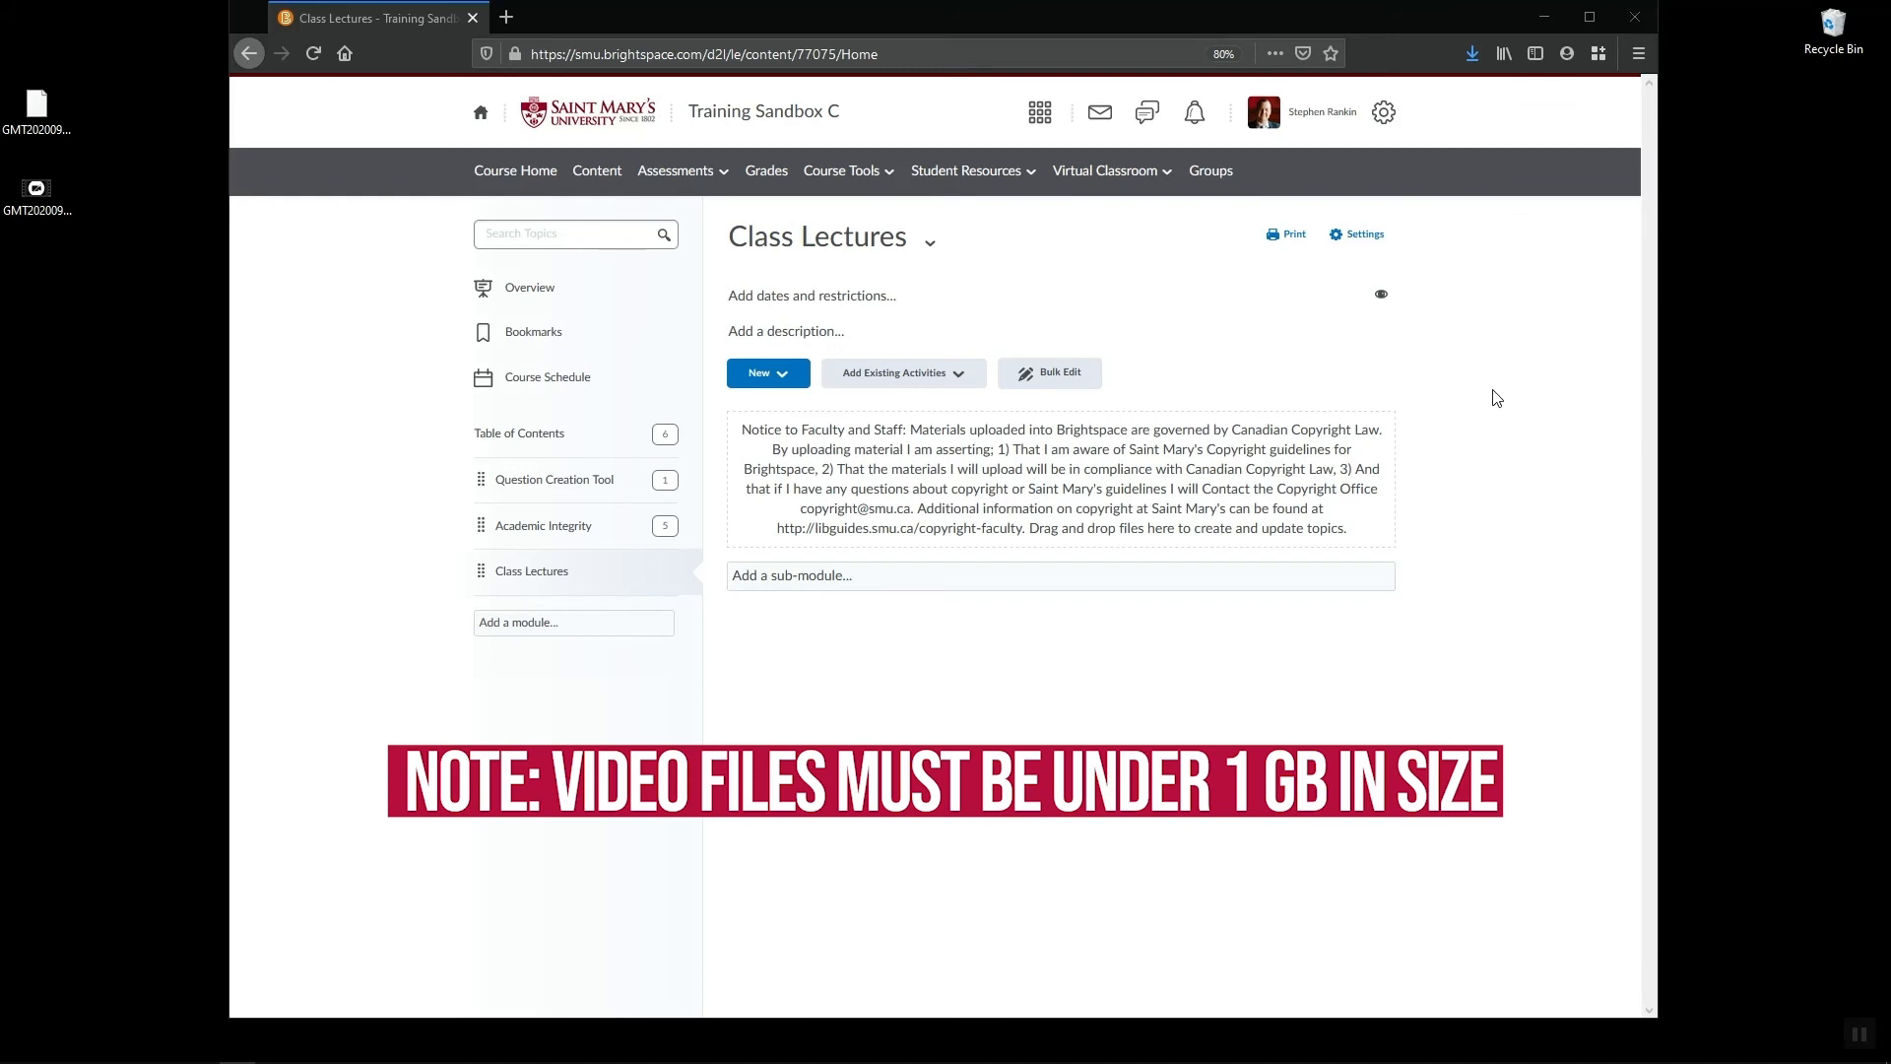
mouse_move(987, 245)
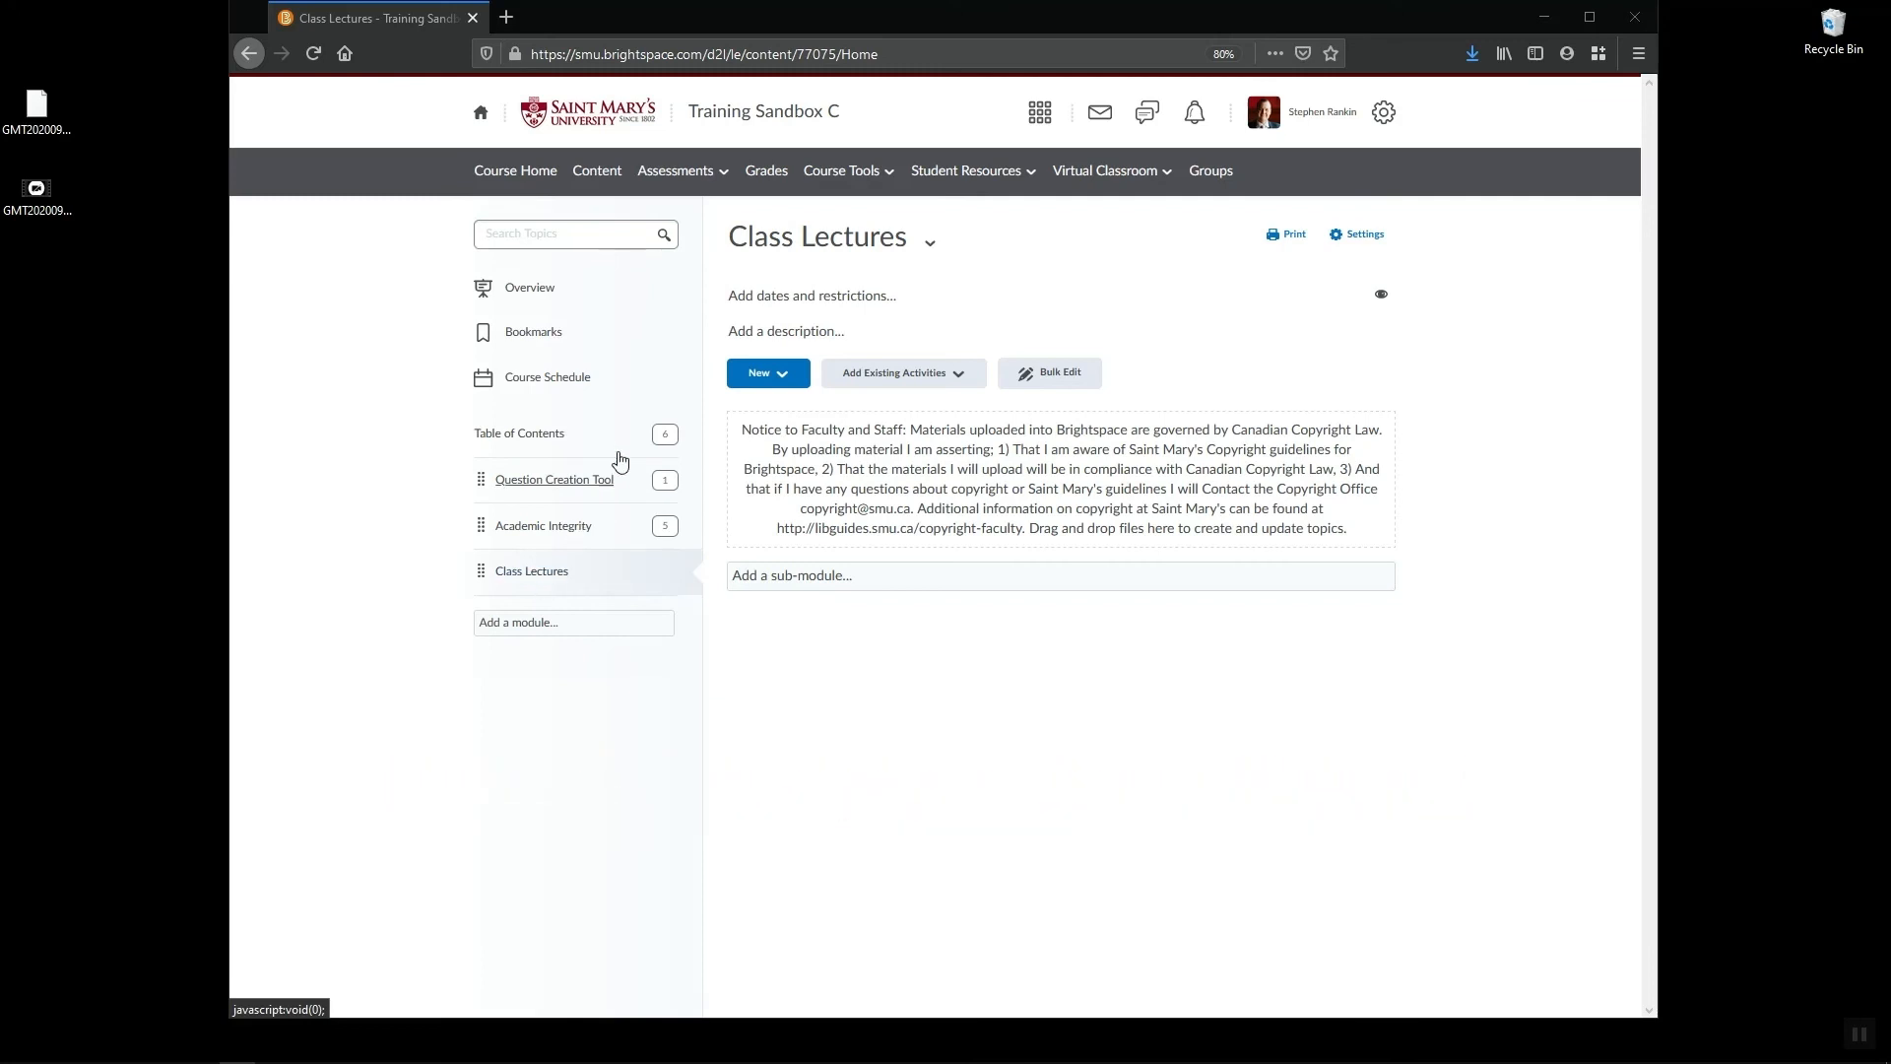
Show the New content options for the Class Lectures module
left_click(766, 372)
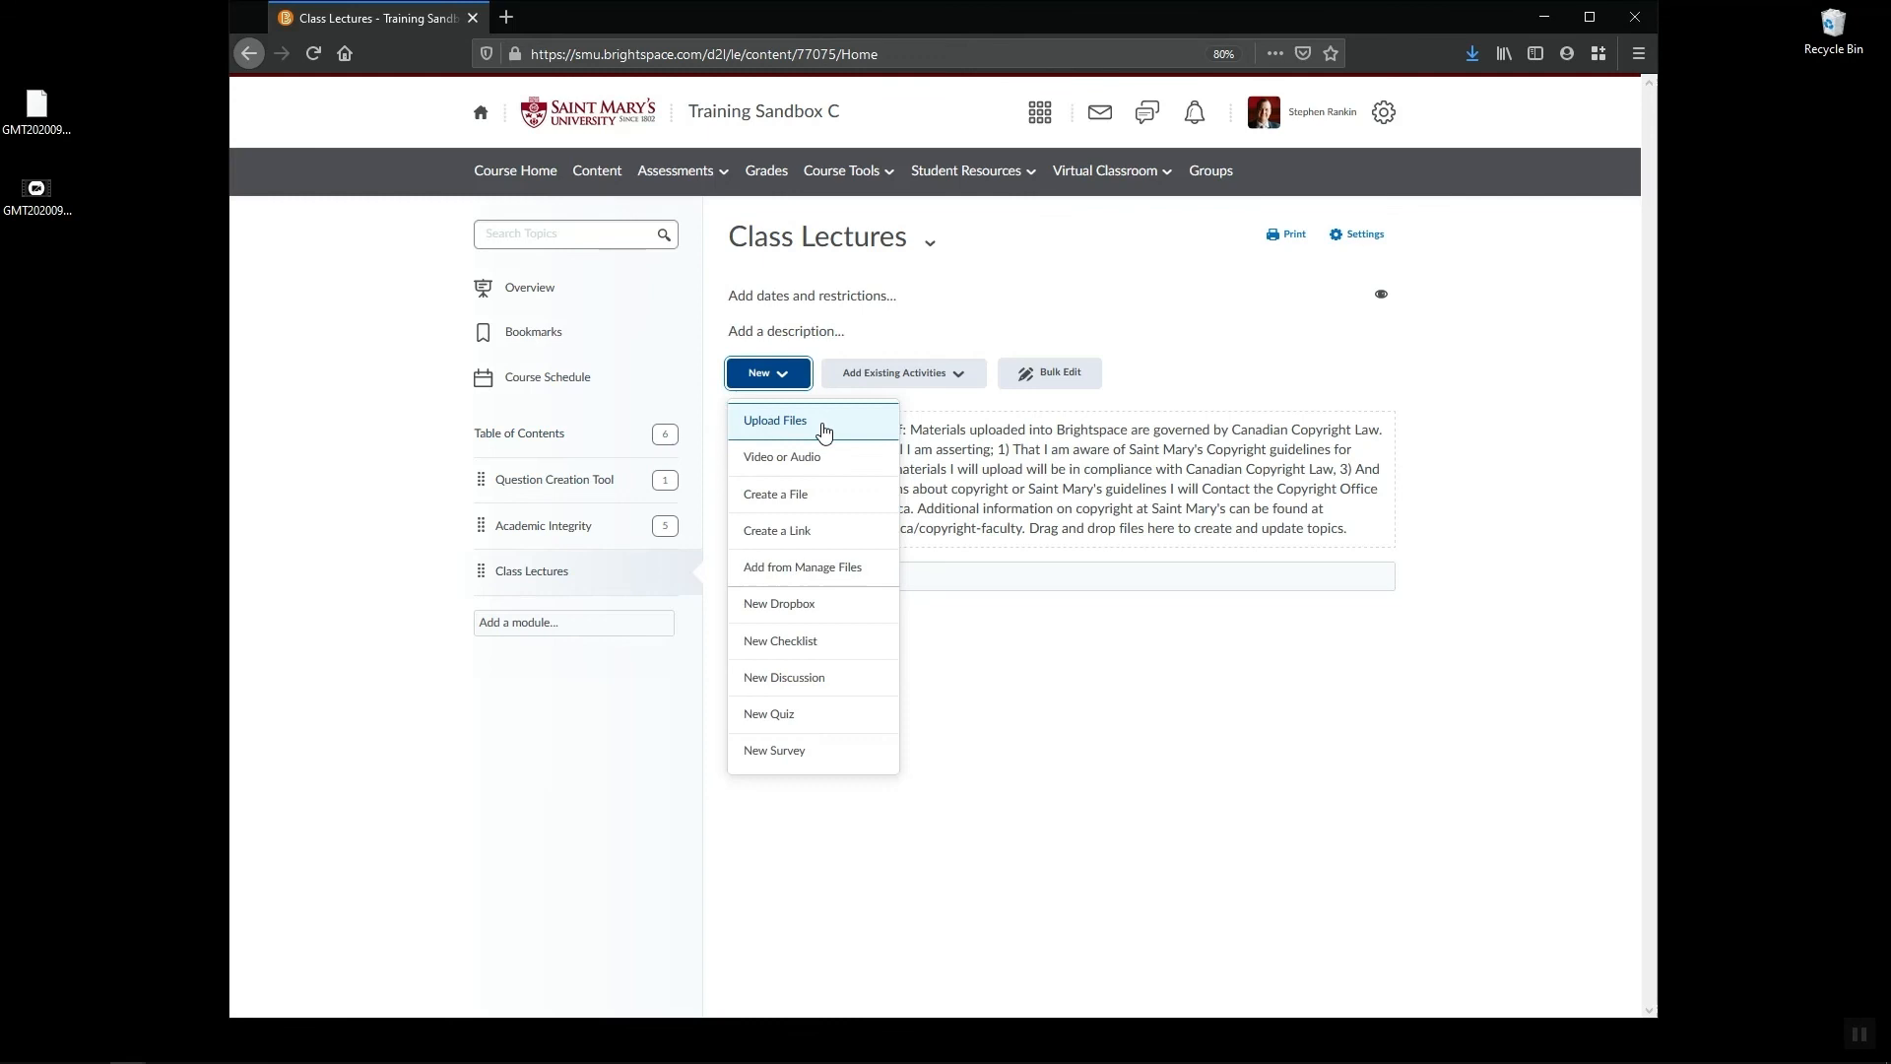
mouse_move(378, 95)
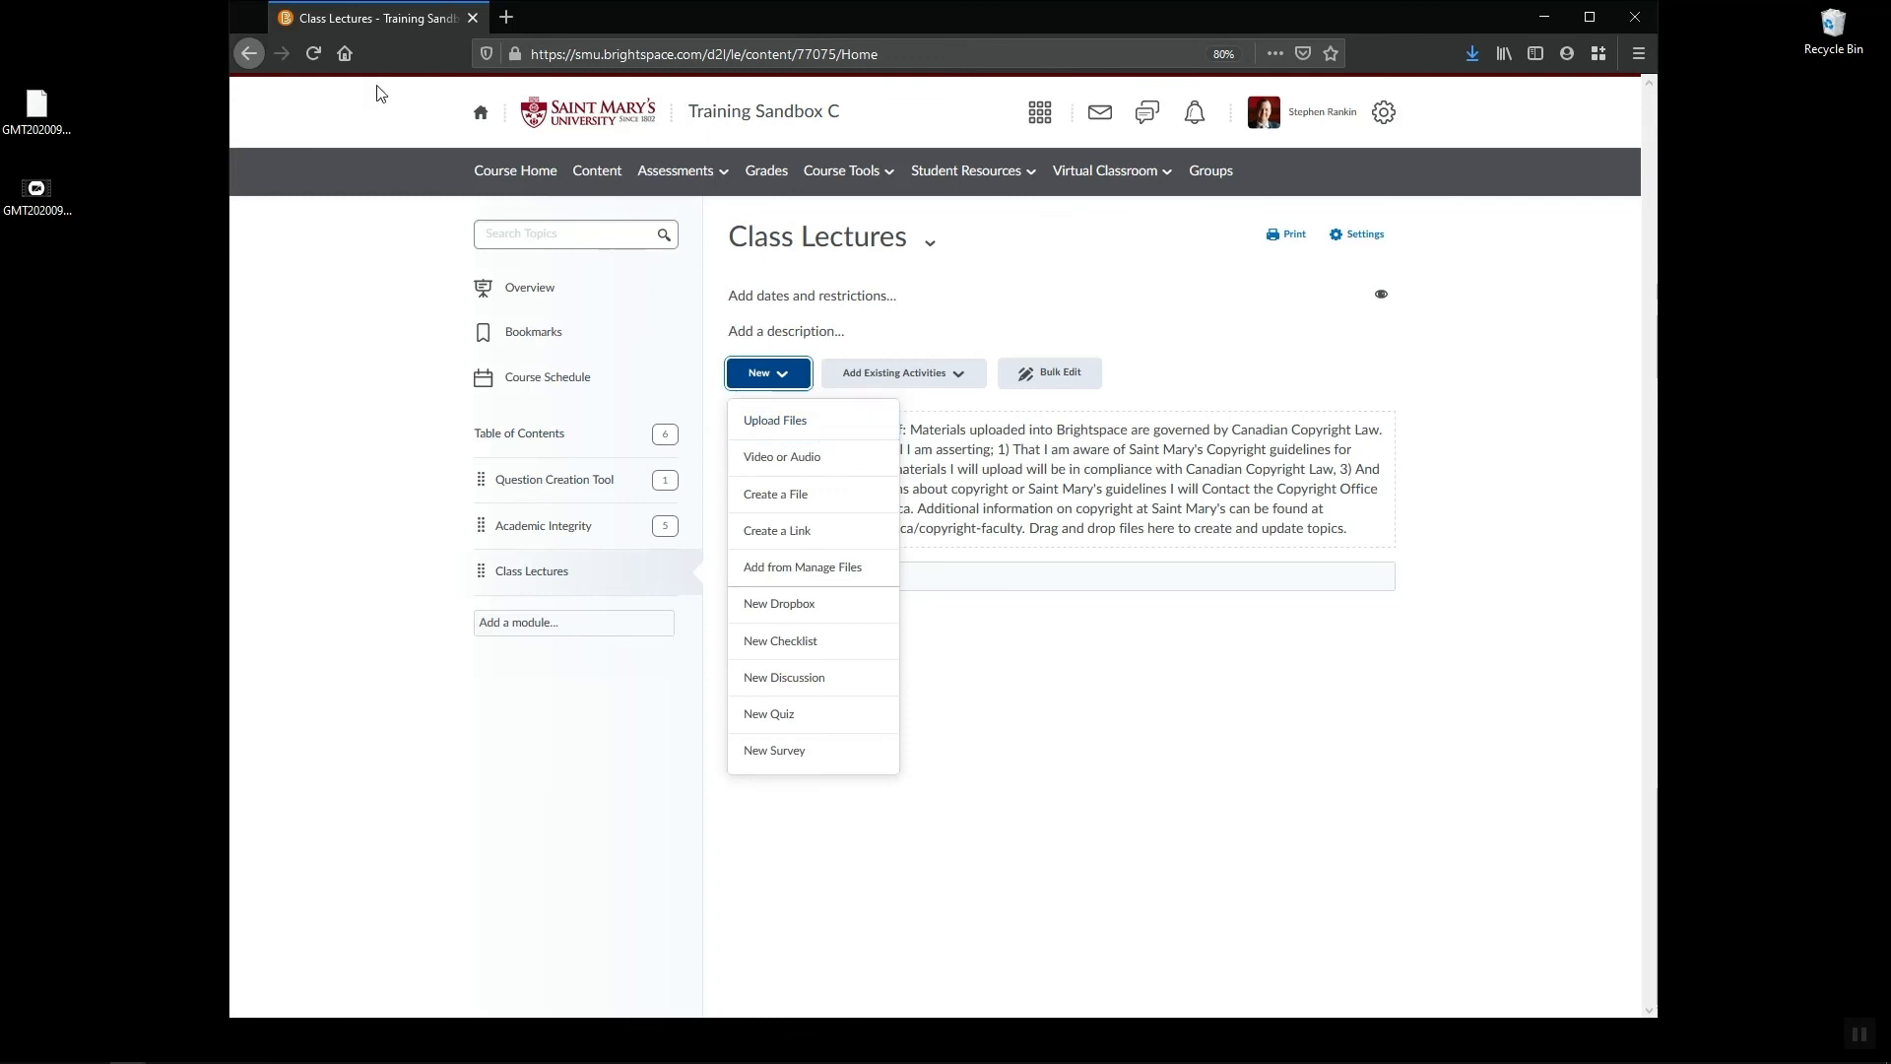